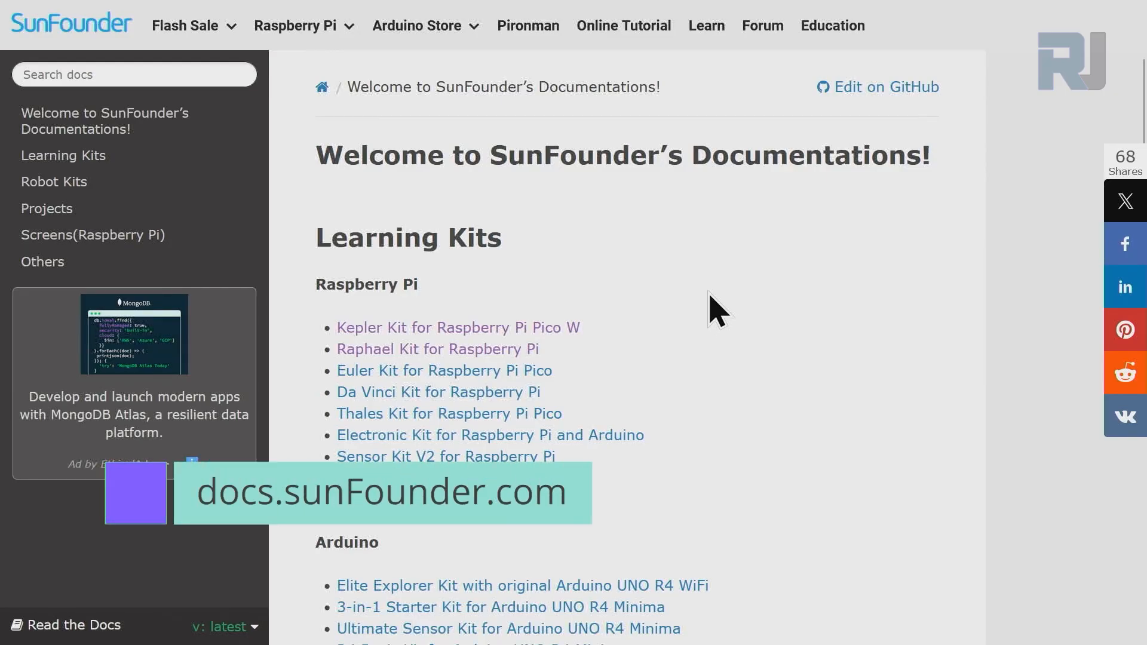
mouse_move(663, 314)
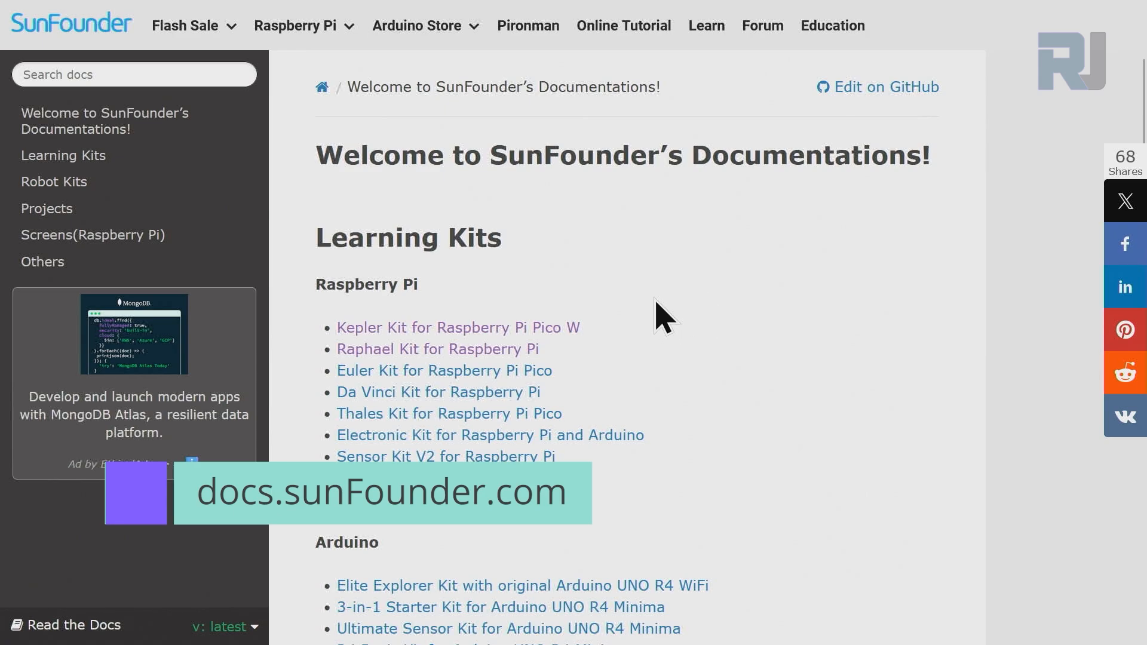
Open the ESP32 Starter Kit documentation and its guide for Arduino users.
scroll("down", 3)
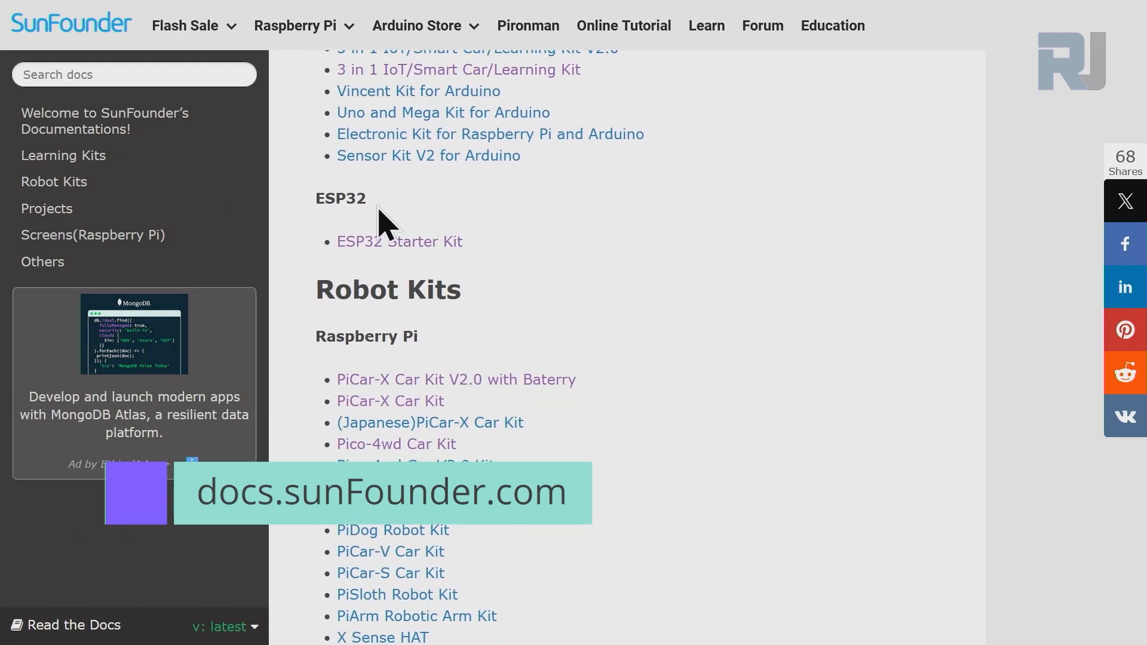
double_click(340, 197)
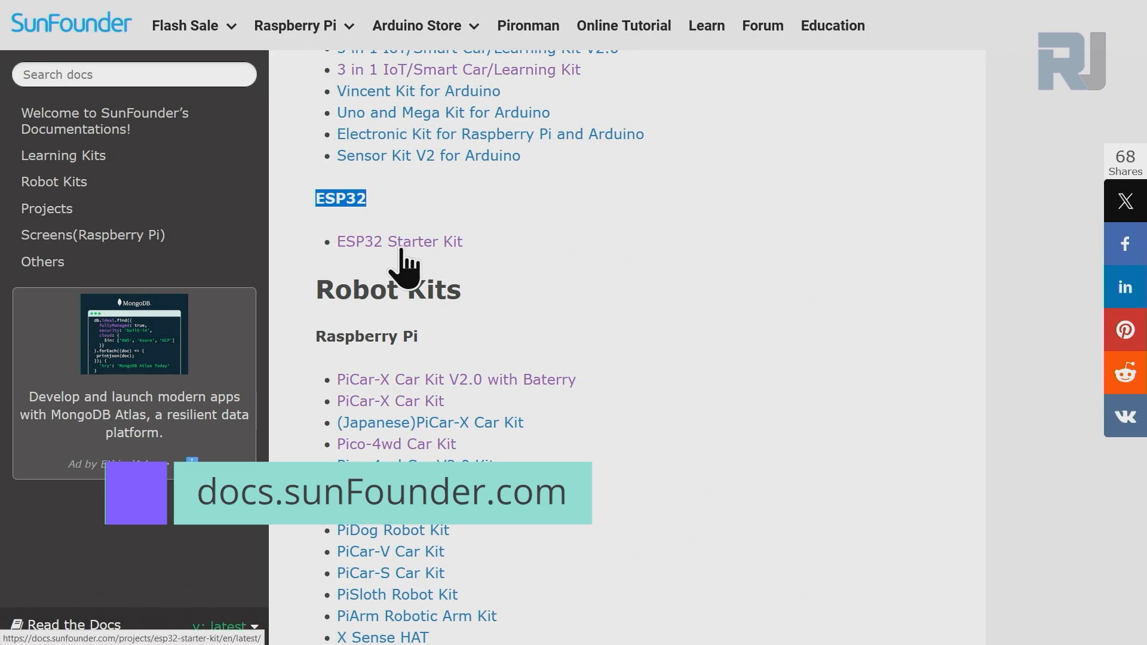
mouse_move(416, 259)
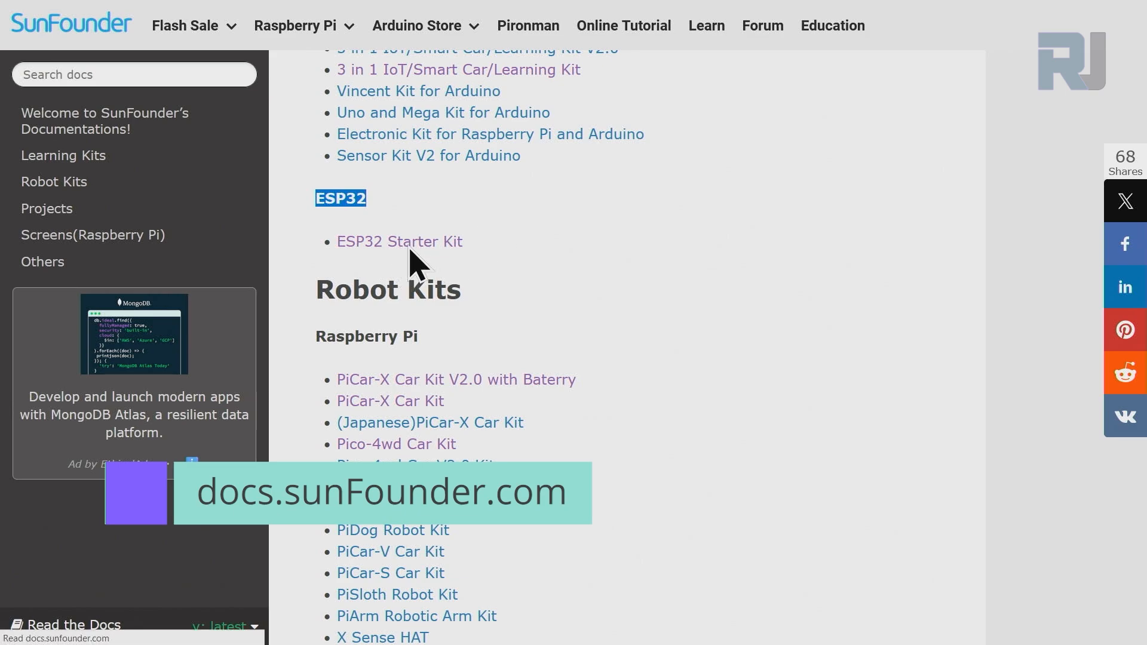
left_click(399, 241)
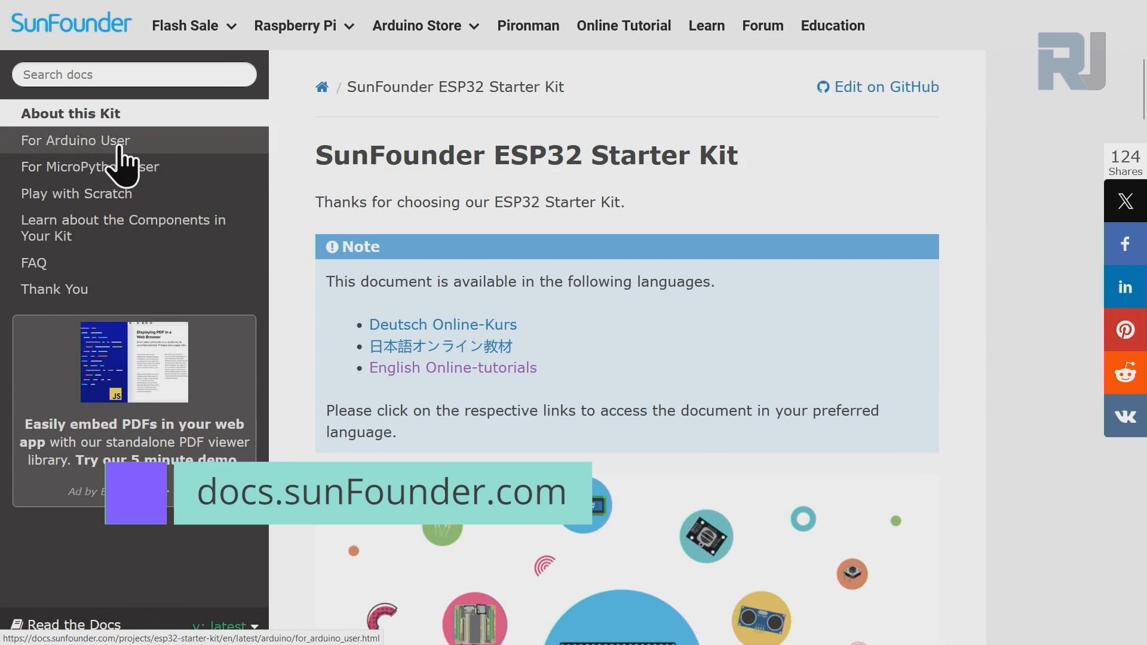
left_click(74, 141)
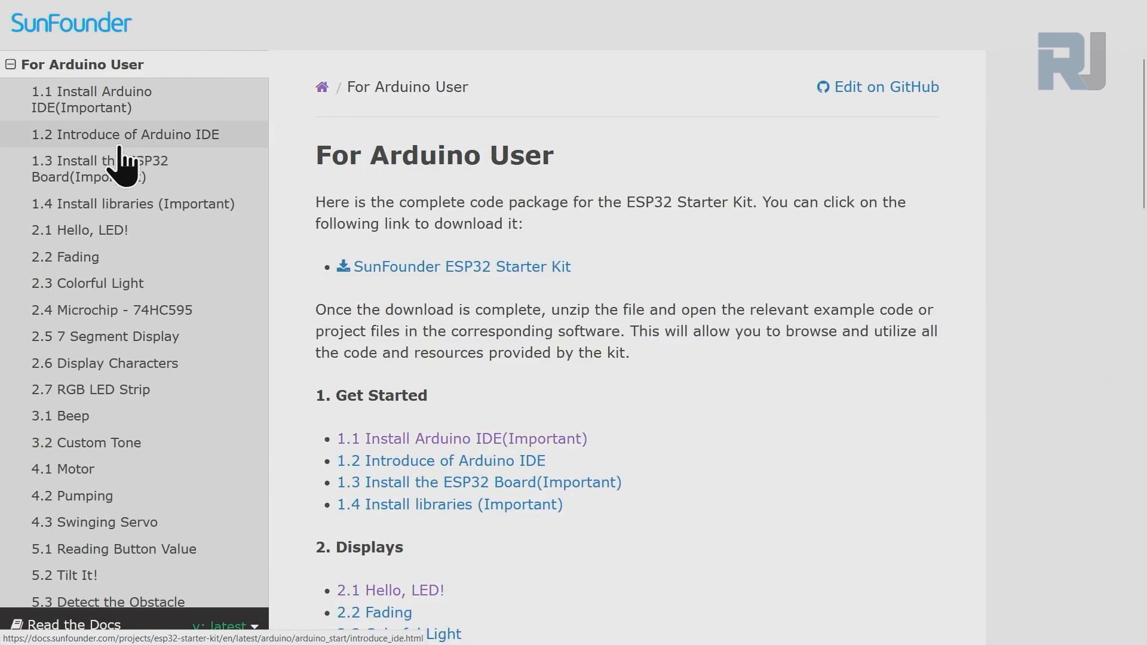
Open the 4.2 Pumping tutorial from the guide's sidebar list.
scroll("down", 3)
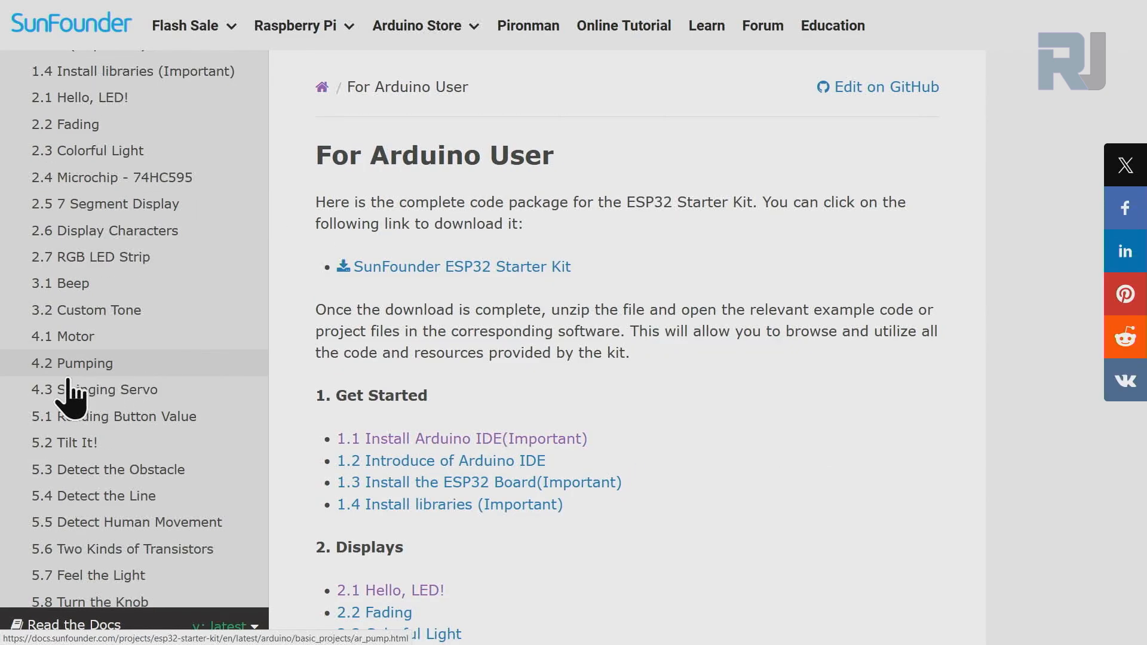
mouse_move(96, 396)
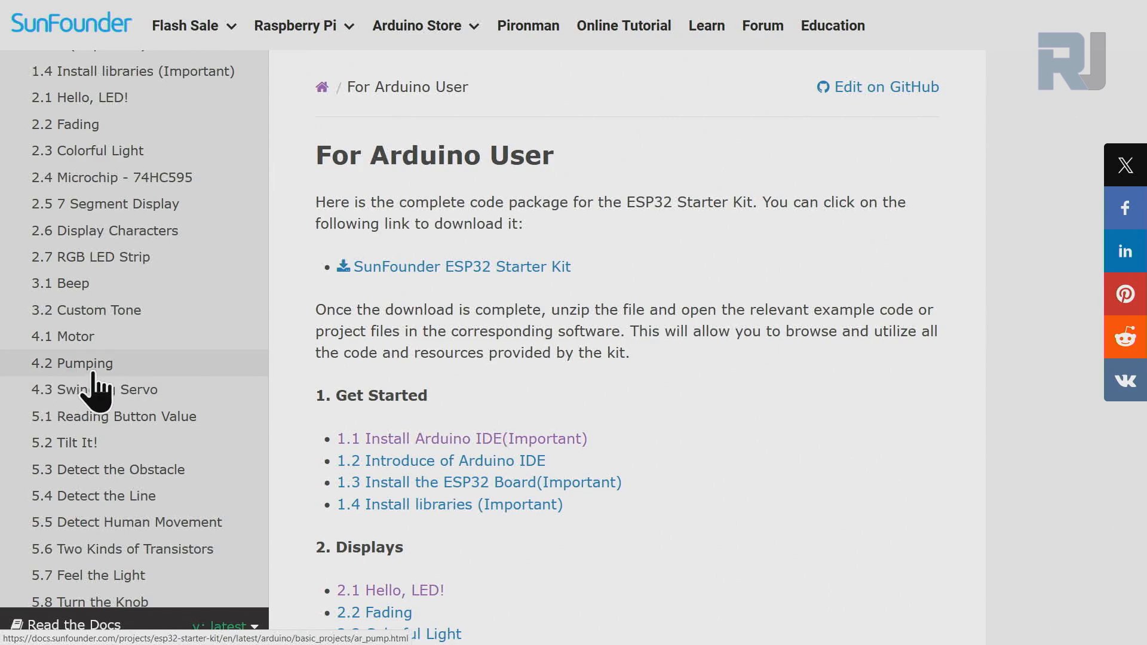
left_click(72, 364)
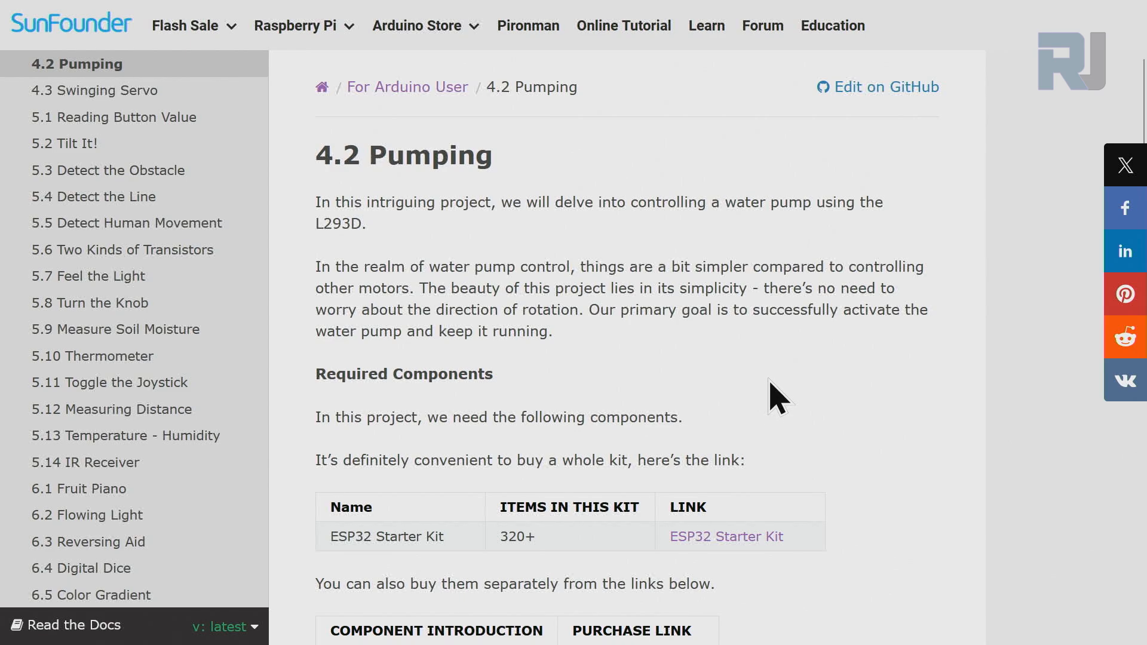
double_click(338, 224)
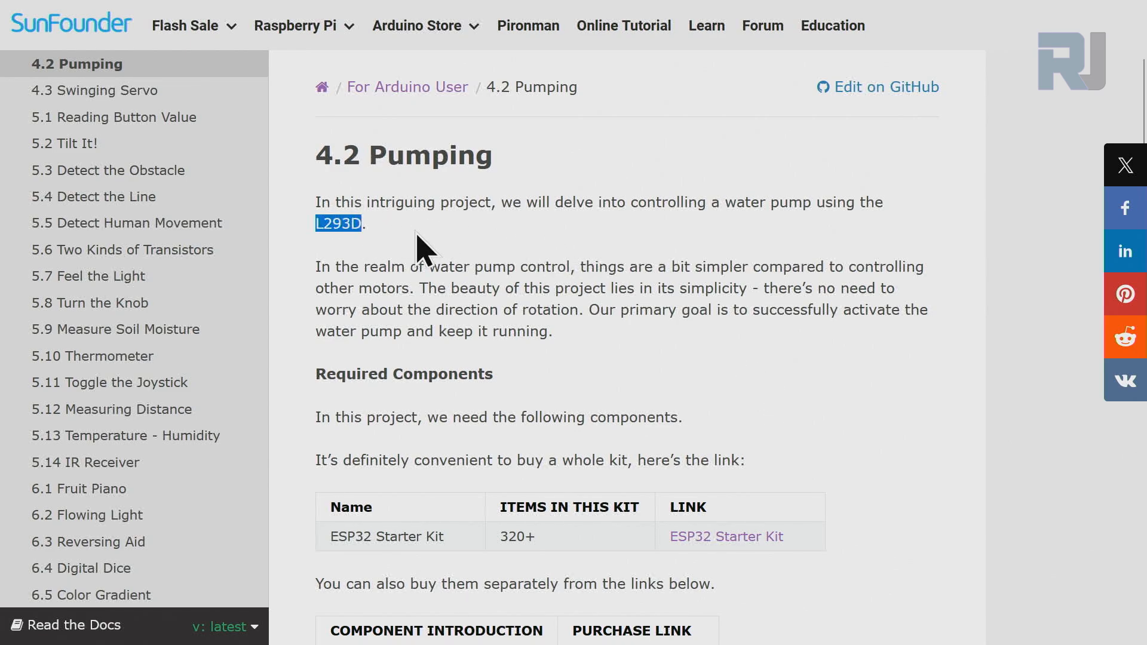
mouse_move(482, 259)
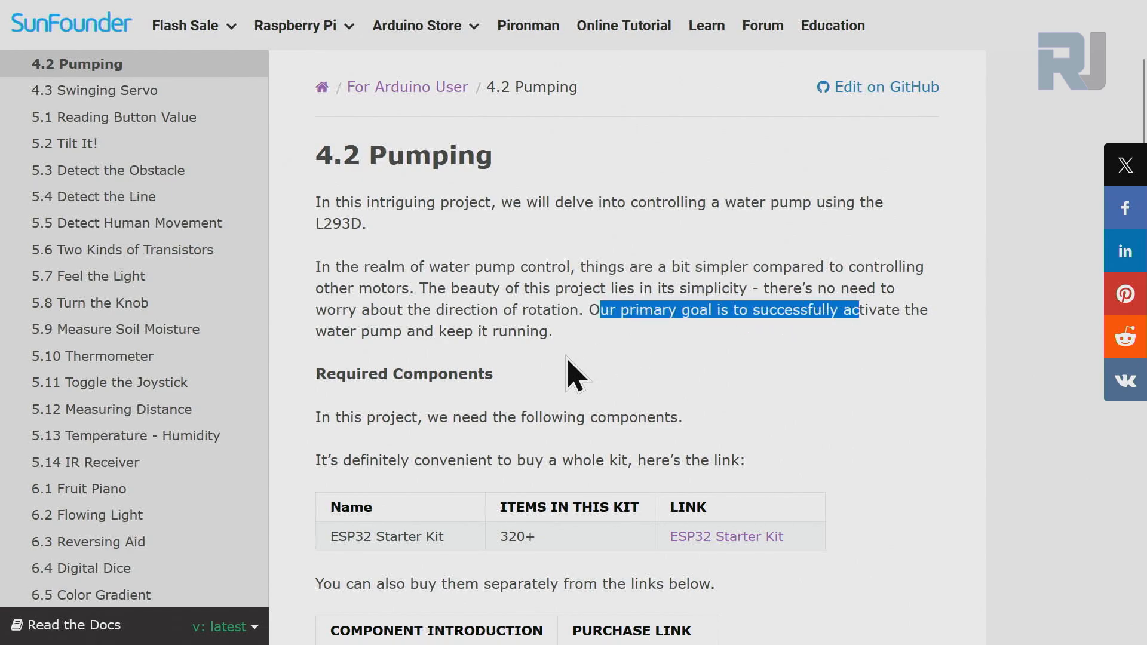
mouse_move(482, 275)
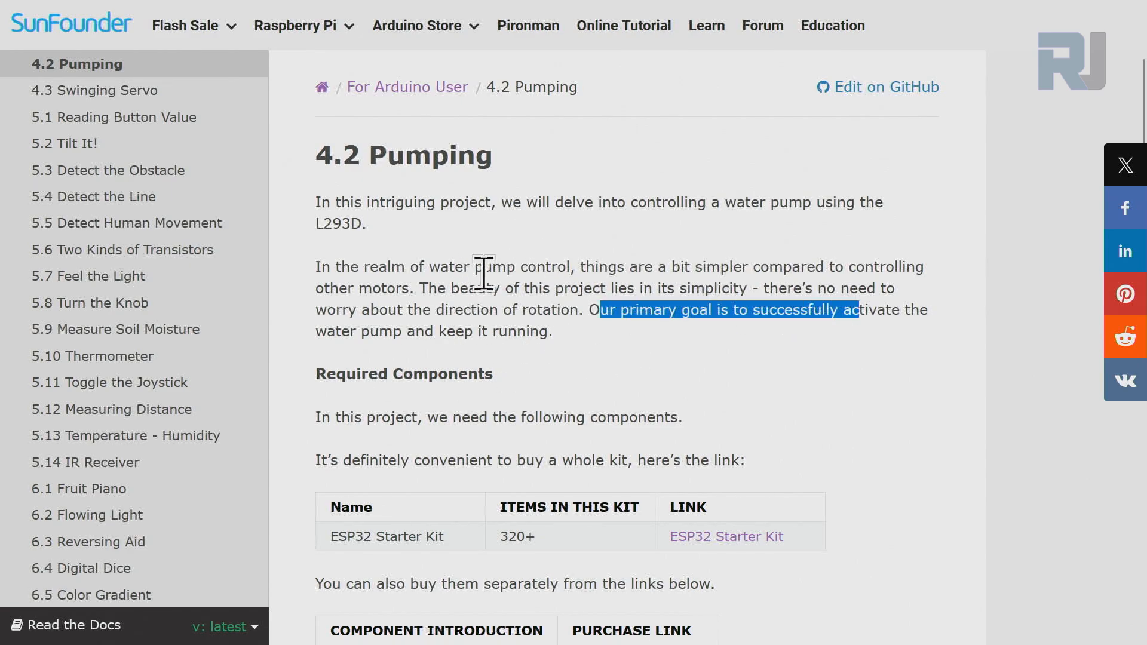
scroll("down", 3)
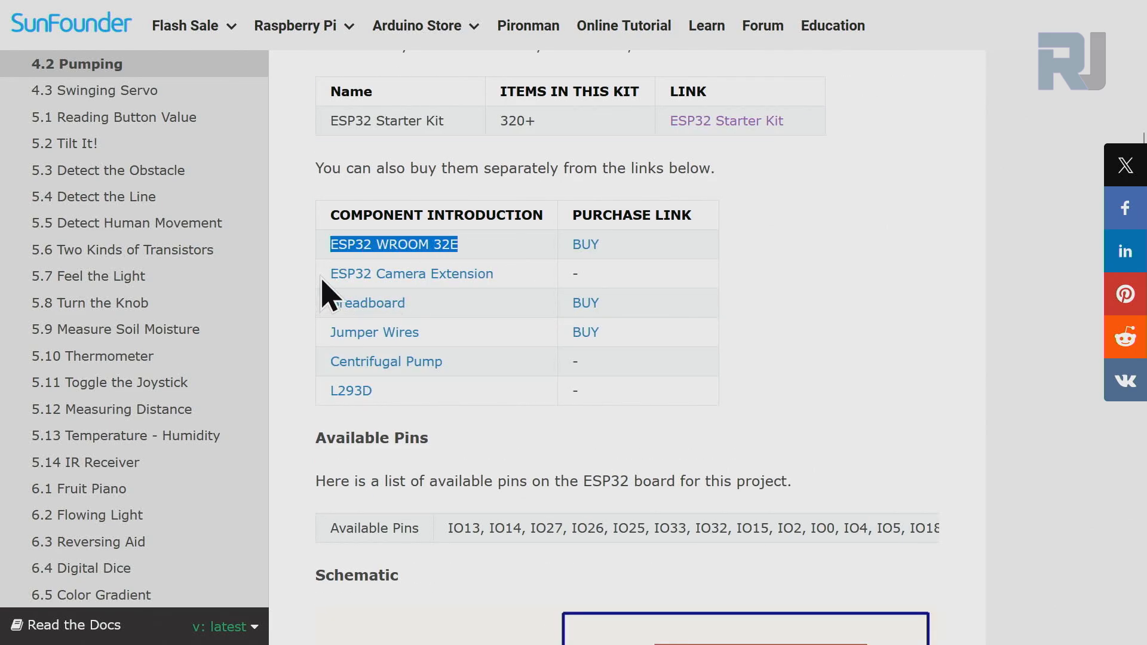
double_click(411, 273)
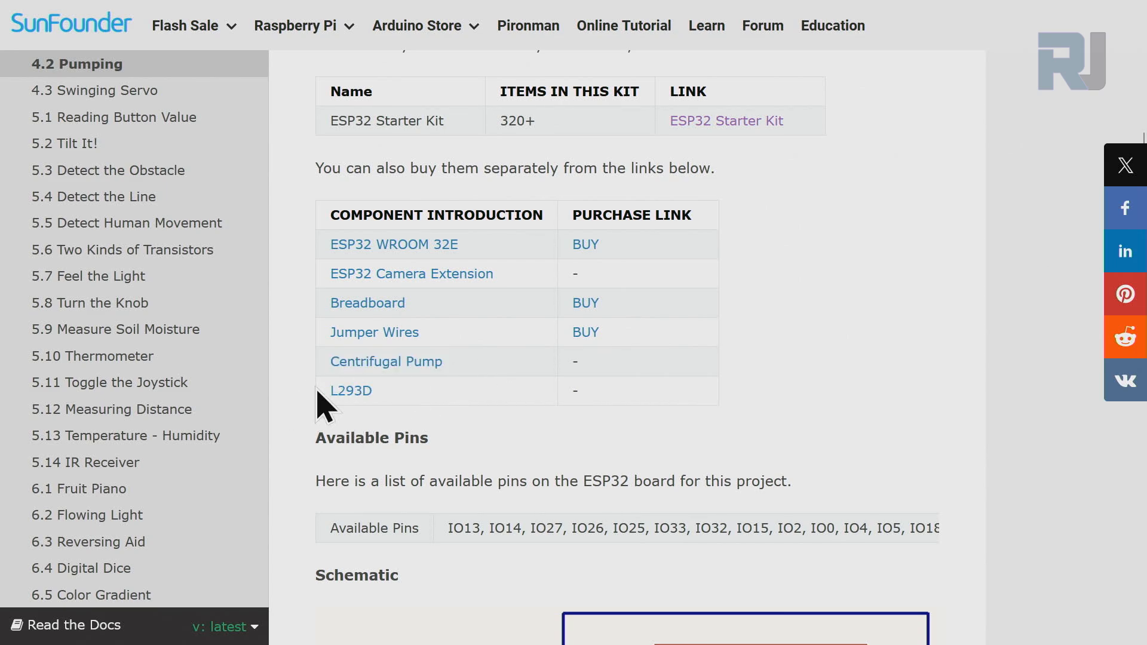
scroll("down", 3)
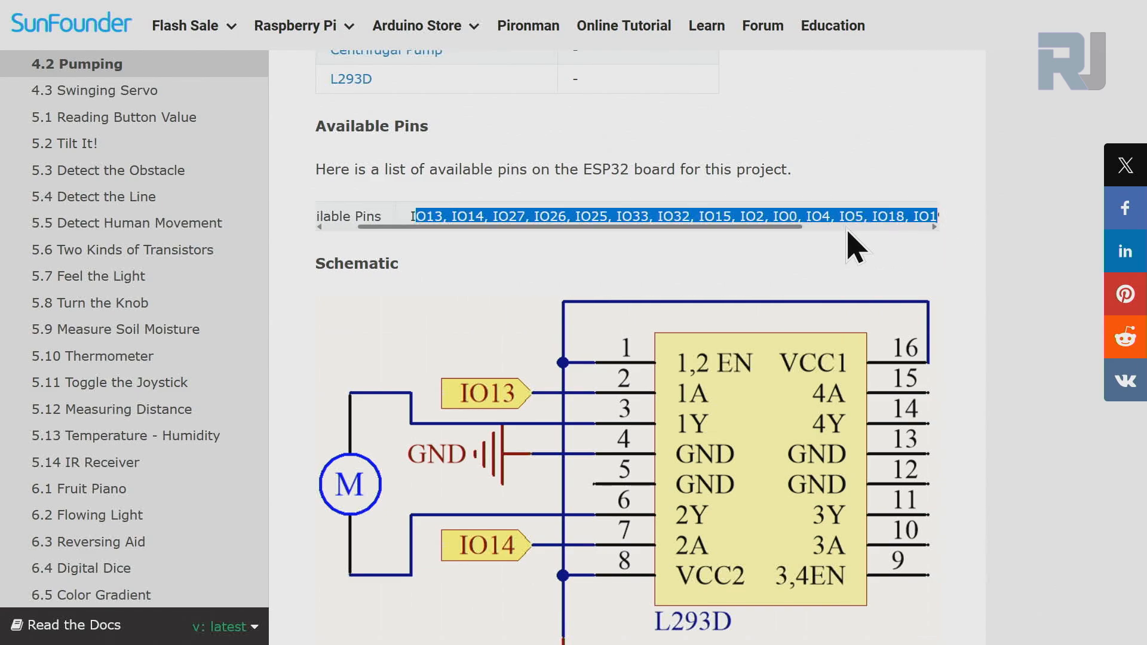
scroll("down", 3)
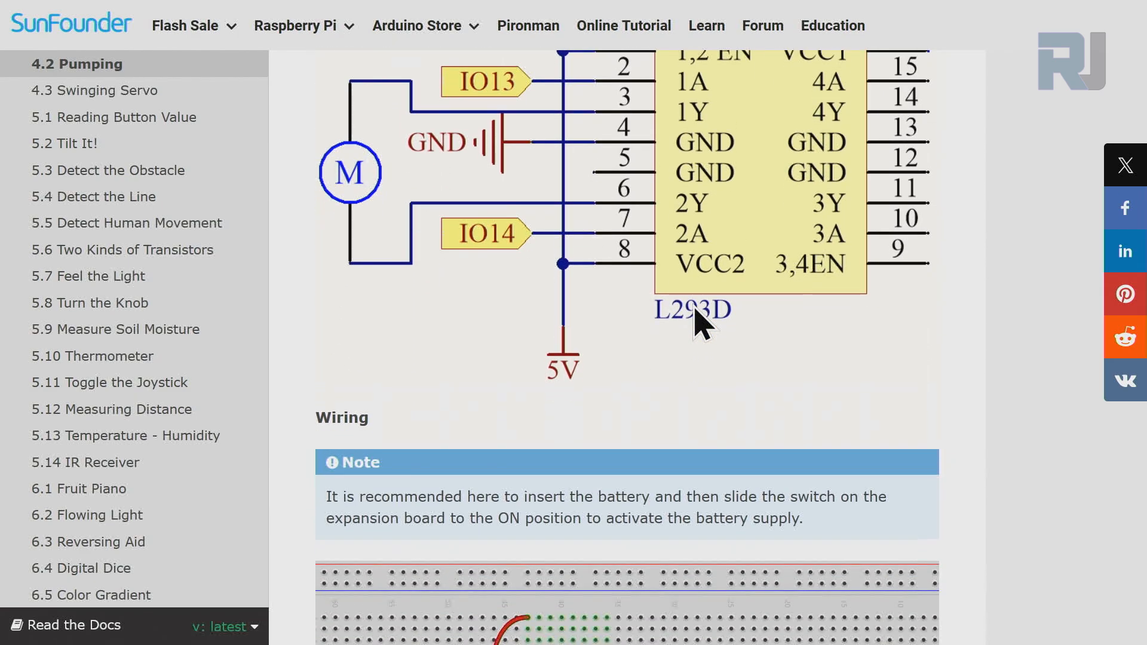
scroll("up", 3)
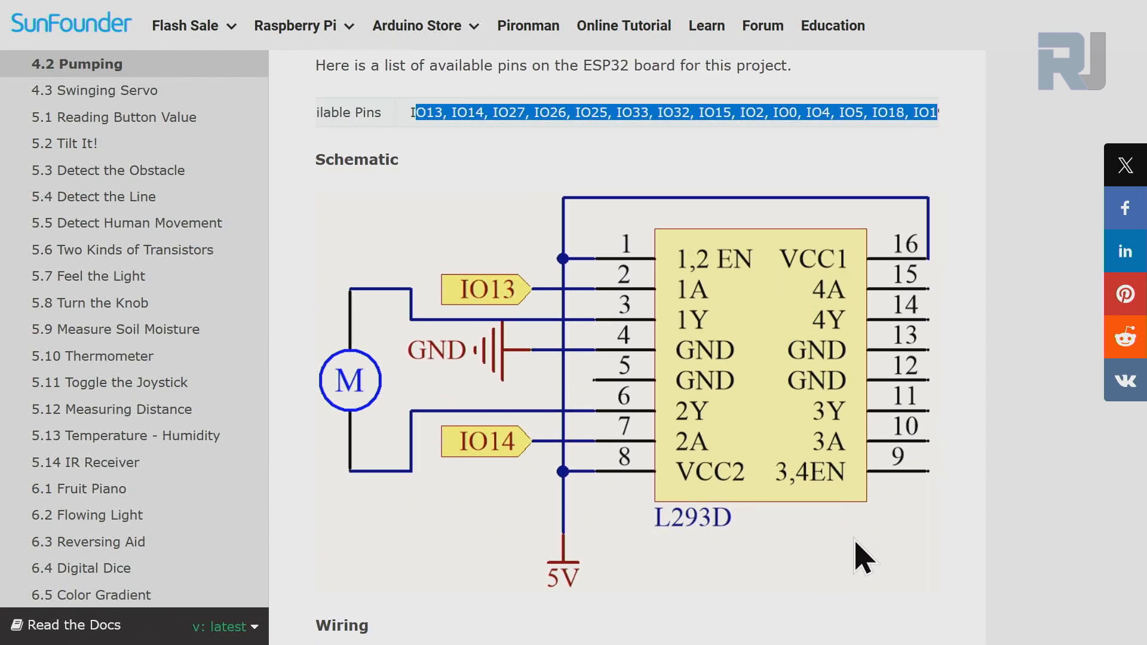
mouse_move(790, 333)
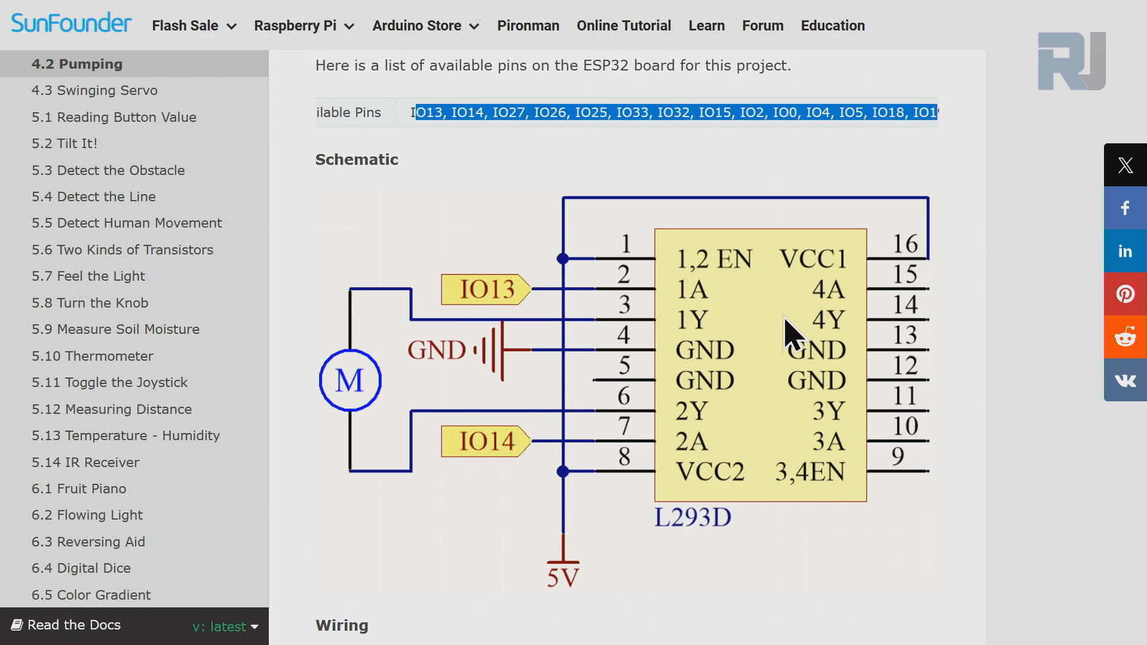
mouse_move(789, 337)
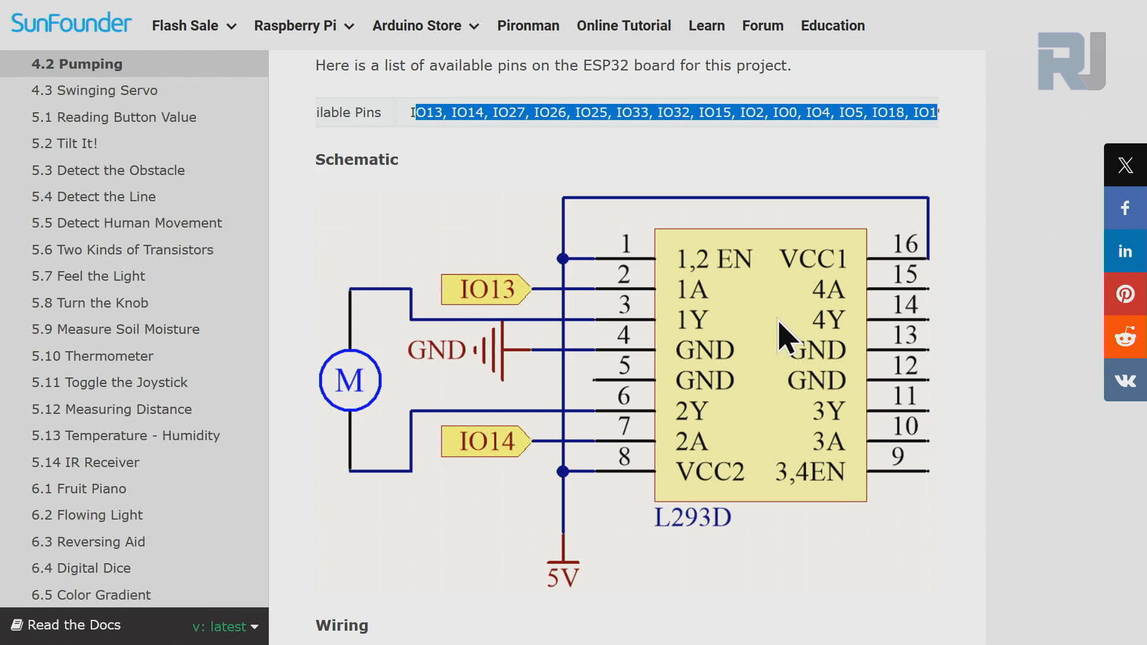
mouse_move(699, 341)
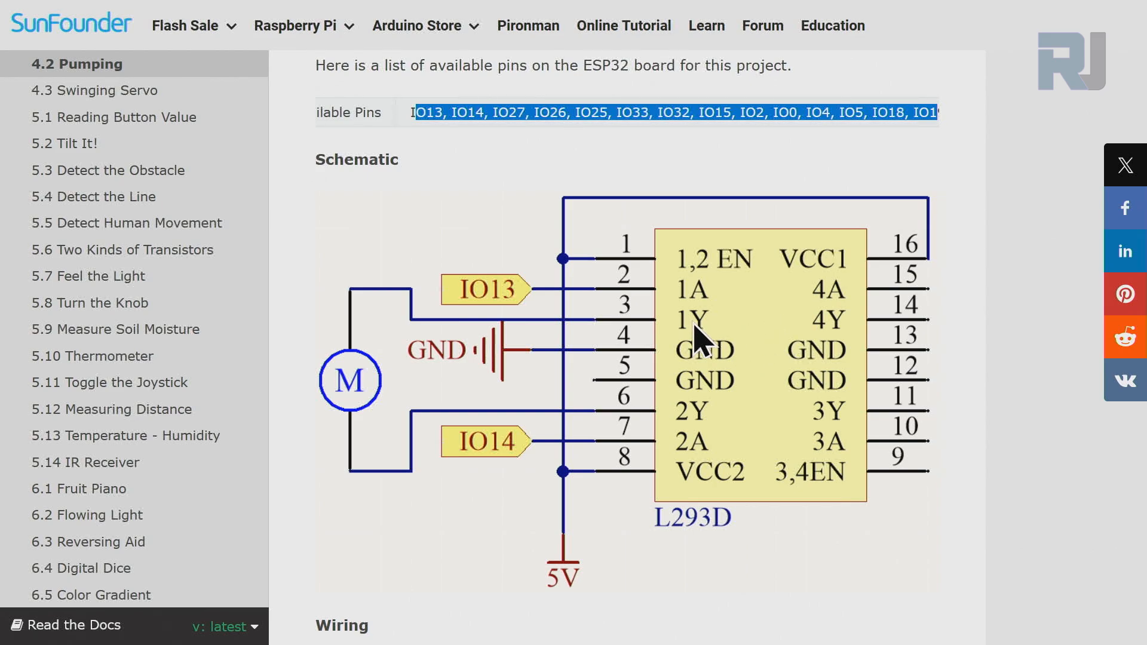
mouse_move(355, 396)
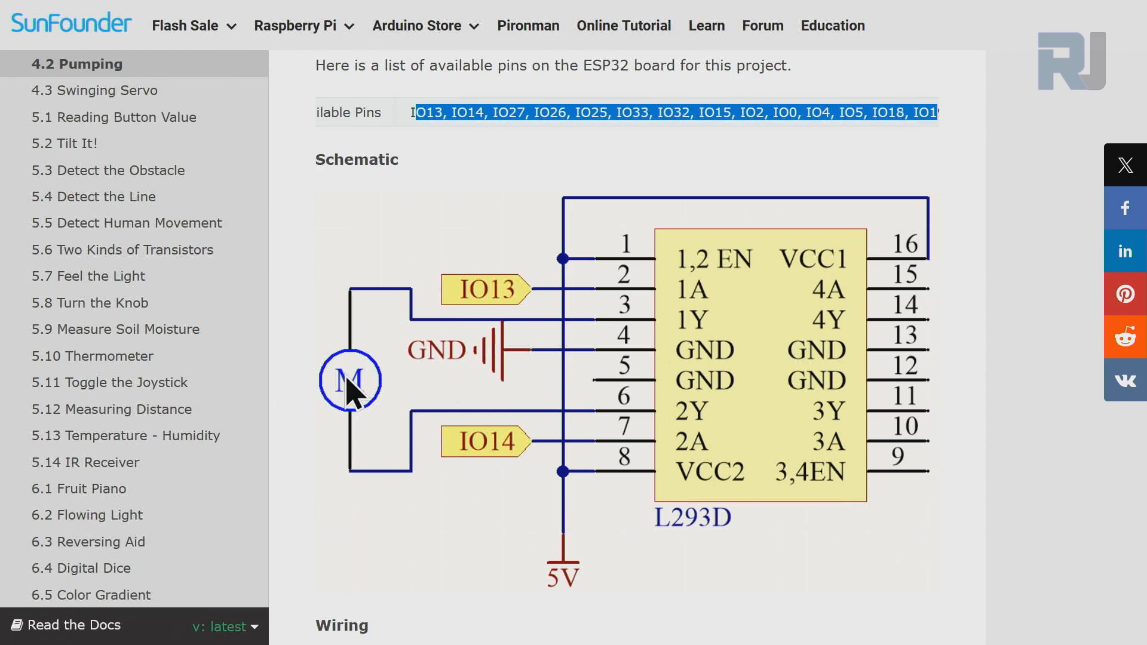
mouse_move(592, 383)
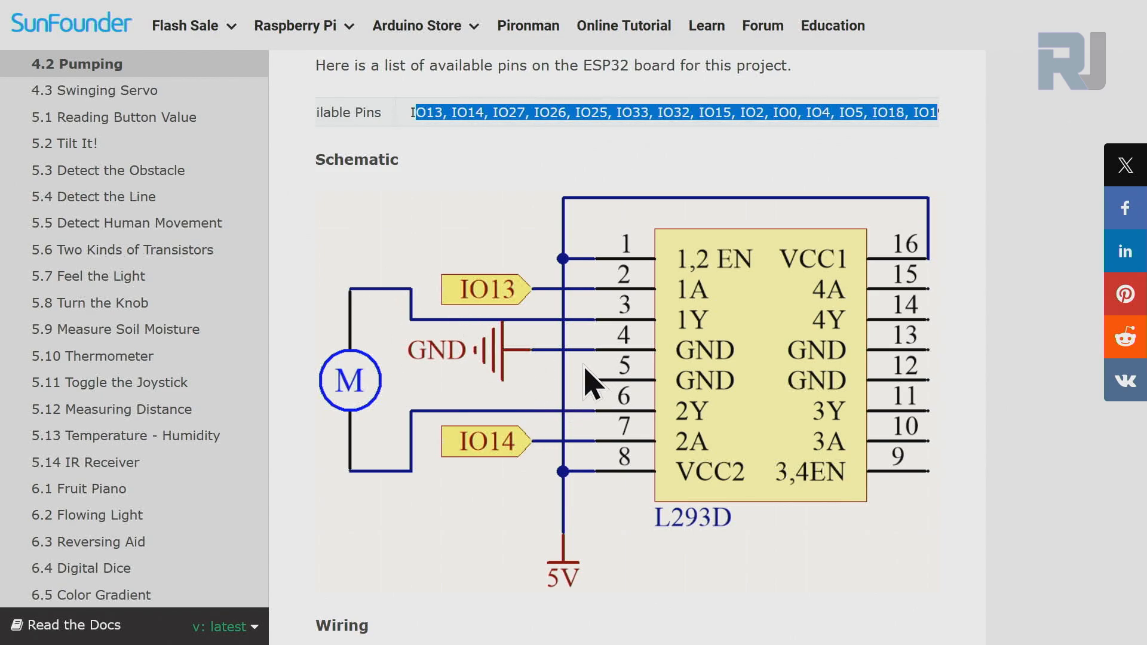
scroll("down", 3)
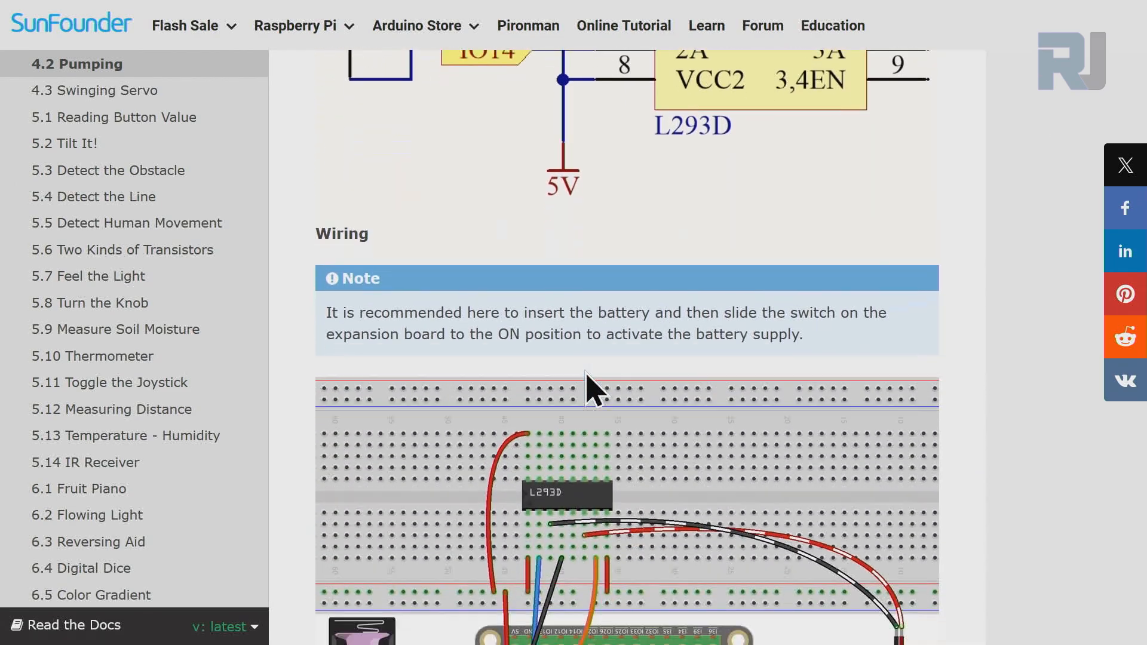
scroll("down", 3)
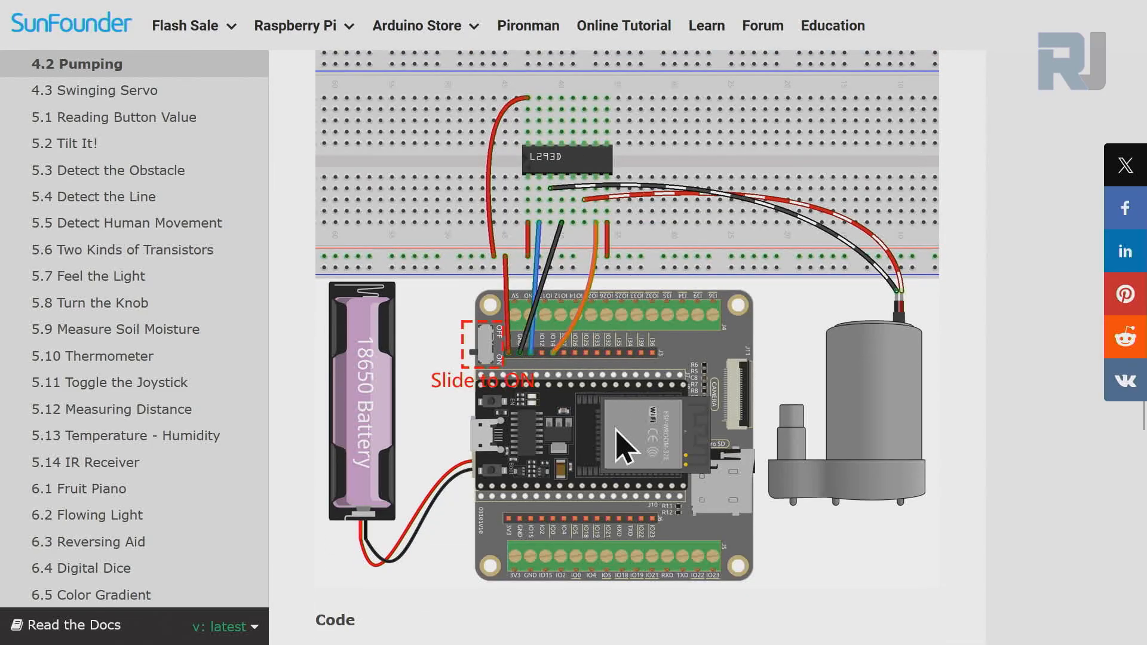
scroll("down", 3)
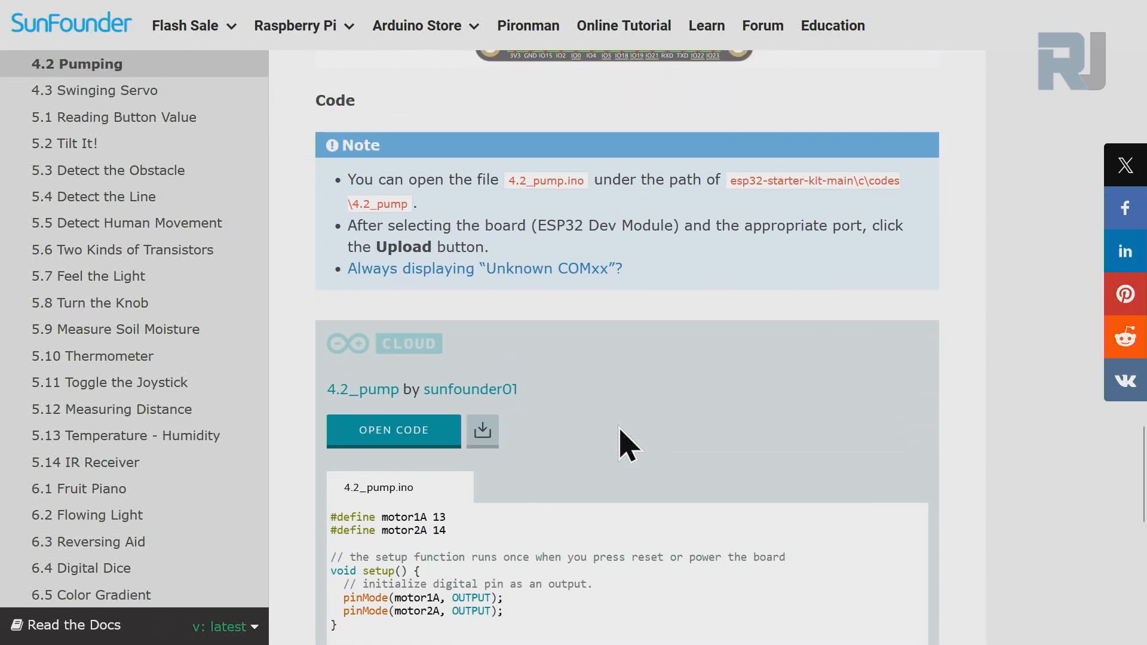
scroll("down", 3)
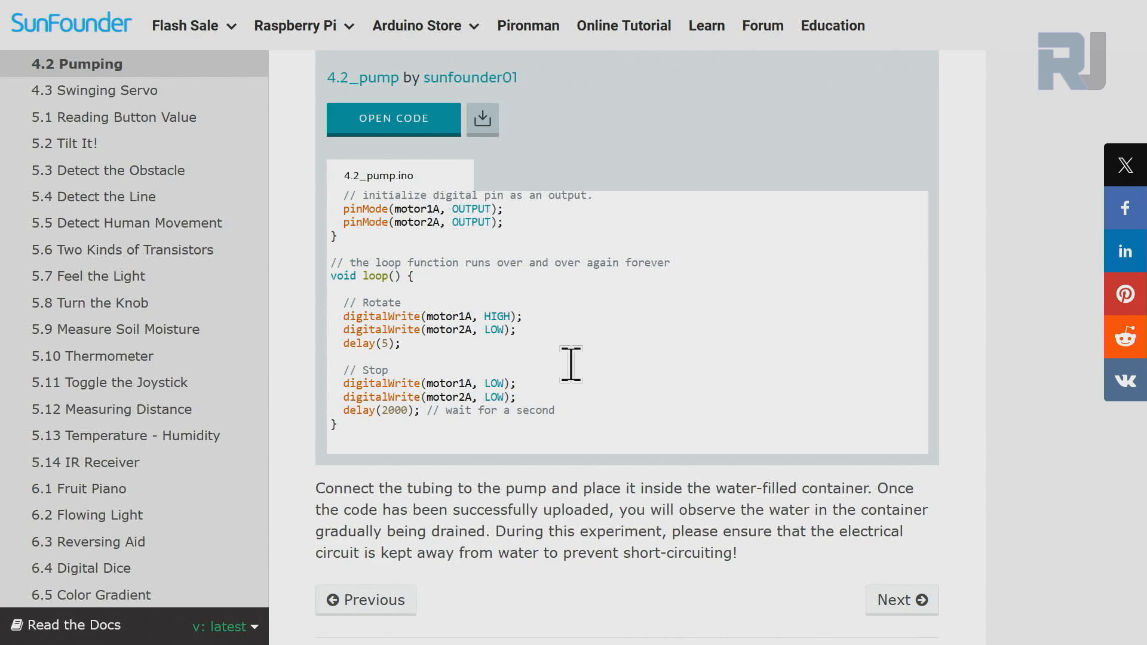
scroll("down", 3)
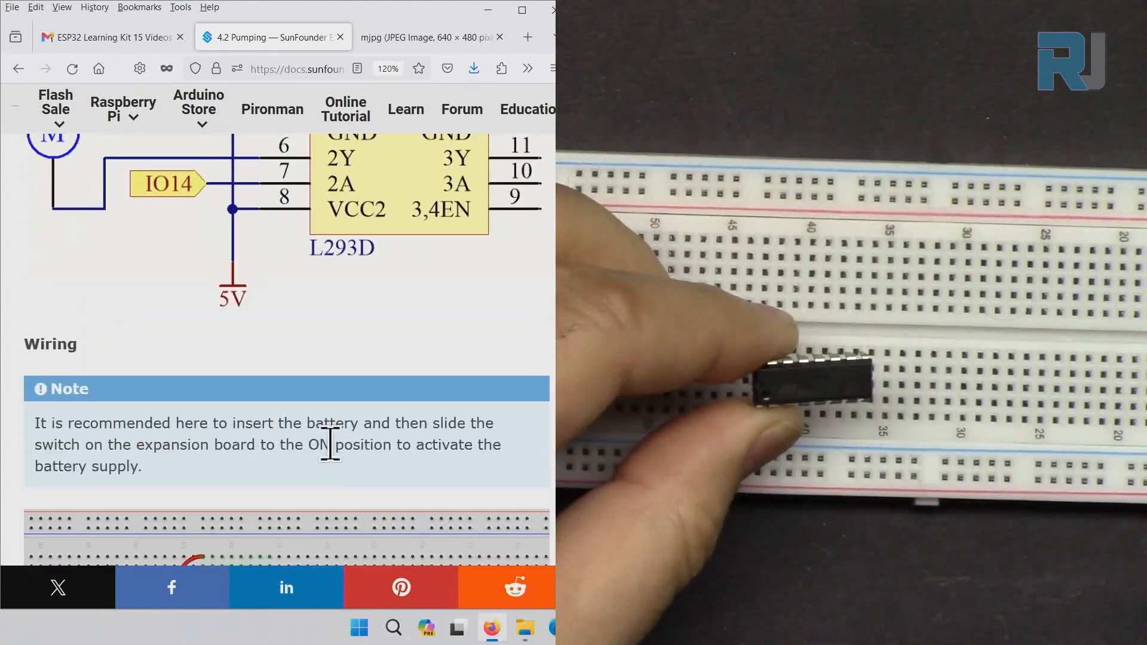
scroll("up", 3)
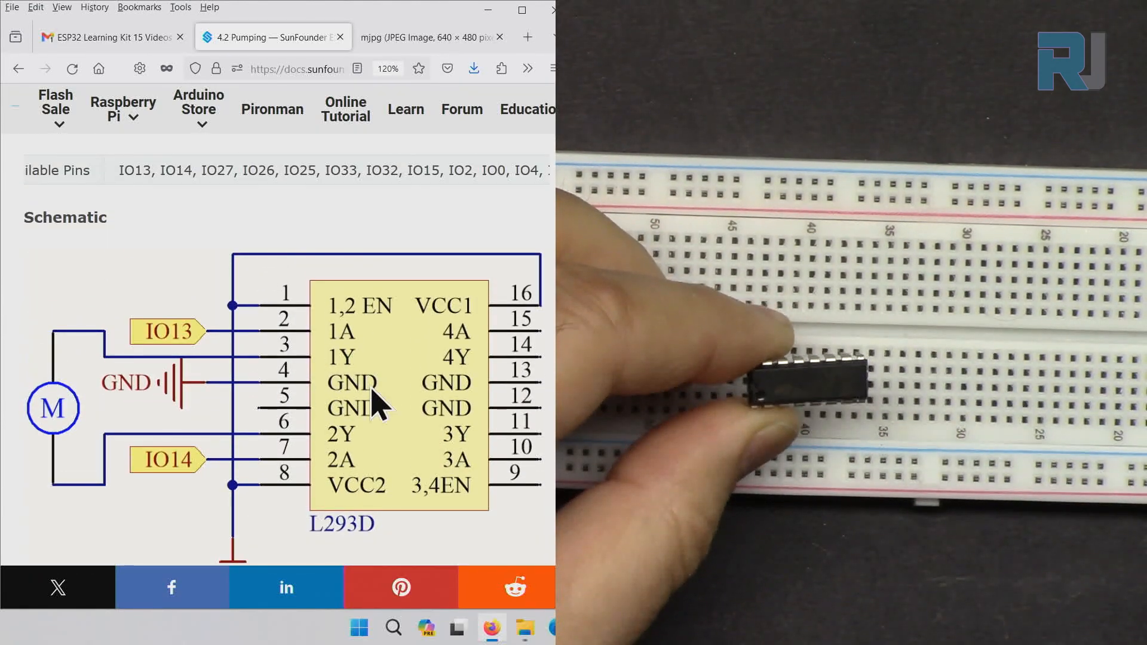
scroll("down", 3)
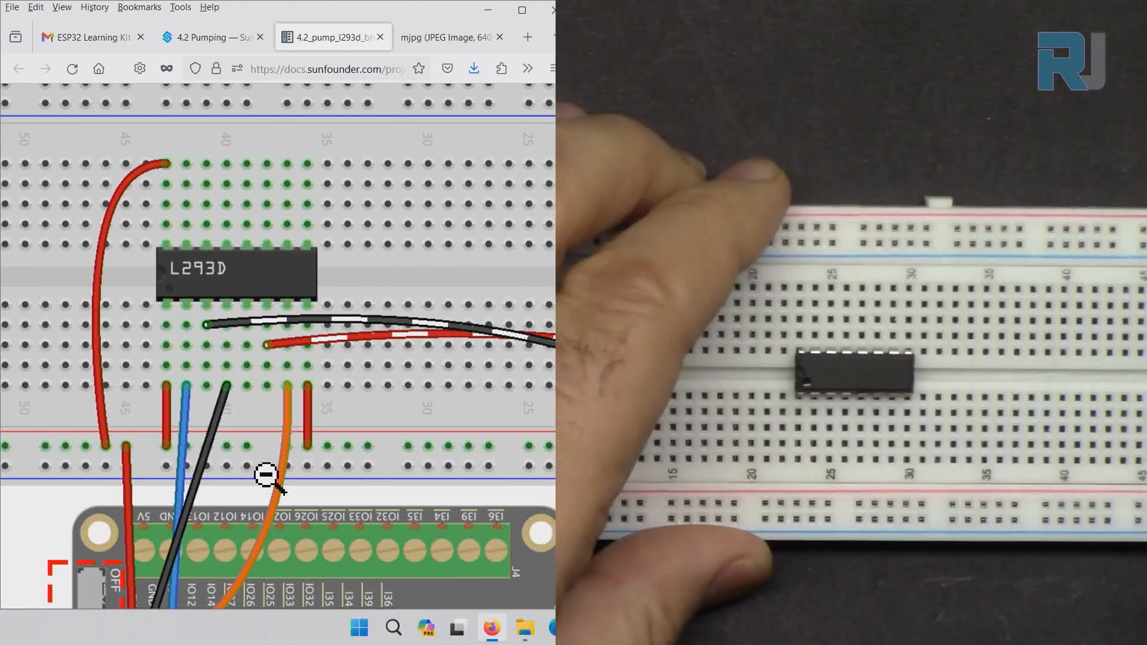
mouse_move(204, 441)
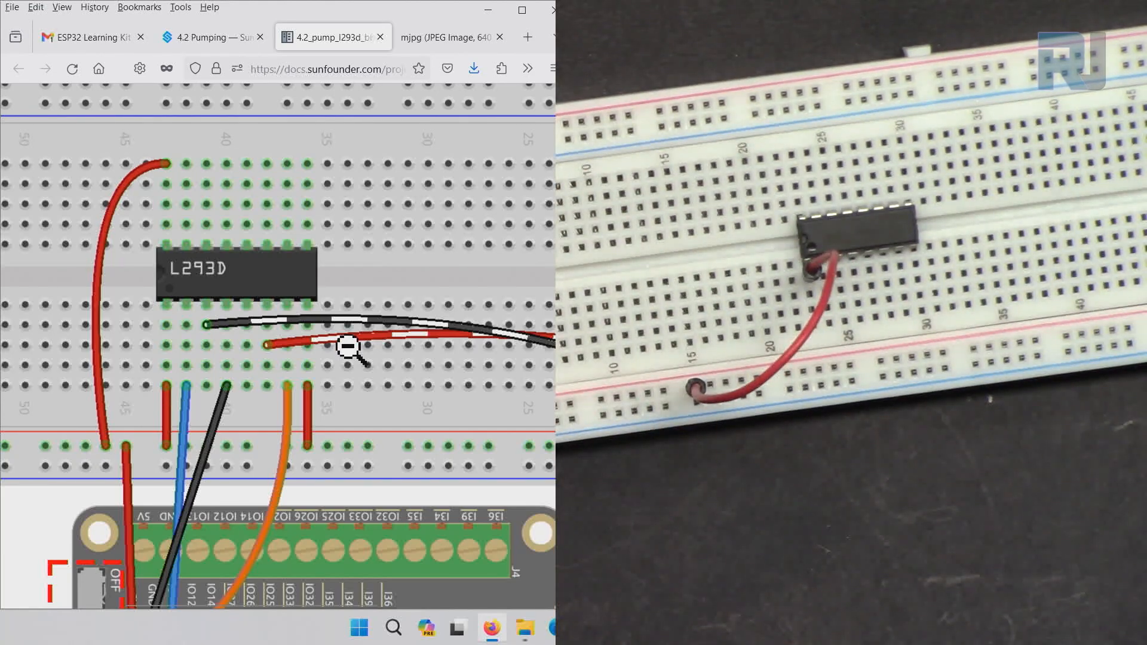
mouse_move(307, 439)
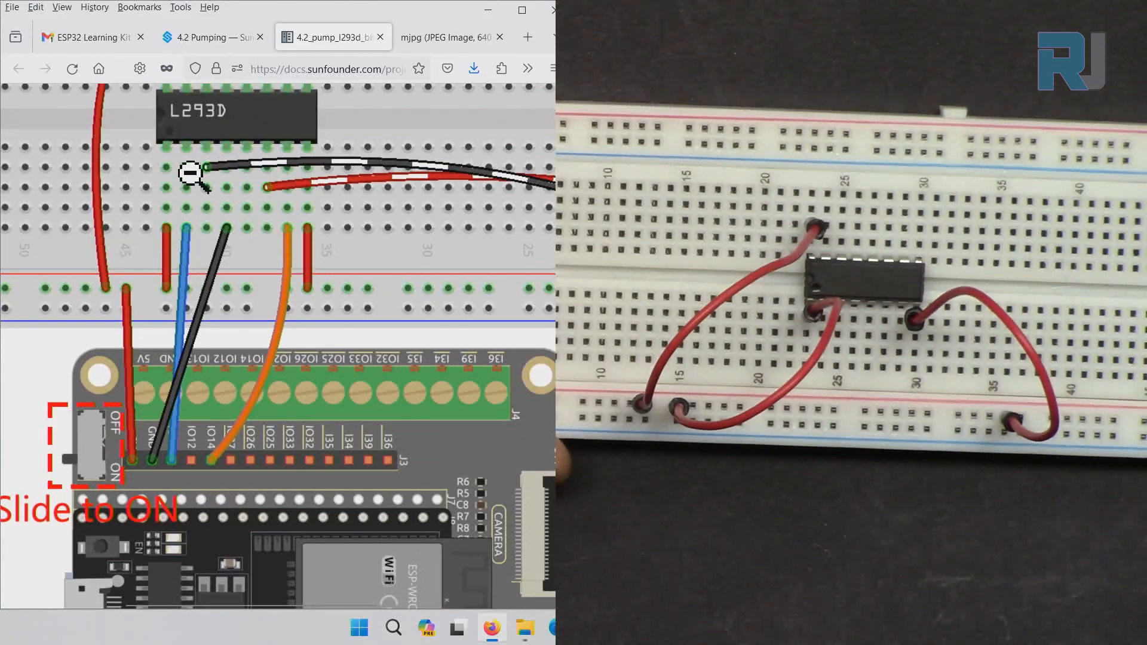
mouse_move(172, 497)
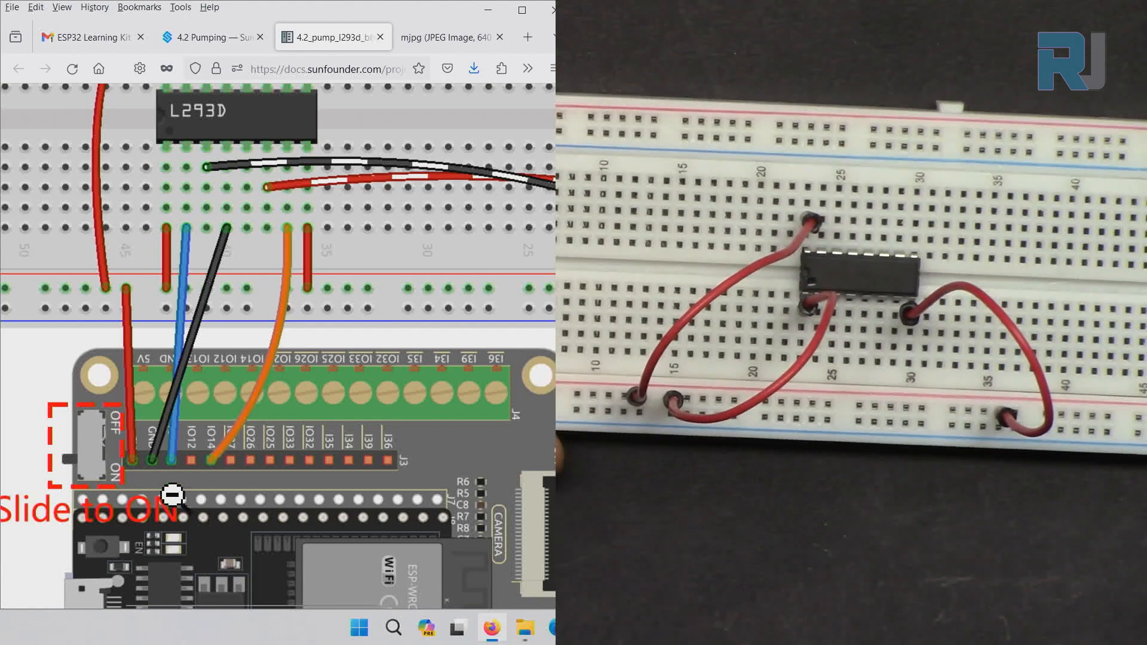
Review the 4.2 Pumping schematic, then bring up the 4.2_pump_l293d_bb.png wiring image tab.
scroll("up", 3)
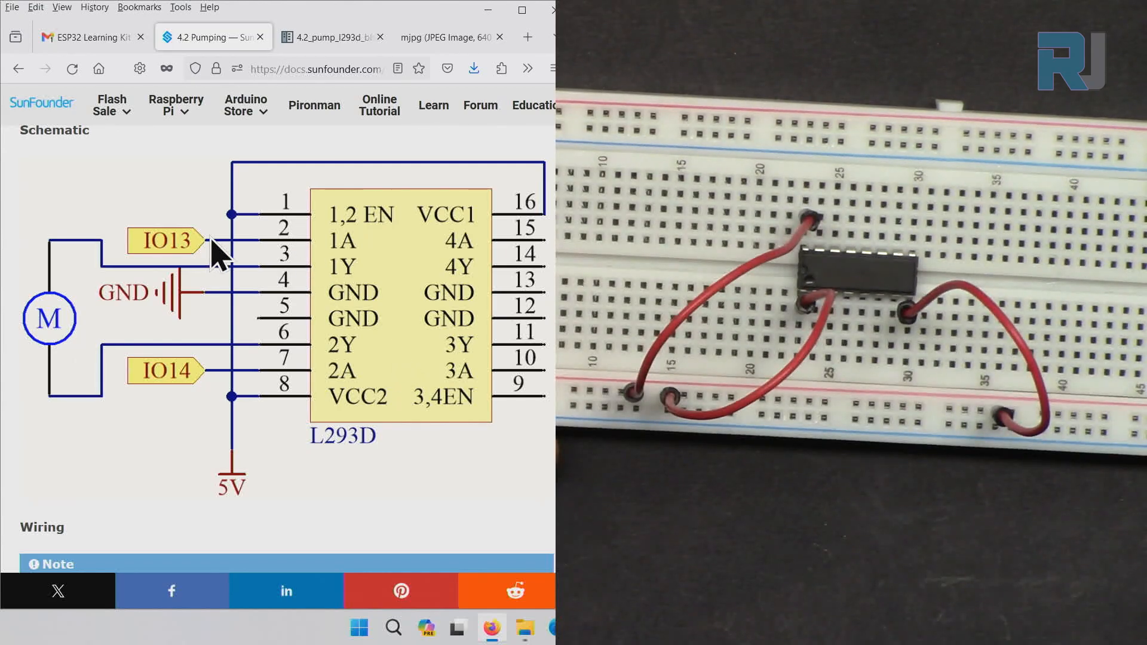
mouse_move(208, 396)
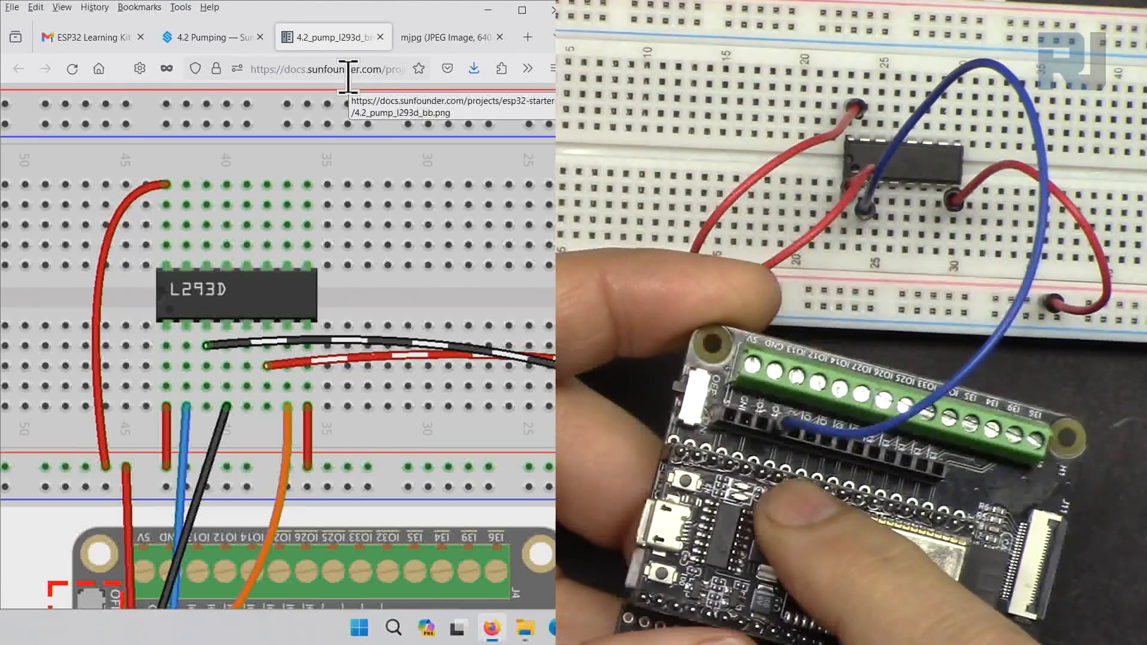
left_click(212, 37)
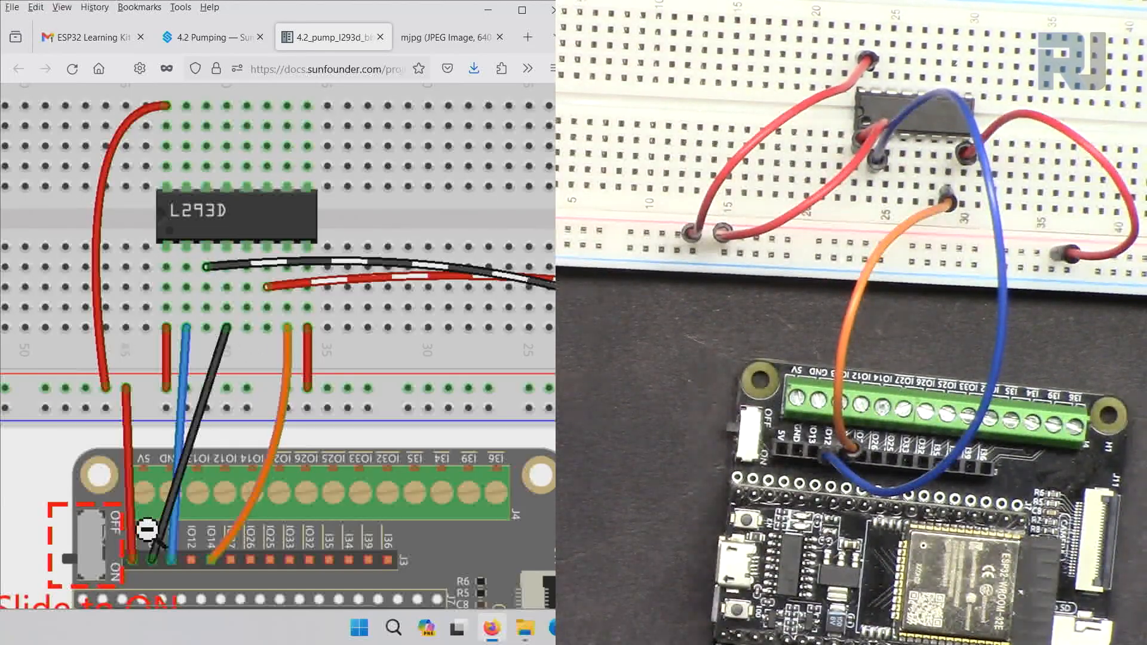
mouse_move(282, 325)
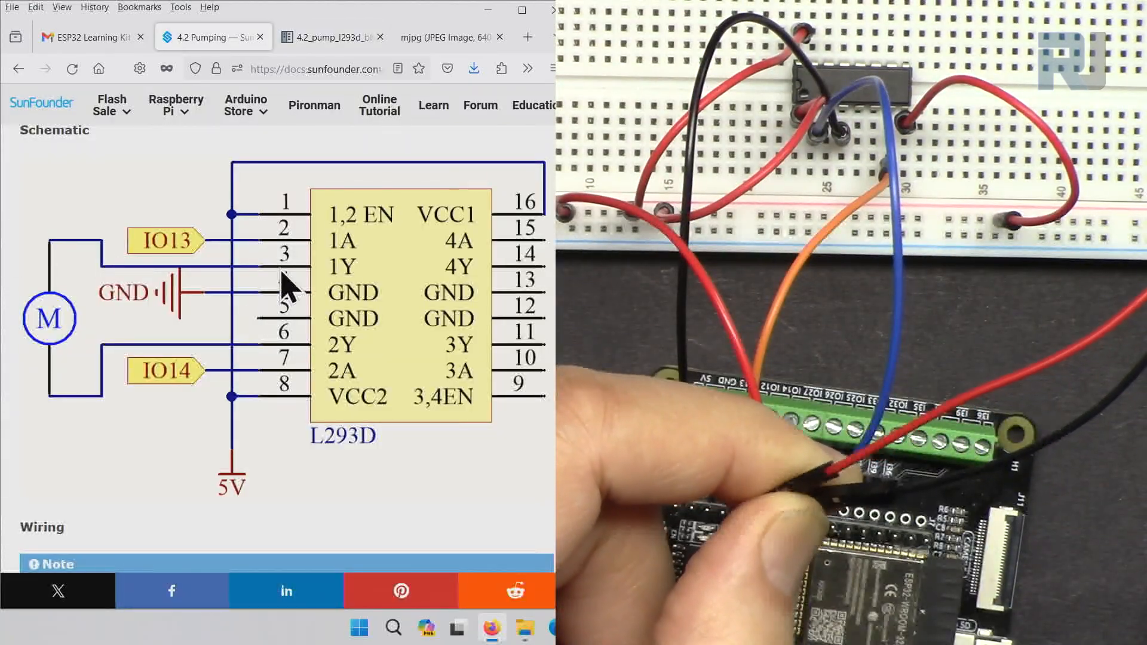
mouse_move(300, 358)
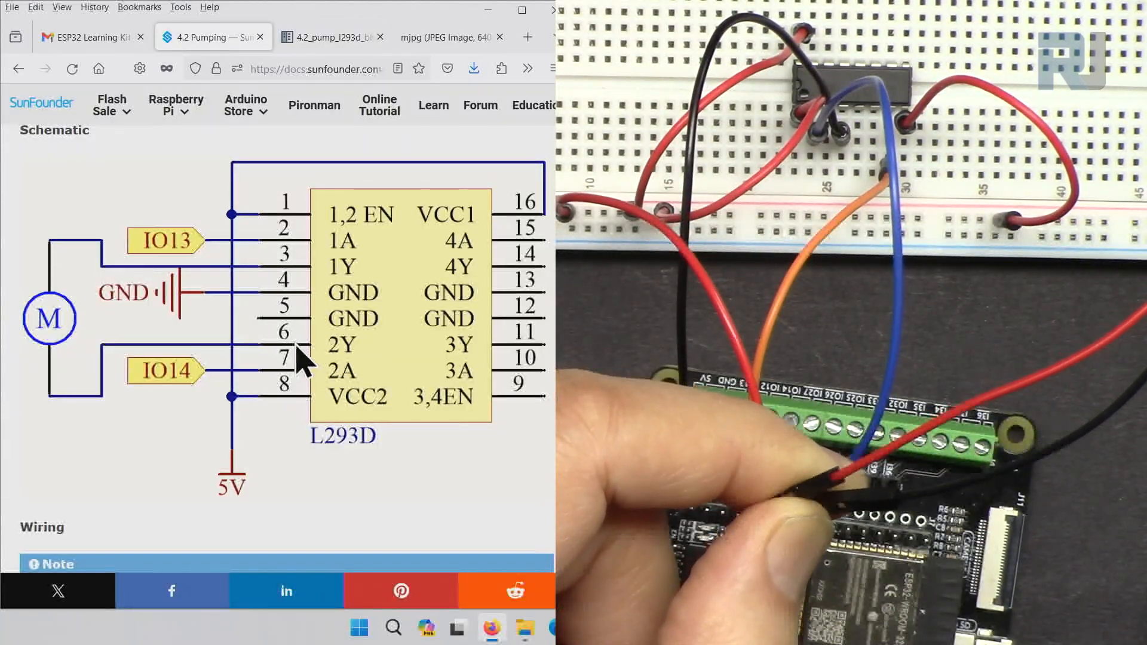
left_click(327, 37)
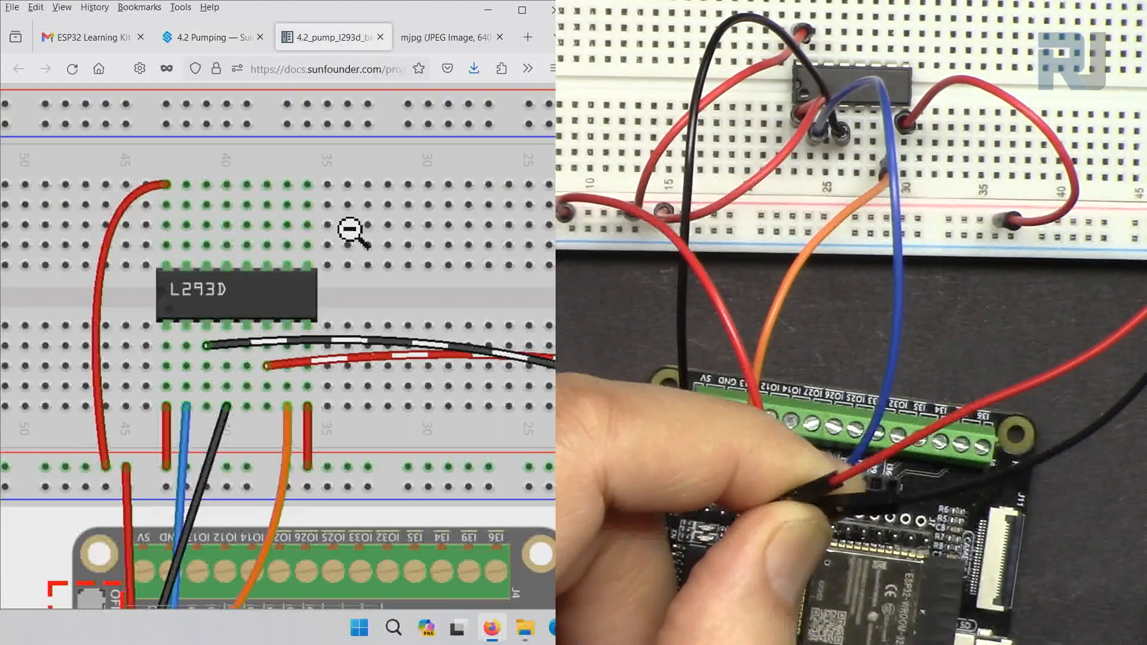
mouse_move(241, 630)
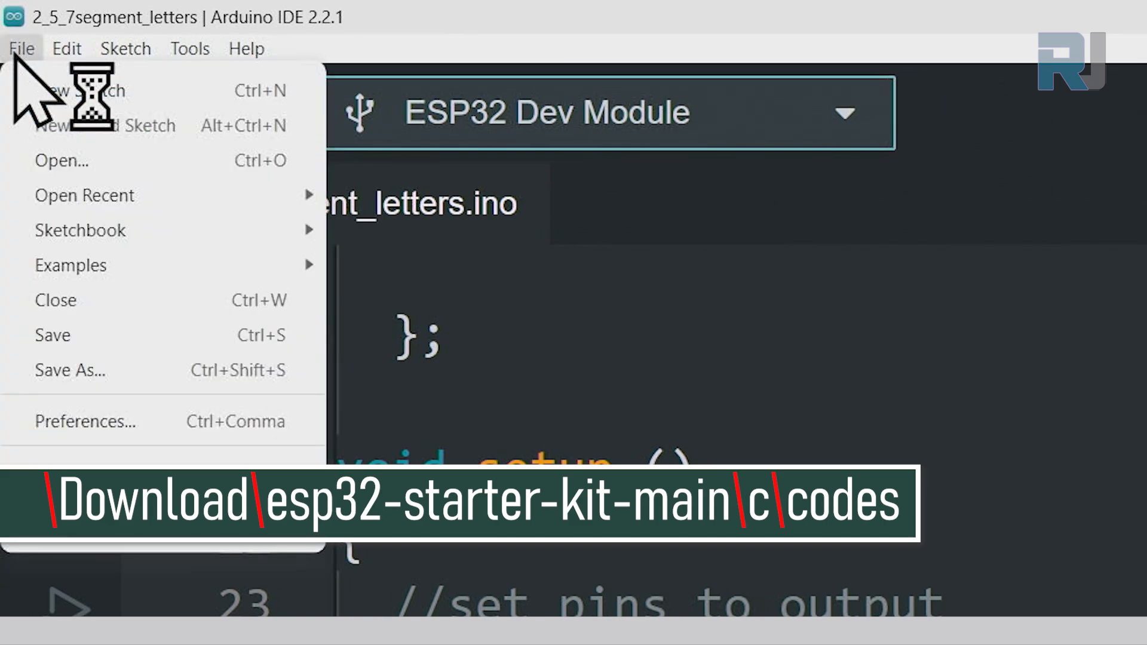
Start opening a sketch and navigate Downloads > esp32-starter-kit-main > c > codes.
left_click(61, 160)
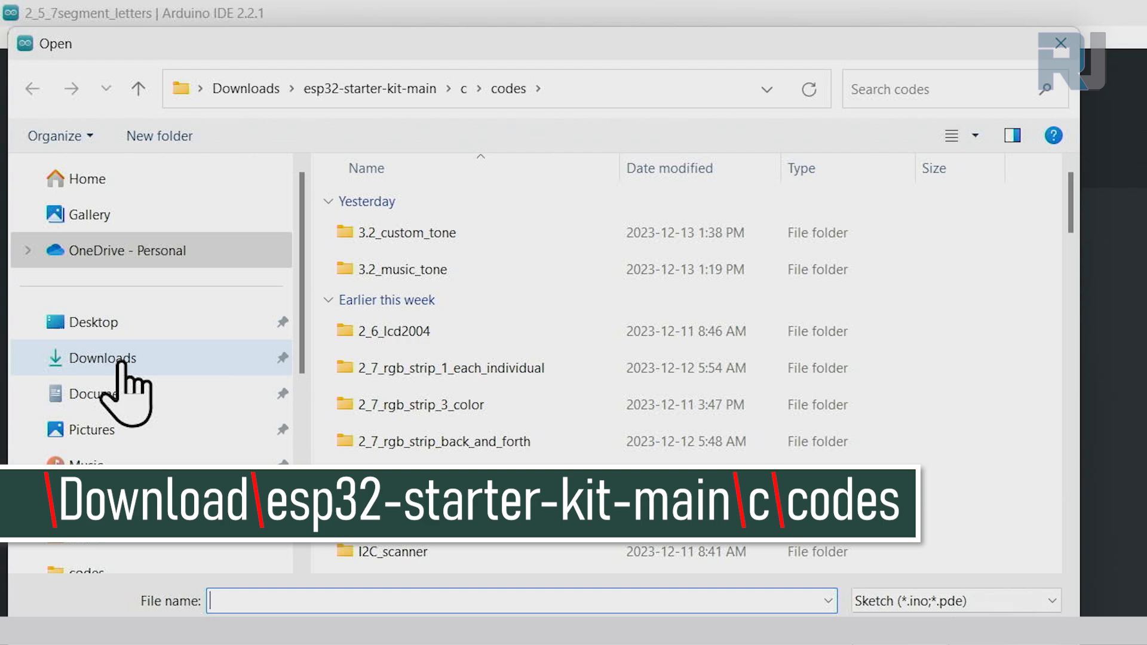
left_click(103, 357)
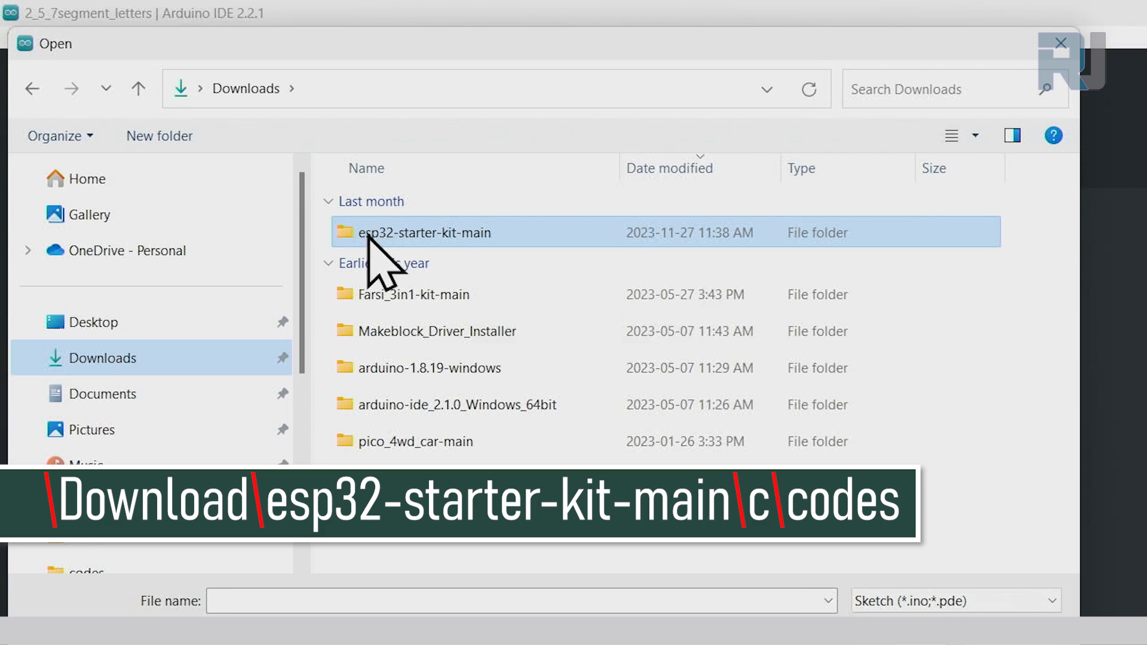
double_click(425, 232)
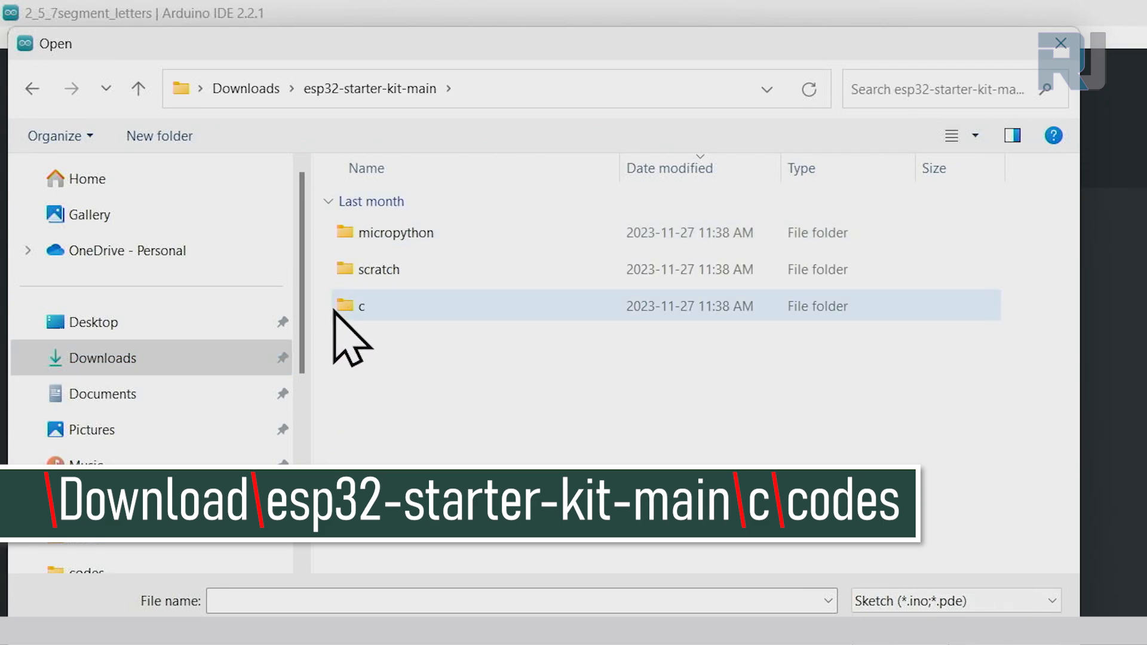
double_click(361, 306)
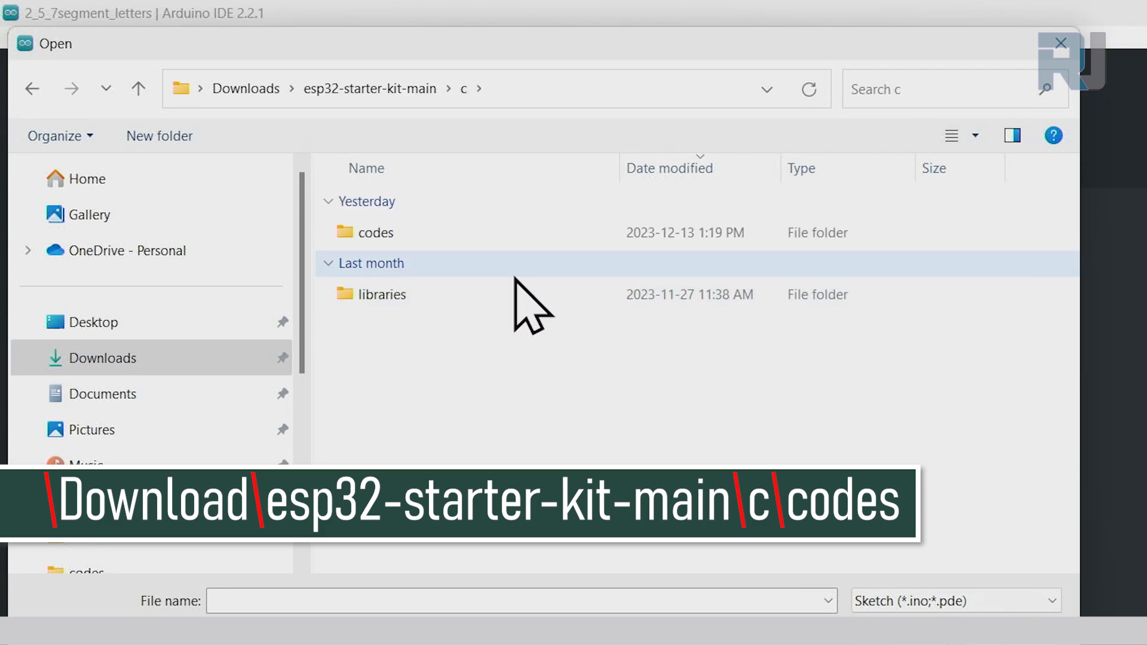
double_click(375, 232)
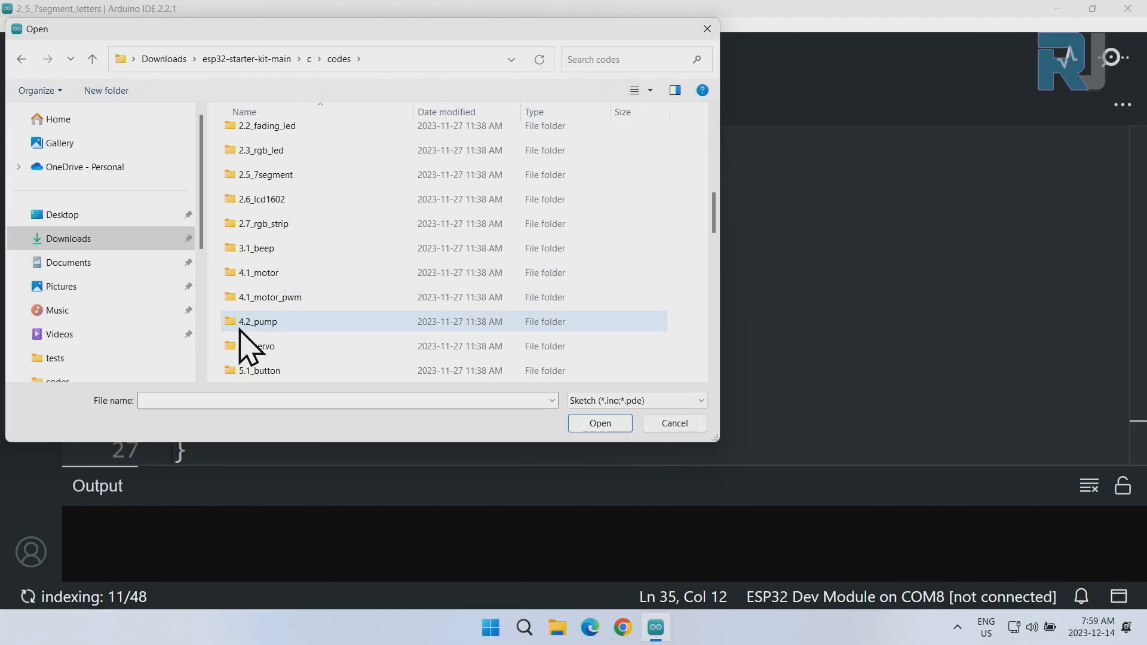
Open the 4.2_pump folder and choose the 4.2_pump.ino sketch file.
left_click(257, 322)
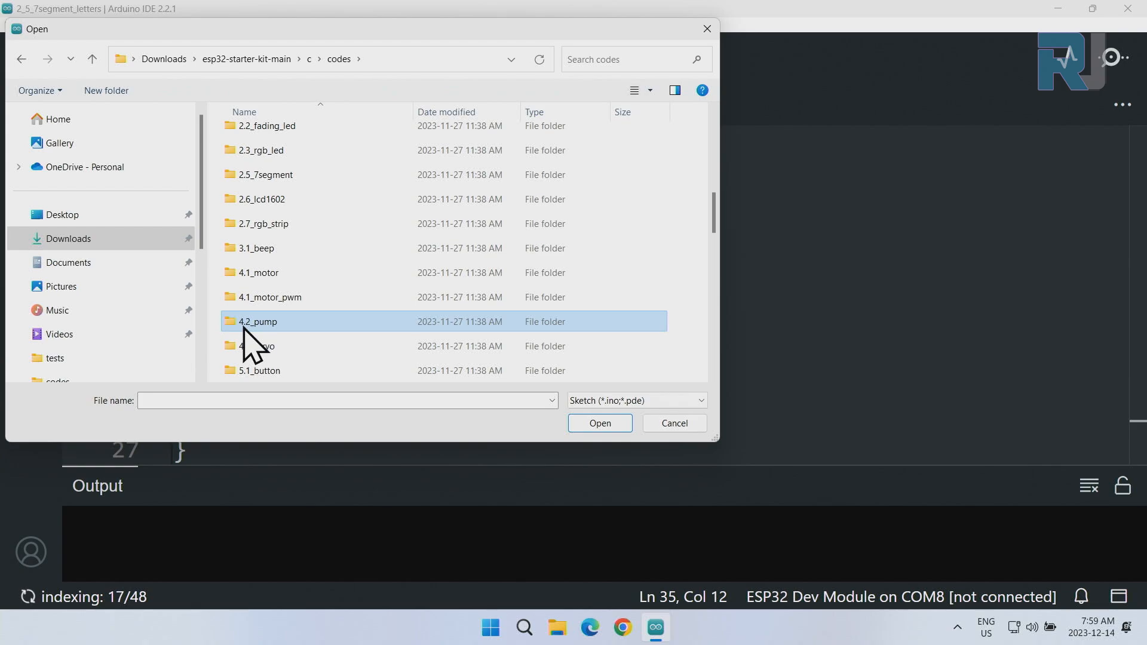
double_click(257, 321)
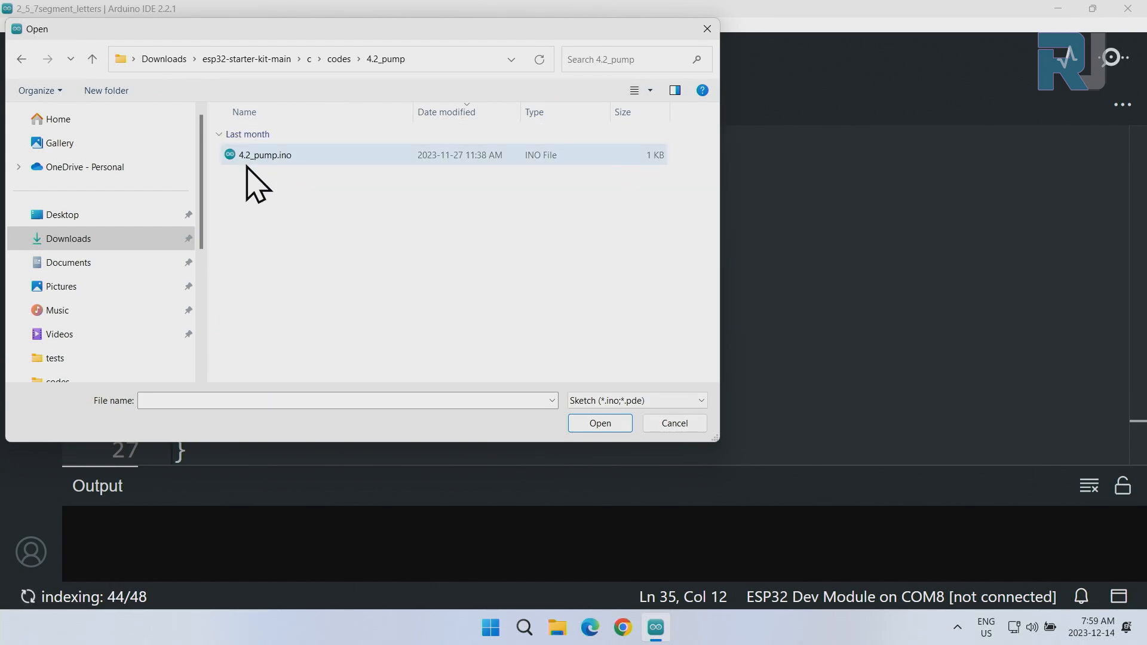
left_click(265, 154)
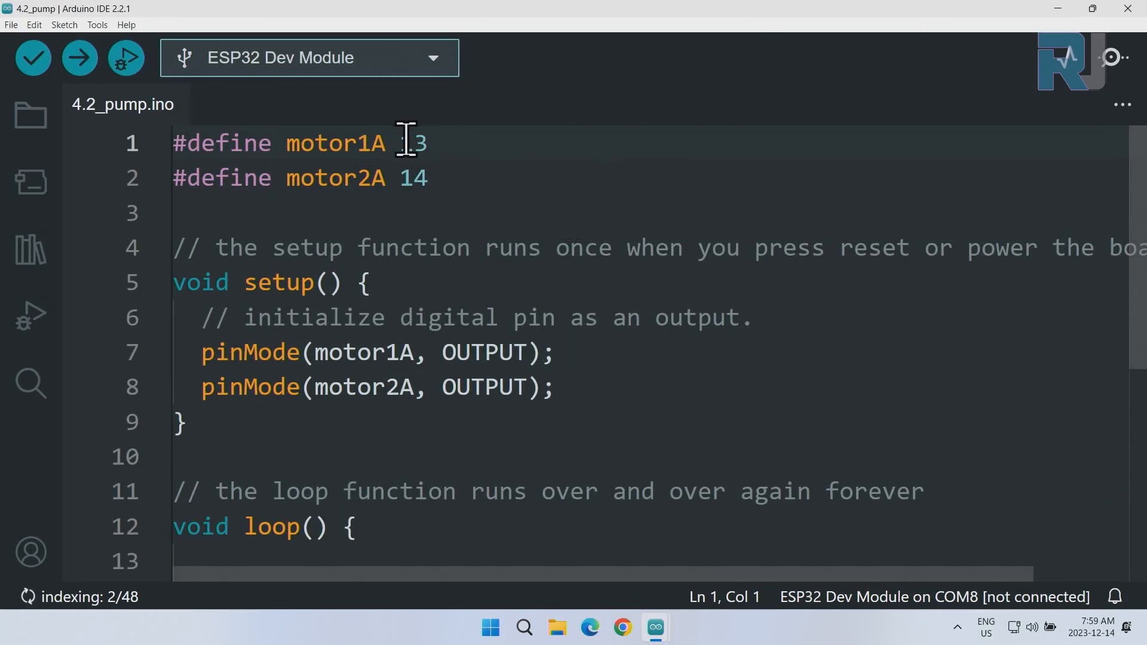
double_click(412, 144)
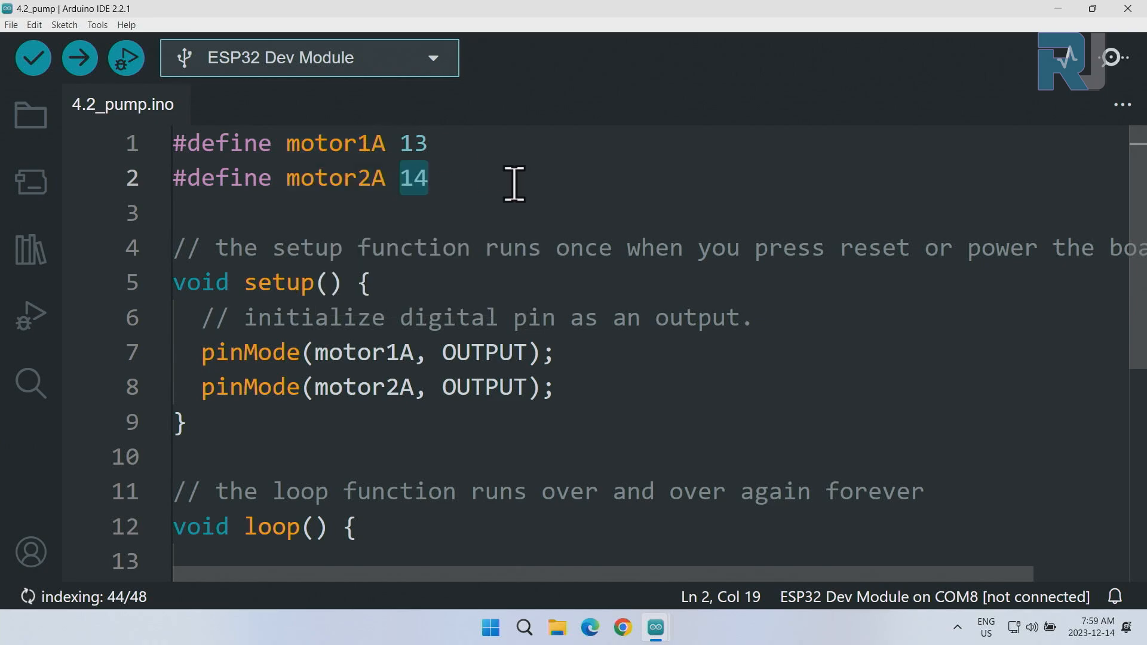
mouse_move(386, 224)
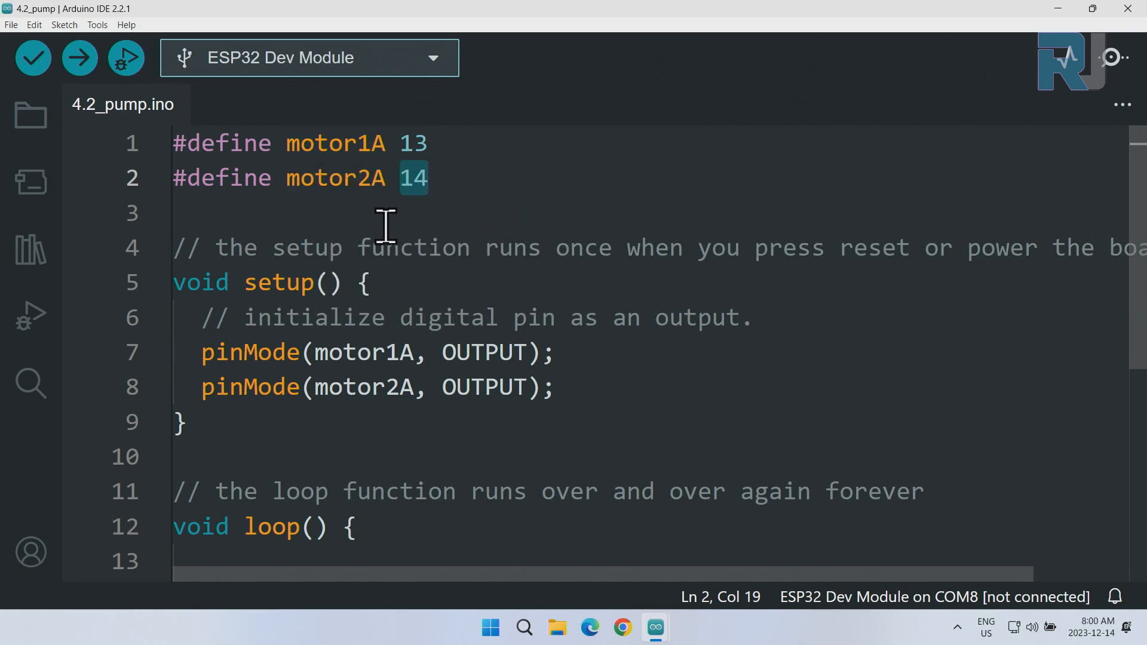
mouse_move(335, 143)
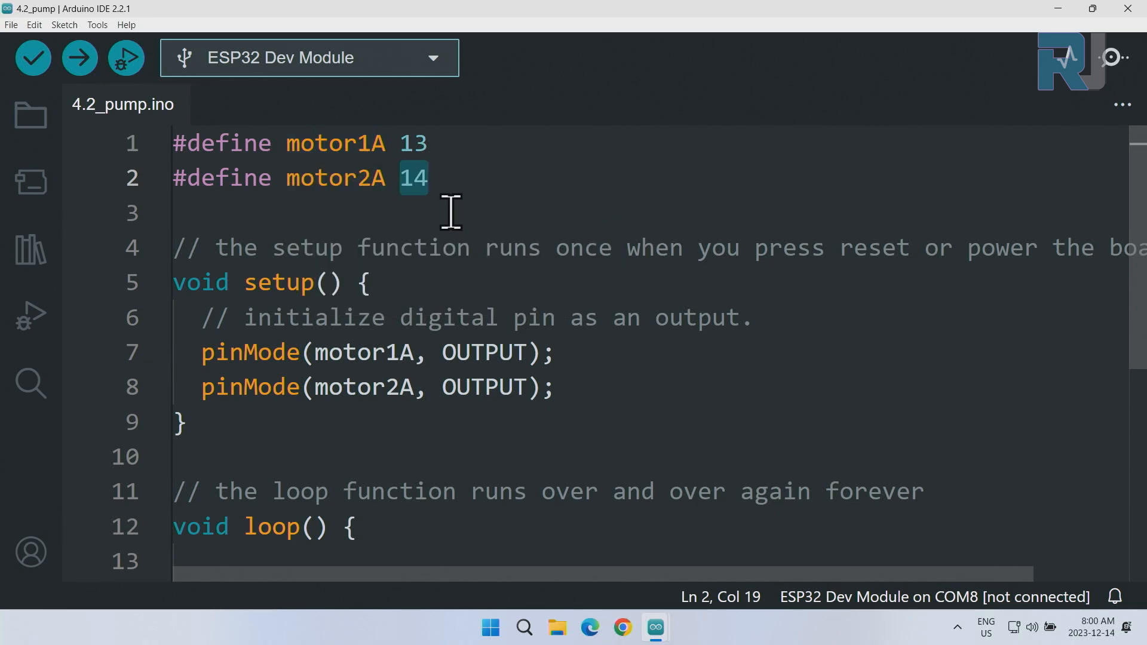
mouse_move(445, 179)
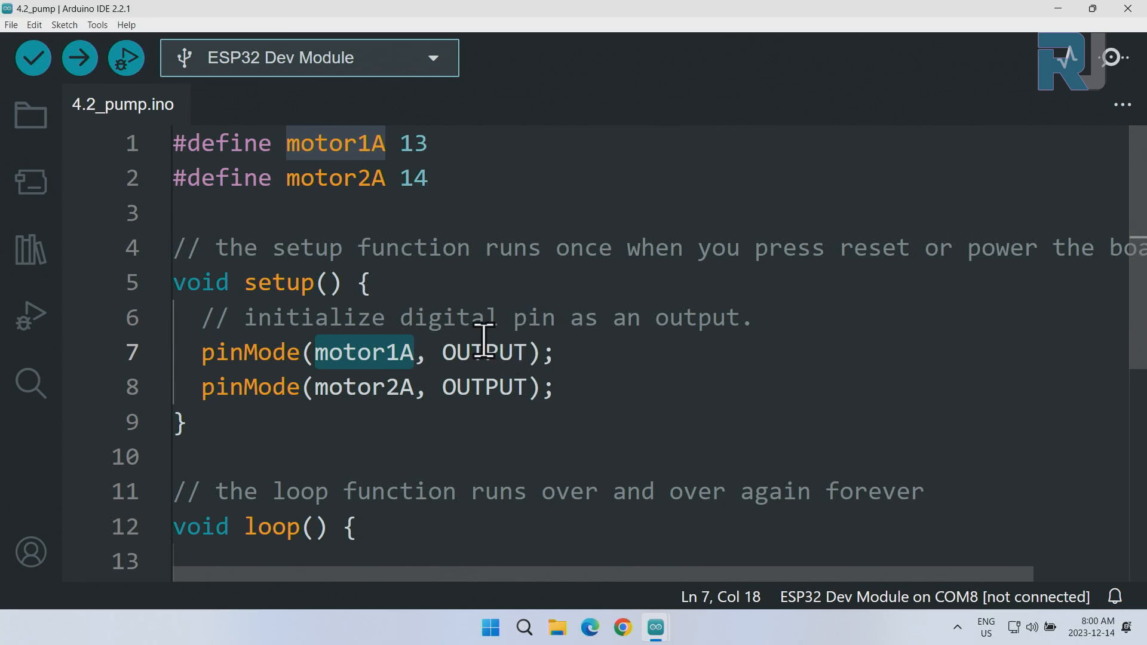
mouse_move(563, 388)
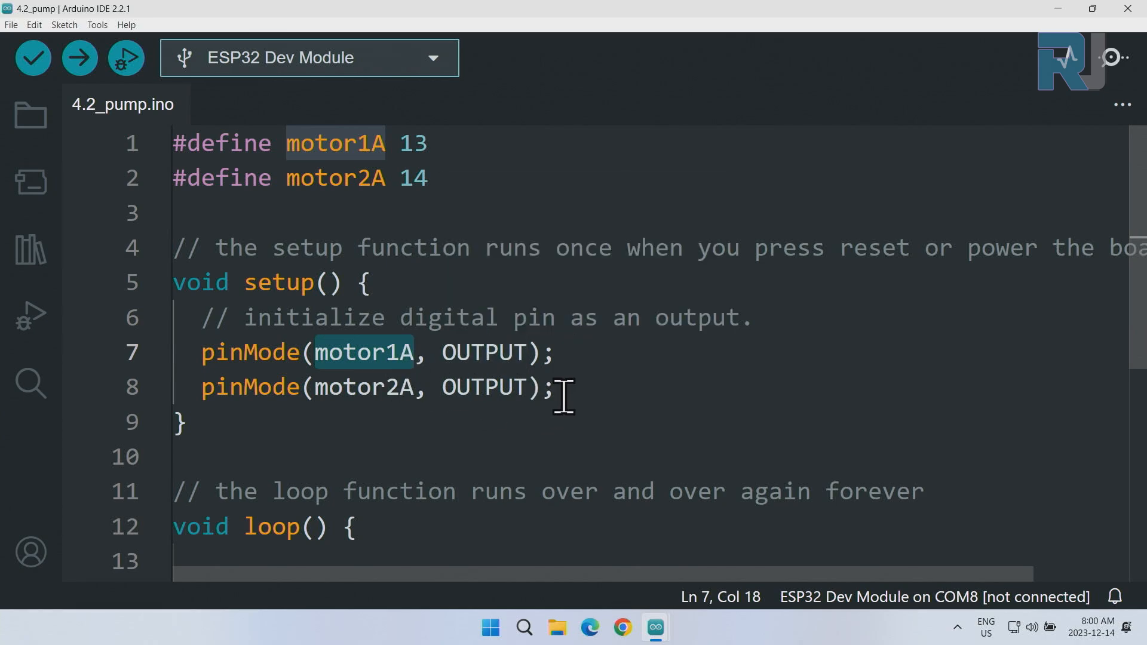
scroll("down", 3)
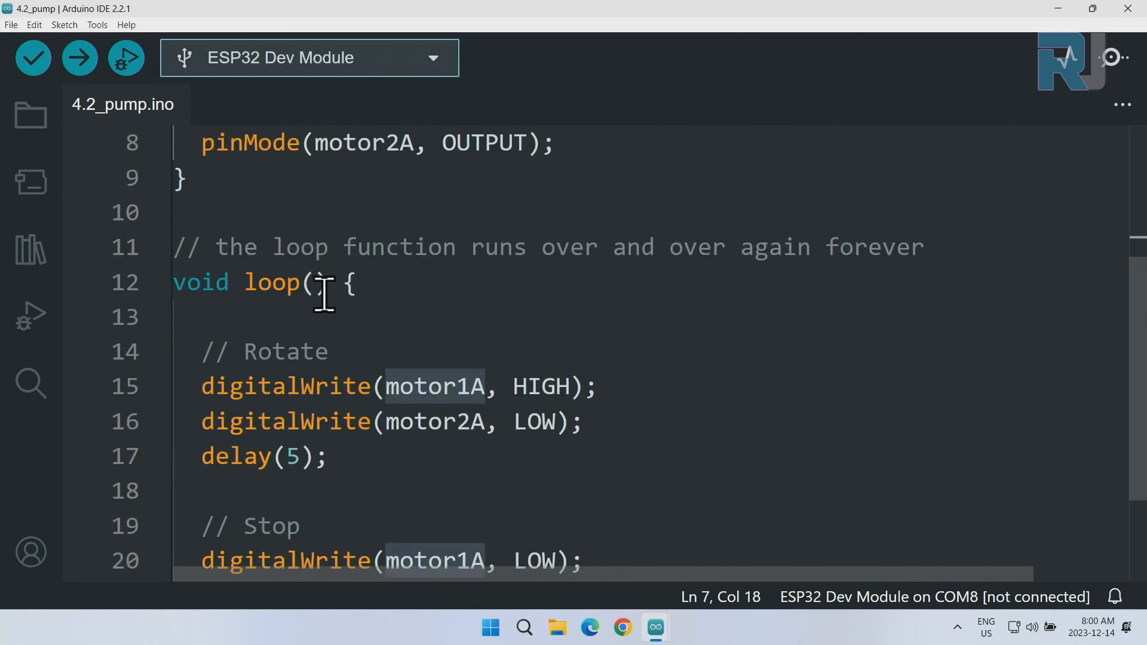
mouse_move(366, 386)
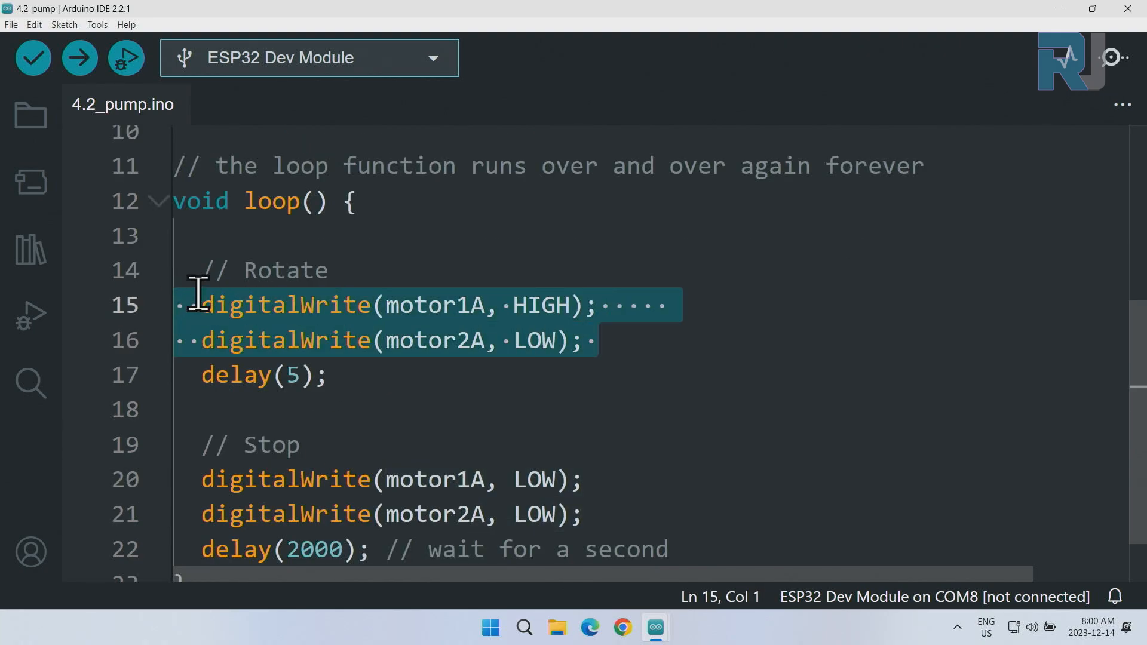
double_click(545, 304)
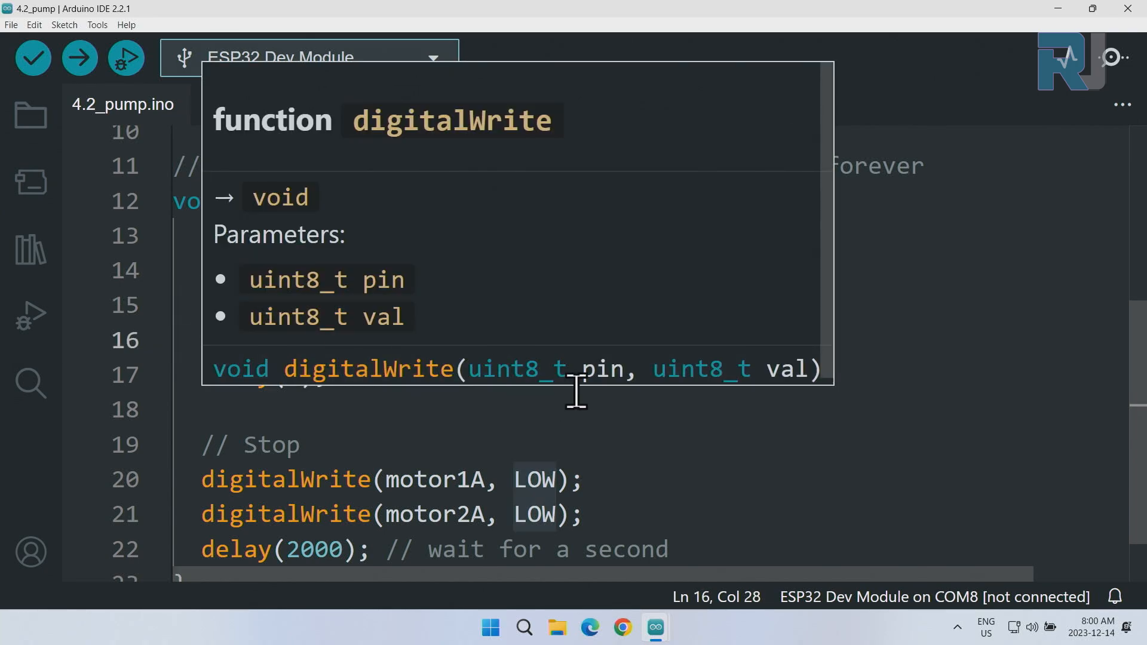
mouse_move(438, 304)
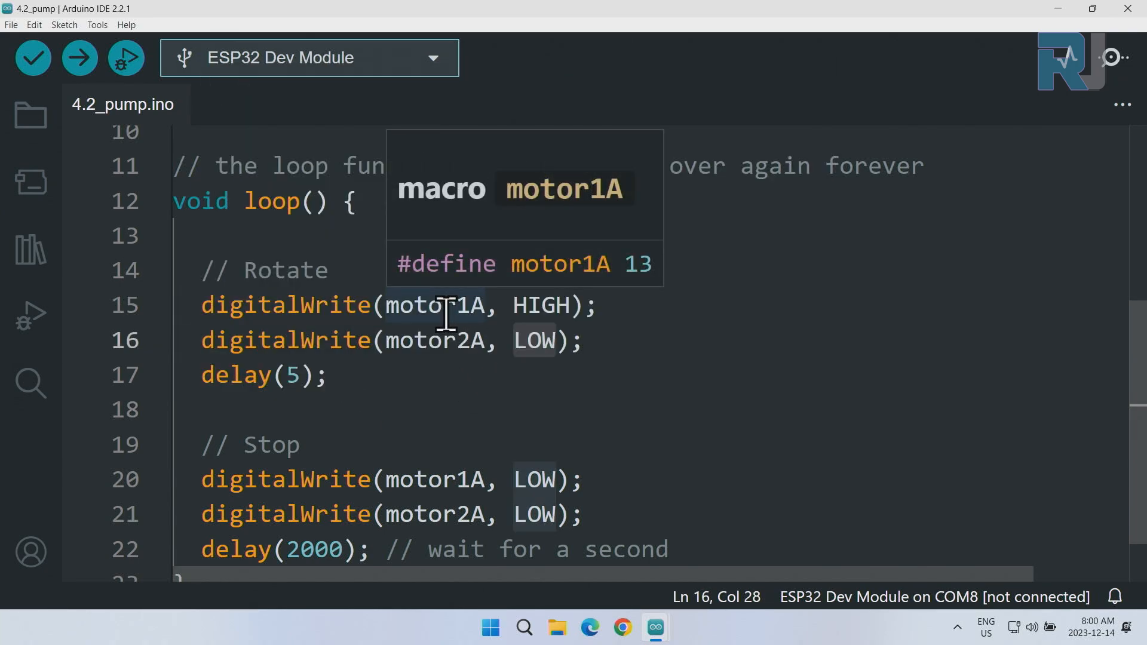
mouse_move(585, 303)
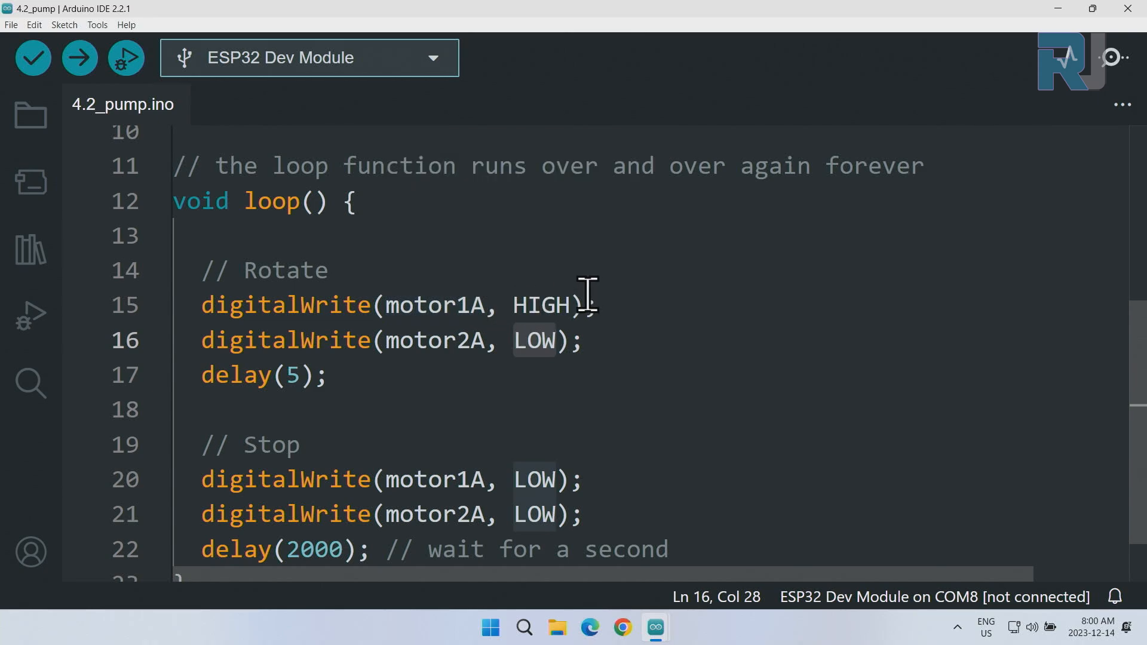
mouse_move(545, 305)
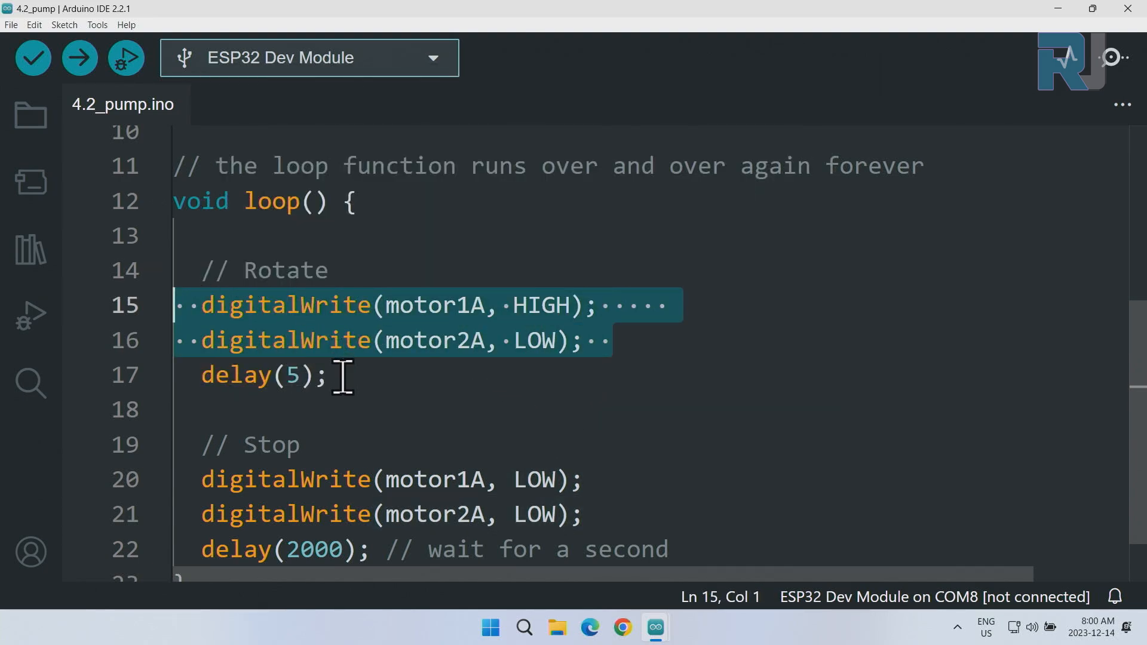
Change the rotate delay from 5 to 5000 and compile the edited sketch.
left_click(358, 374)
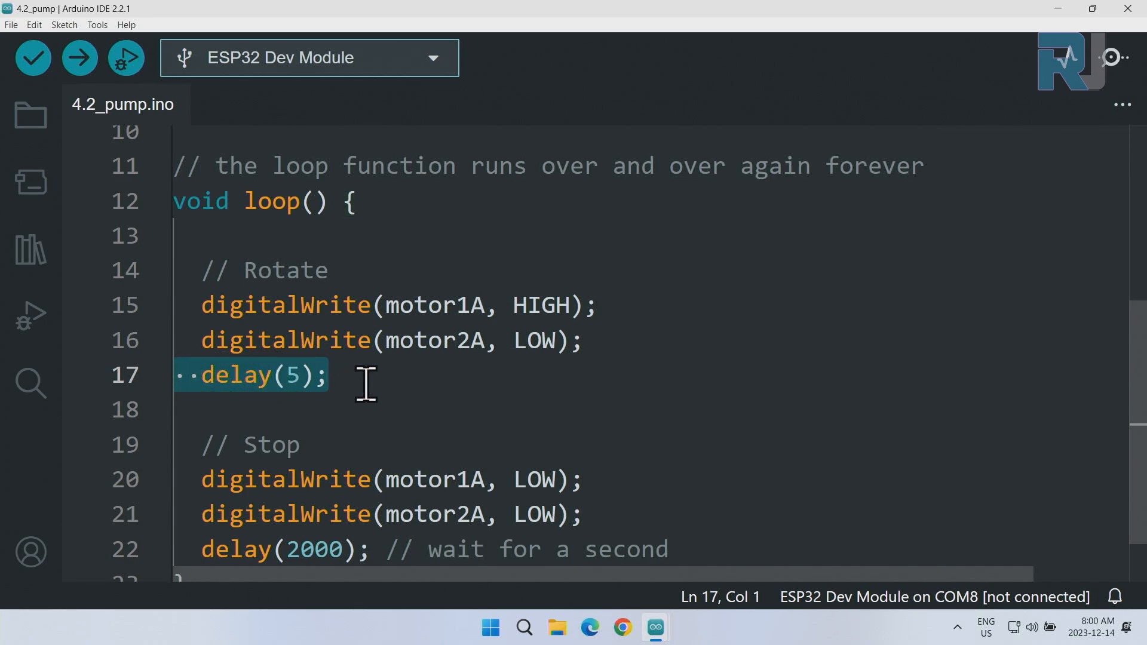
left_click(330, 375)
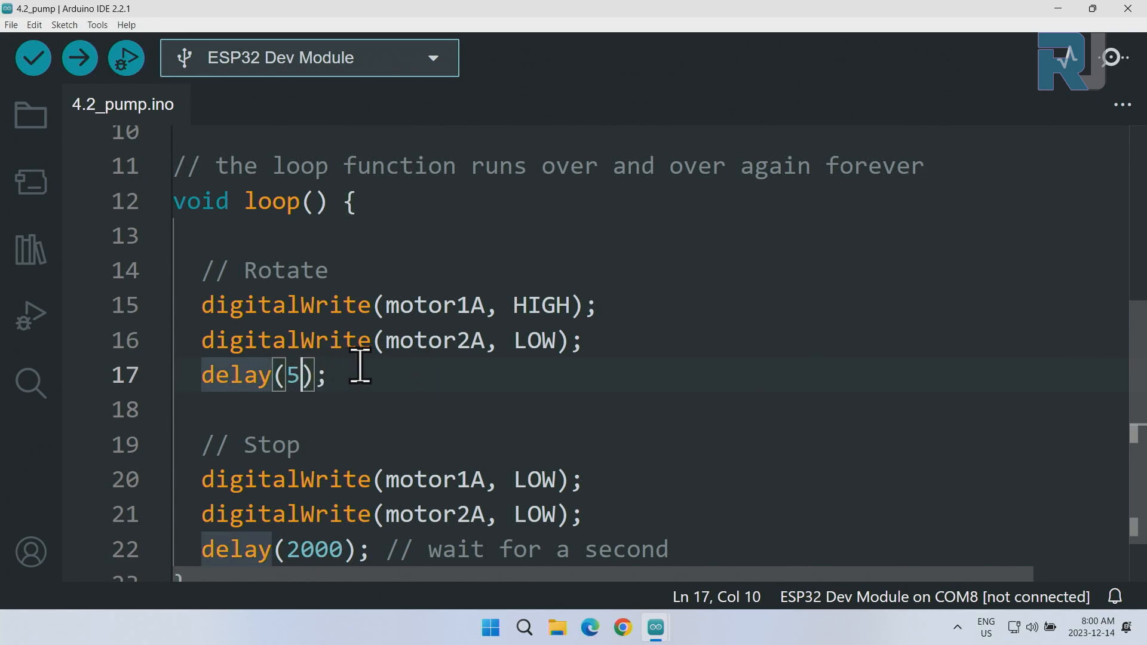
type("000")
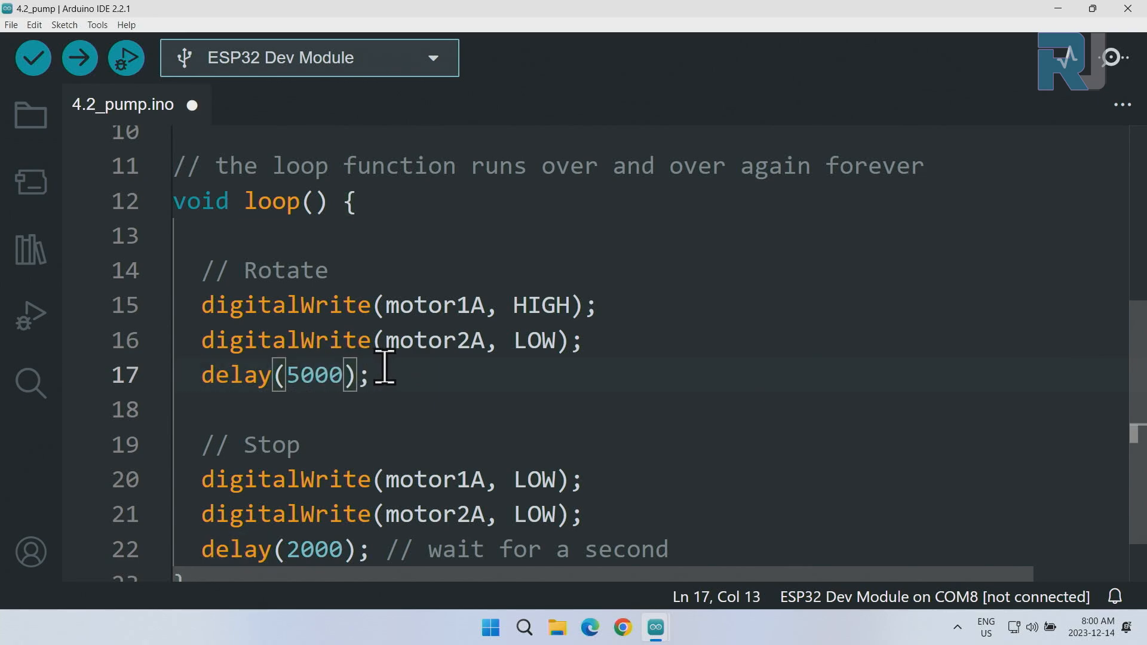
left_click(33, 57)
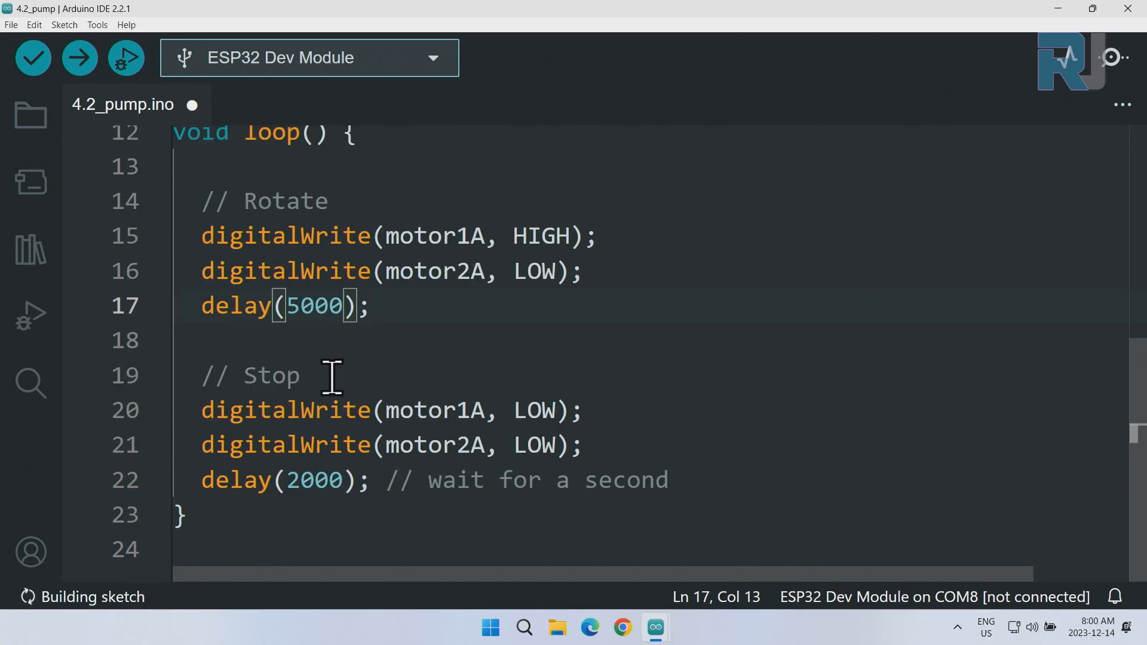
Highlight the two motor stop lines and the 2000 delay in the loop.
left_click(520, 410)
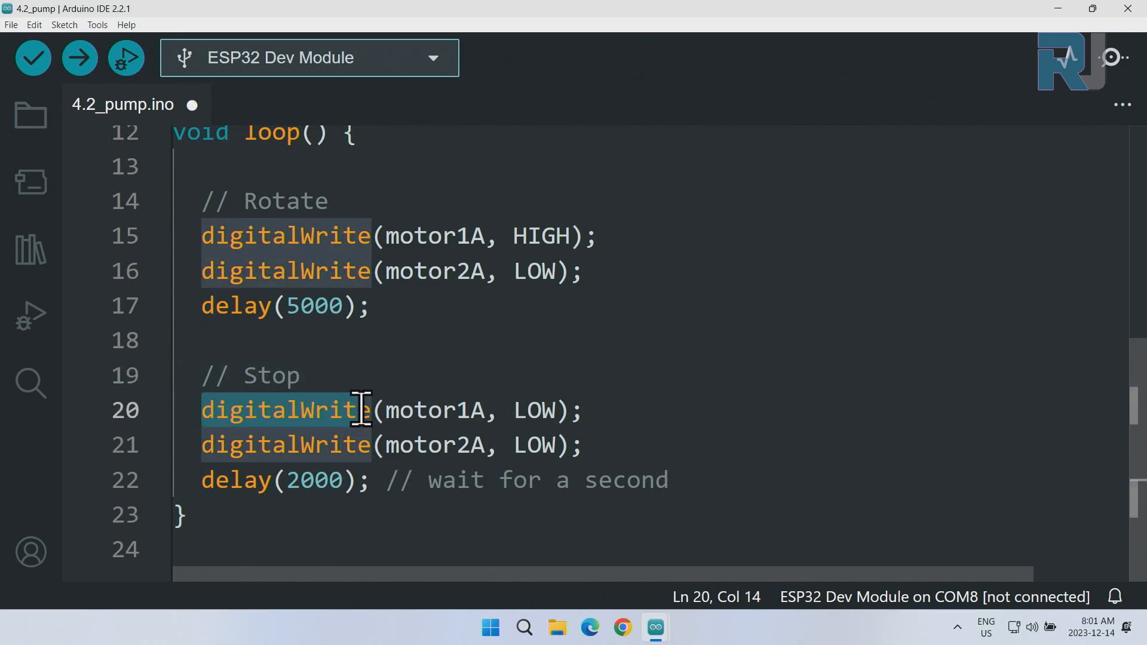
left_click(450, 409)
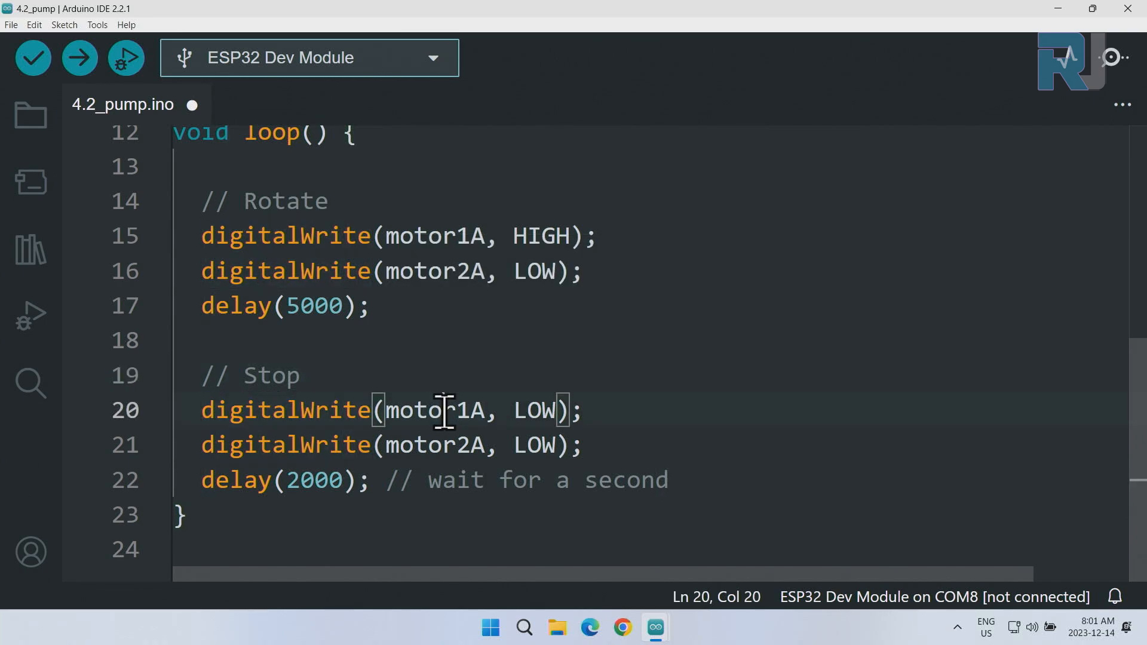
left_click(513, 445)
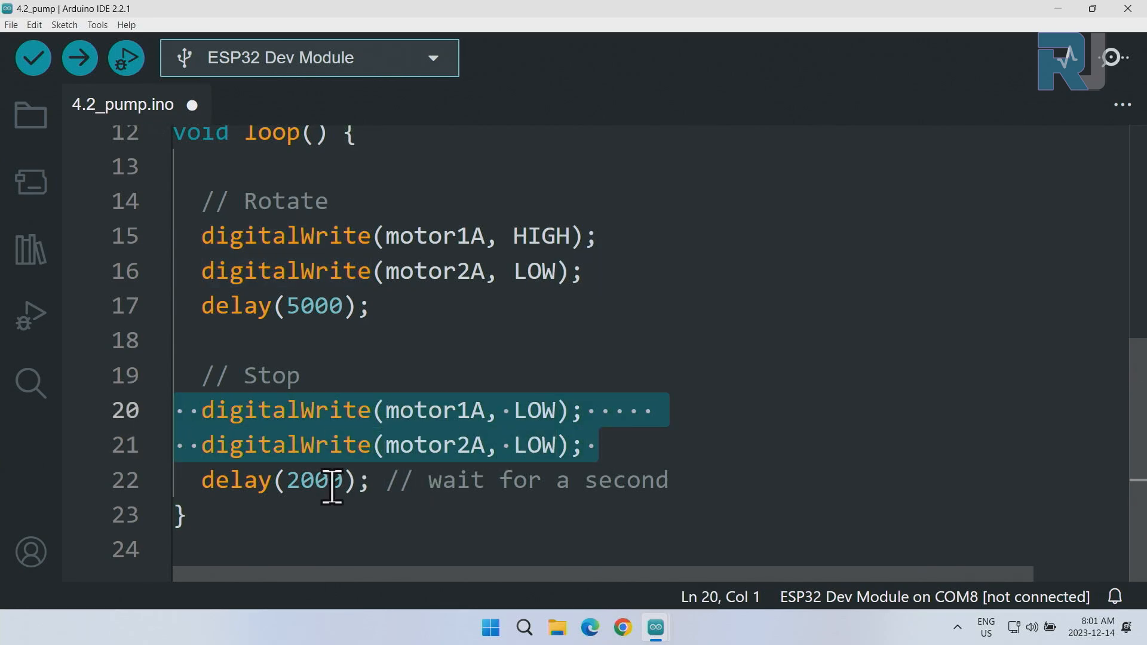
mouse_move(547, 445)
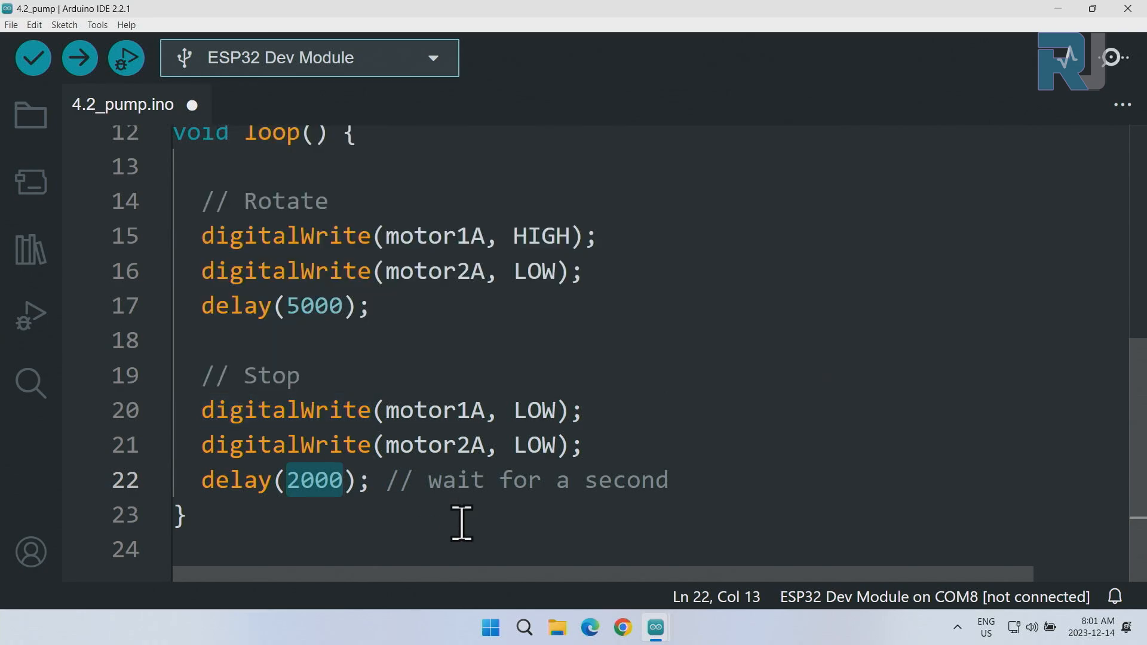
mouse_move(556, 300)
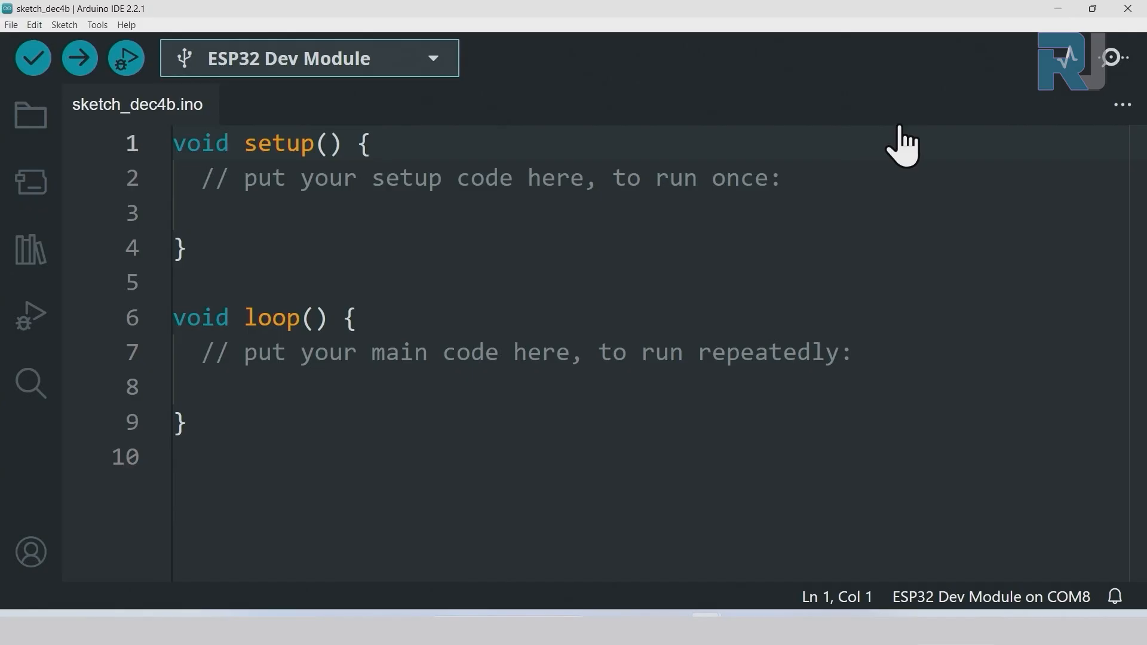
mouse_move(558, 282)
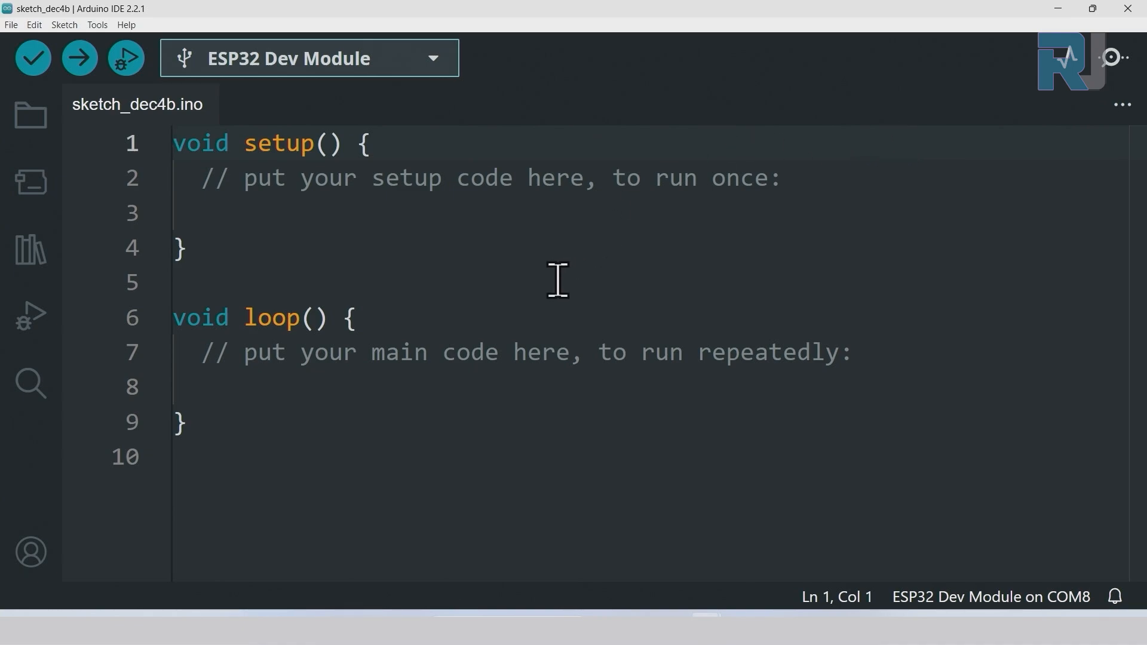
mouse_move(131, 55)
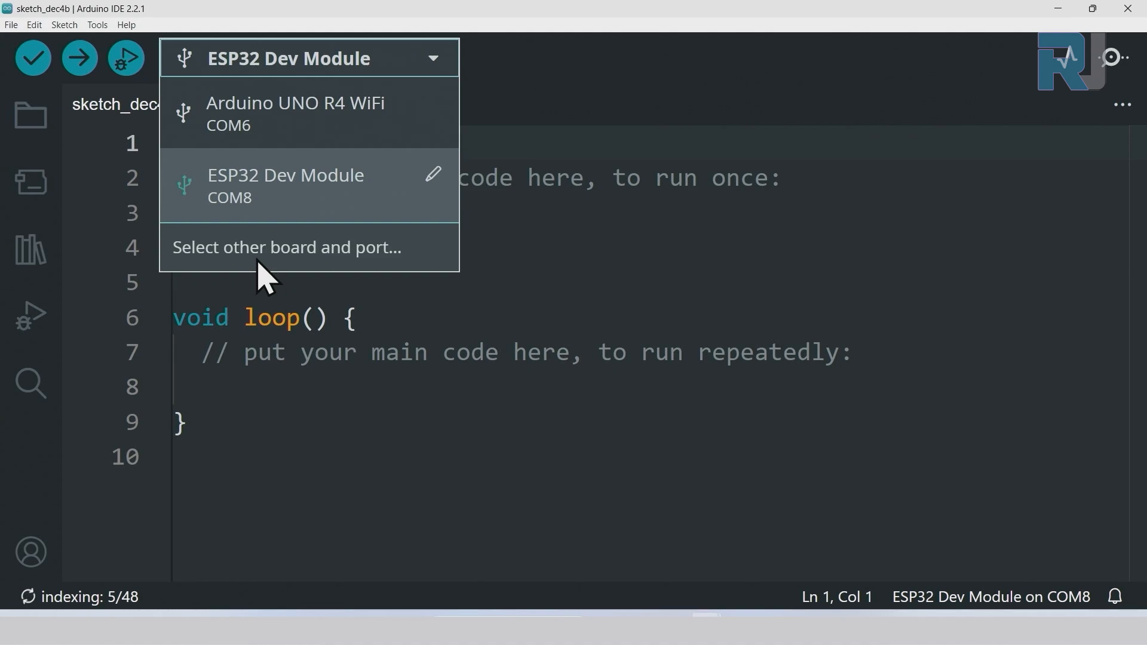
left_click(285, 246)
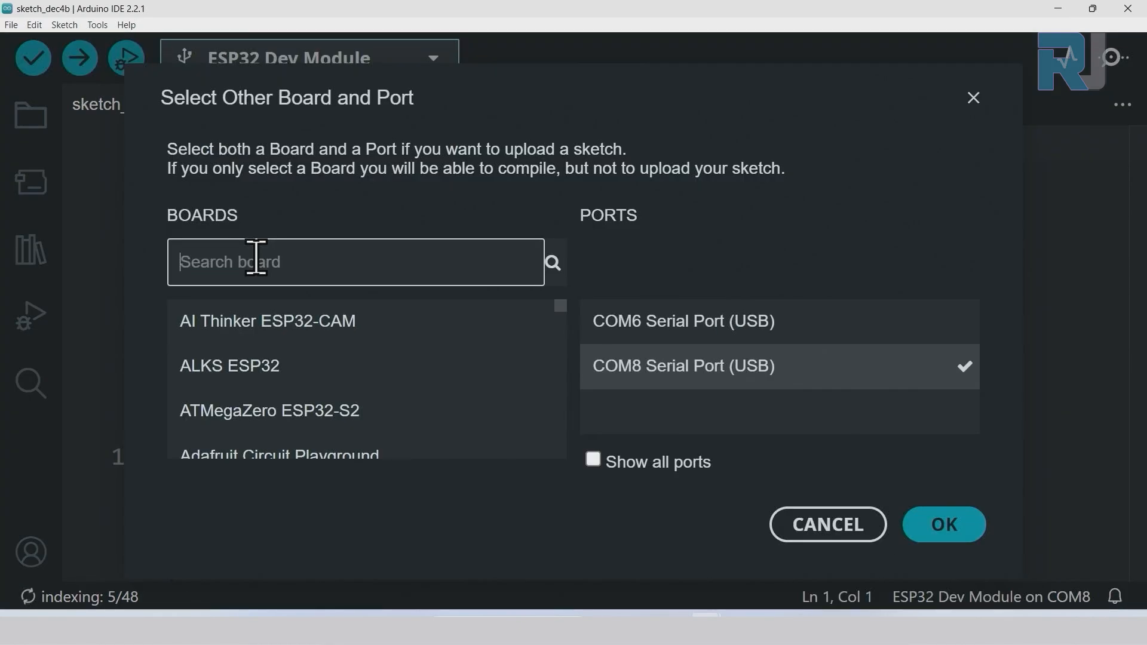
type("e")
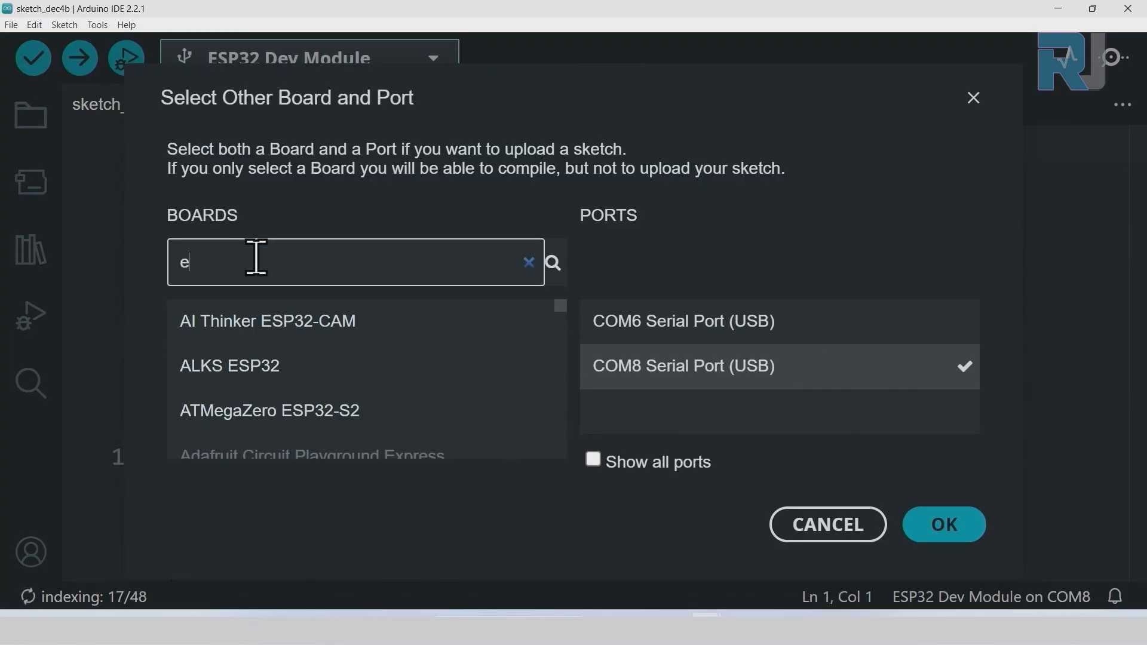
type("sp32 de")
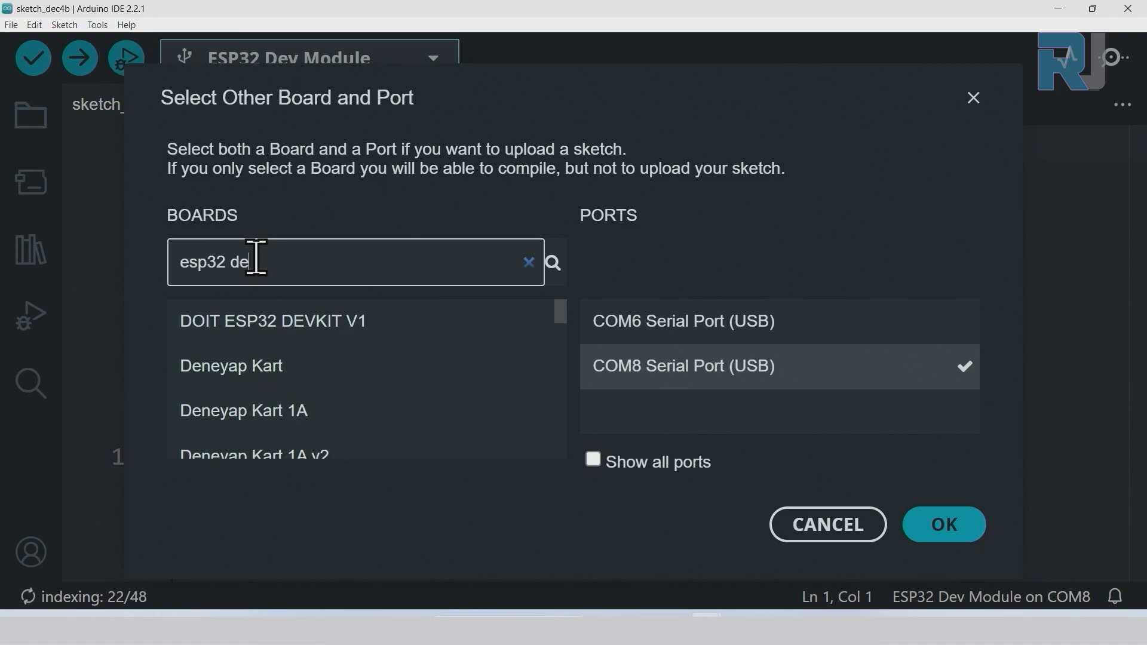
type("v")
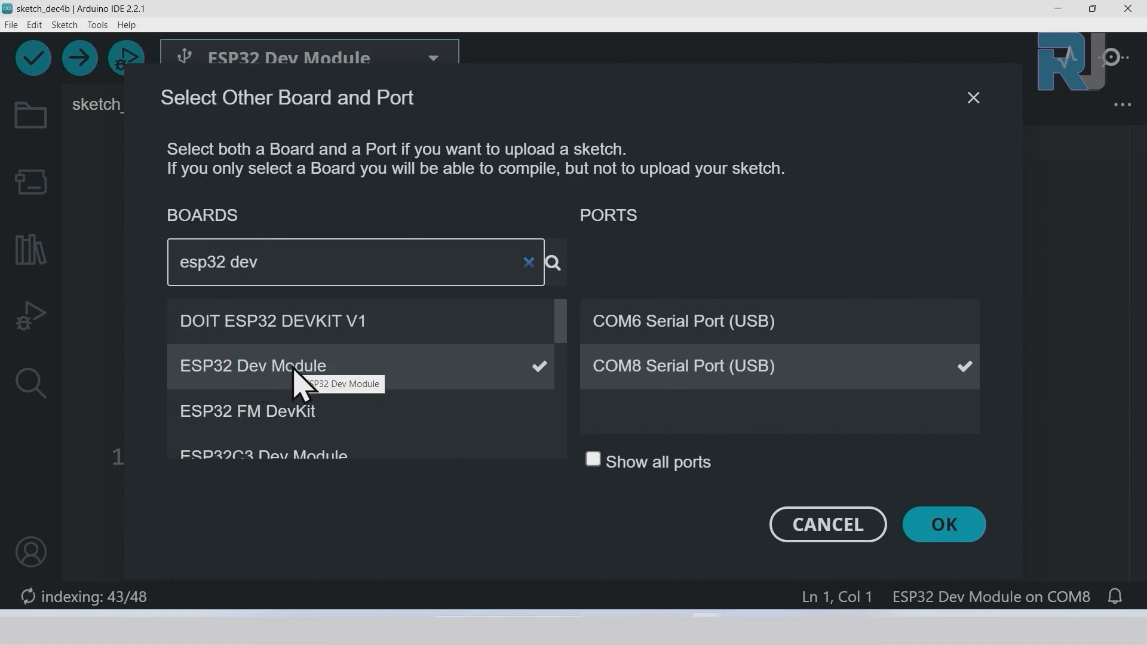
mouse_move(944, 525)
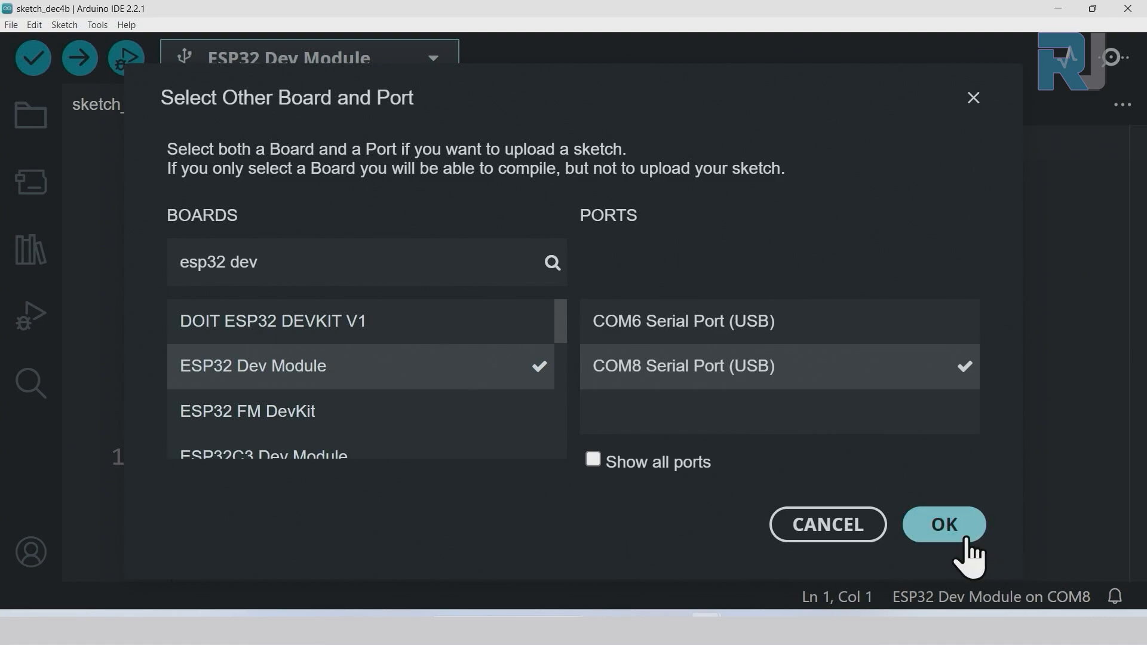
left_click(943, 525)
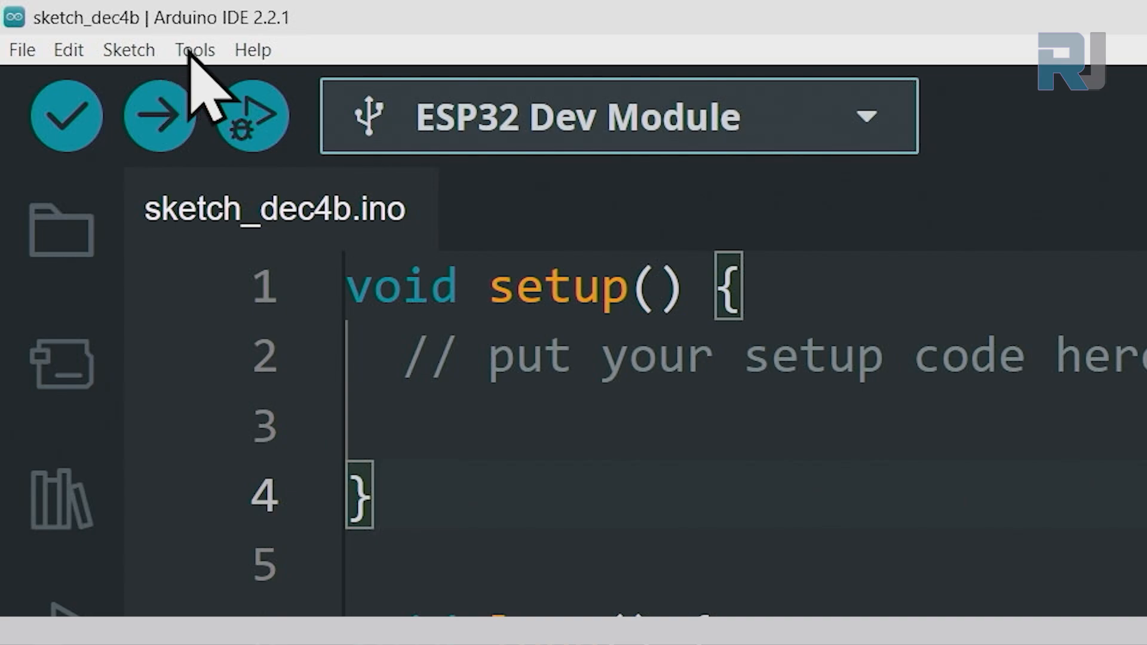
left_click(194, 50)
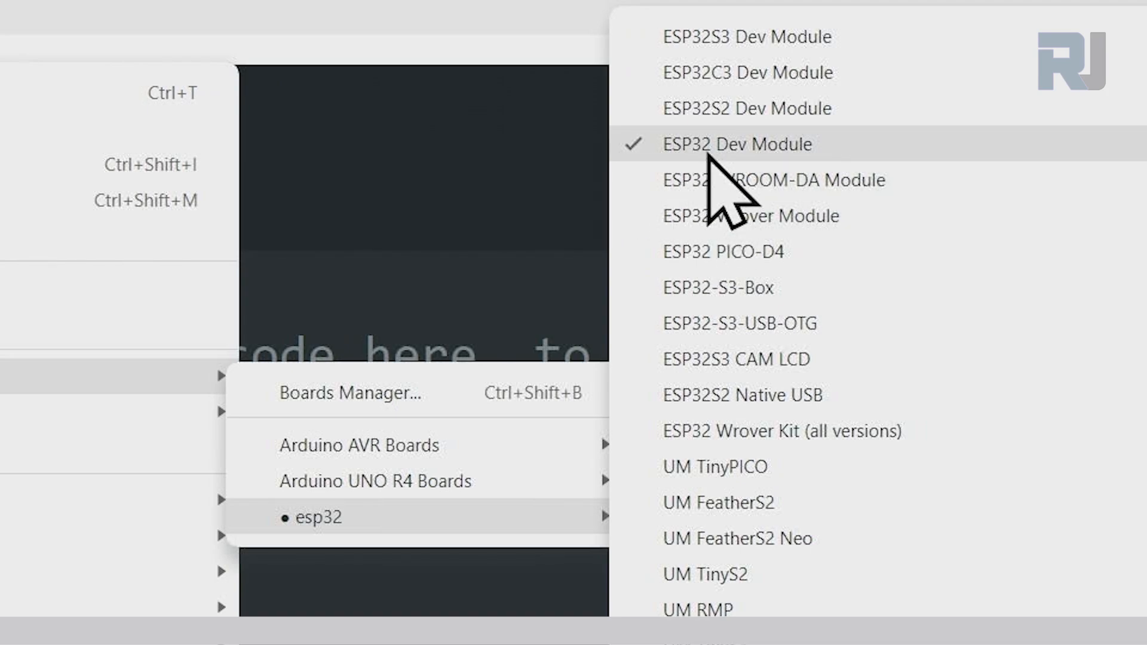
left_click(739, 144)
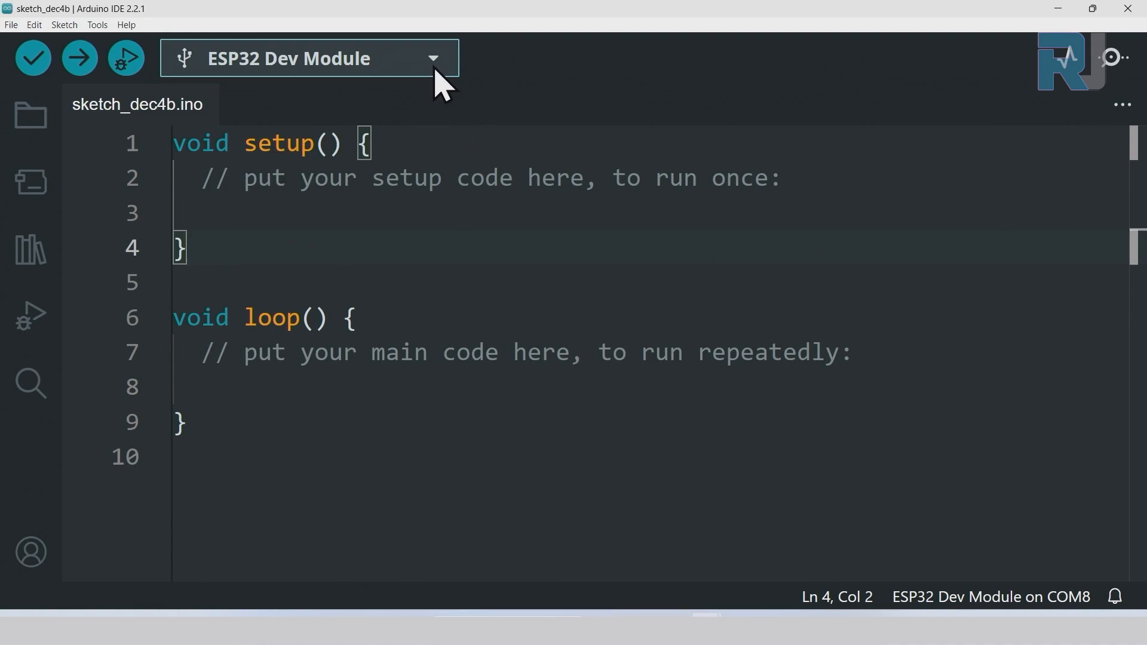
Expand Ports (COM & LPT) in Device Manager and pick the USB-SERIAL CH340 (COM8) entry.
left_click(433, 57)
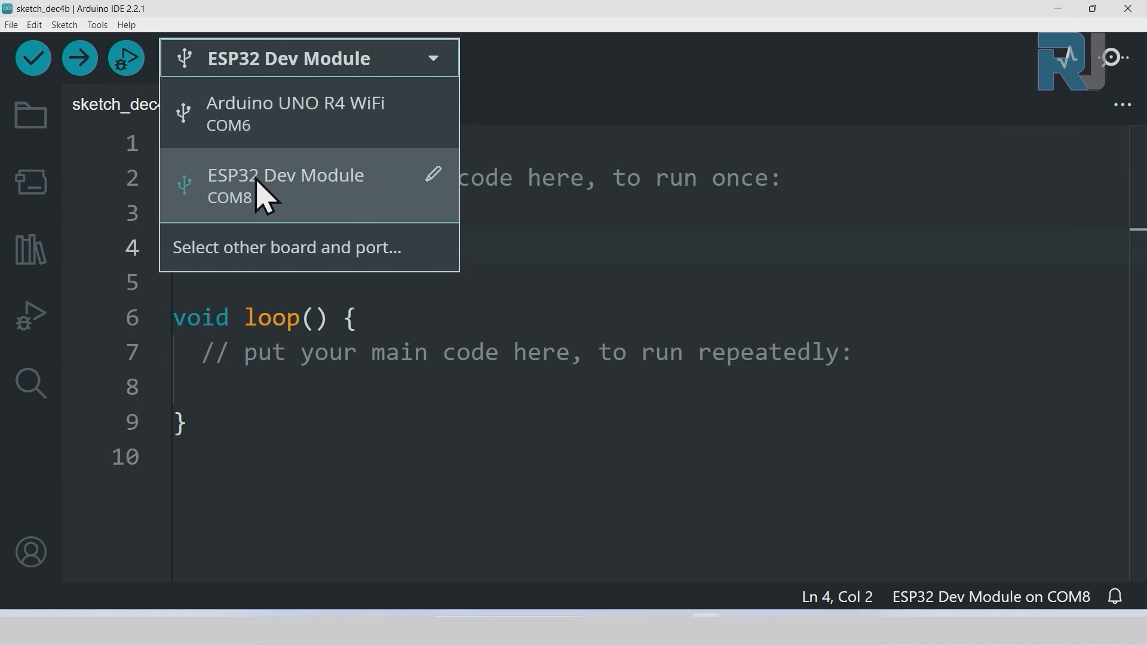
mouse_move(286, 128)
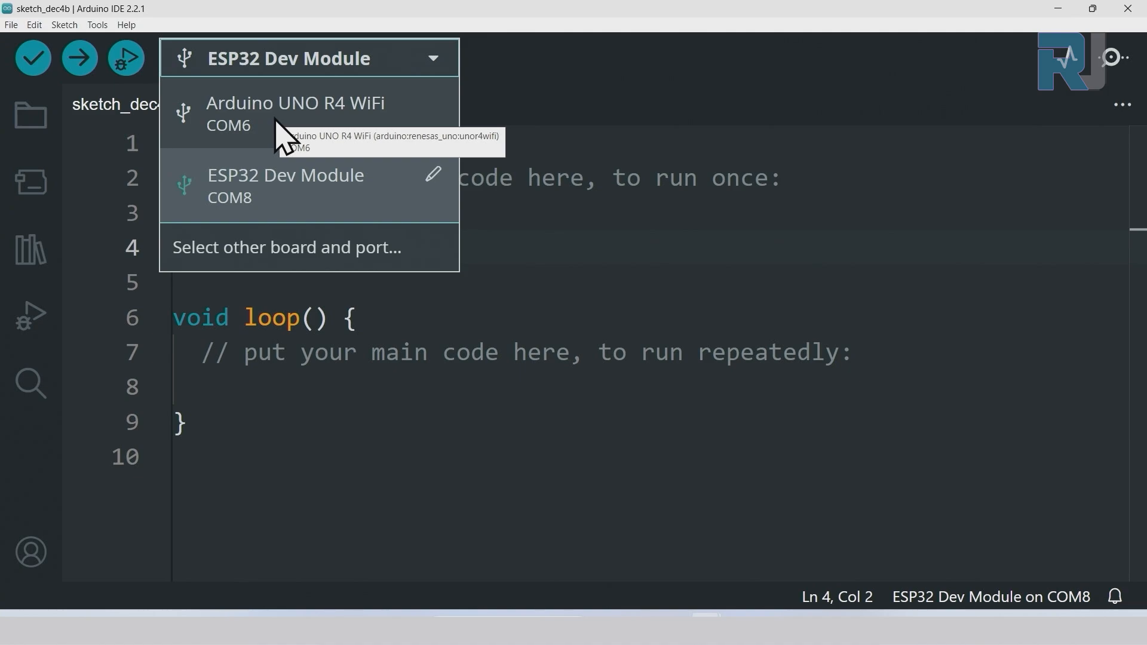
mouse_move(238, 216)
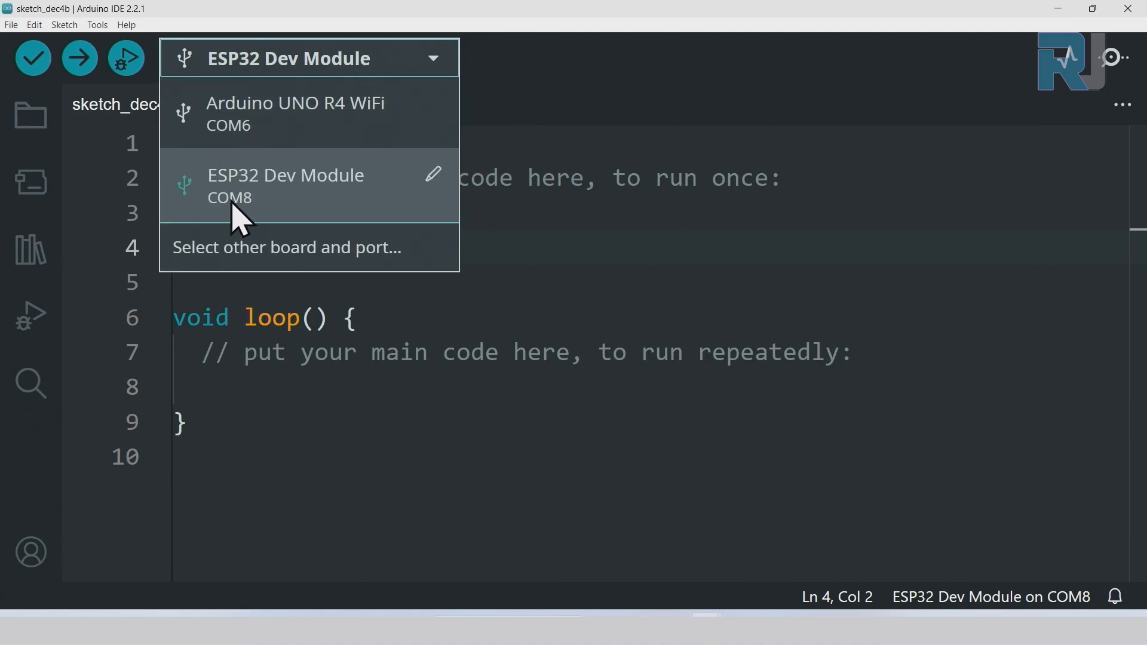
mouse_move(472, 607)
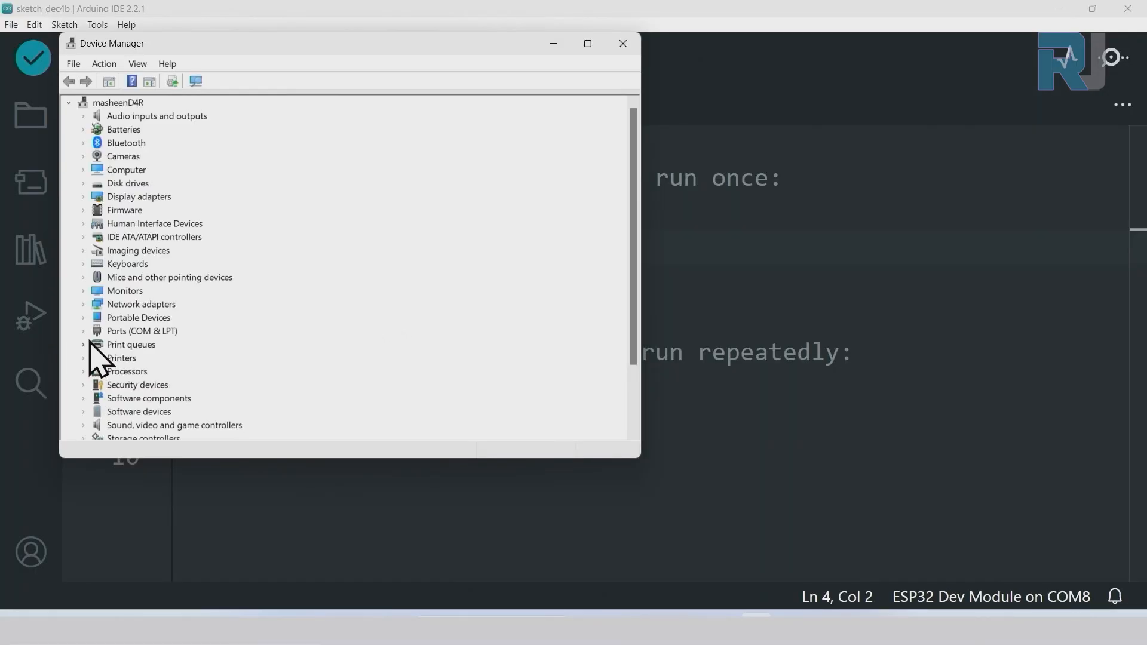
left_click(83, 331)
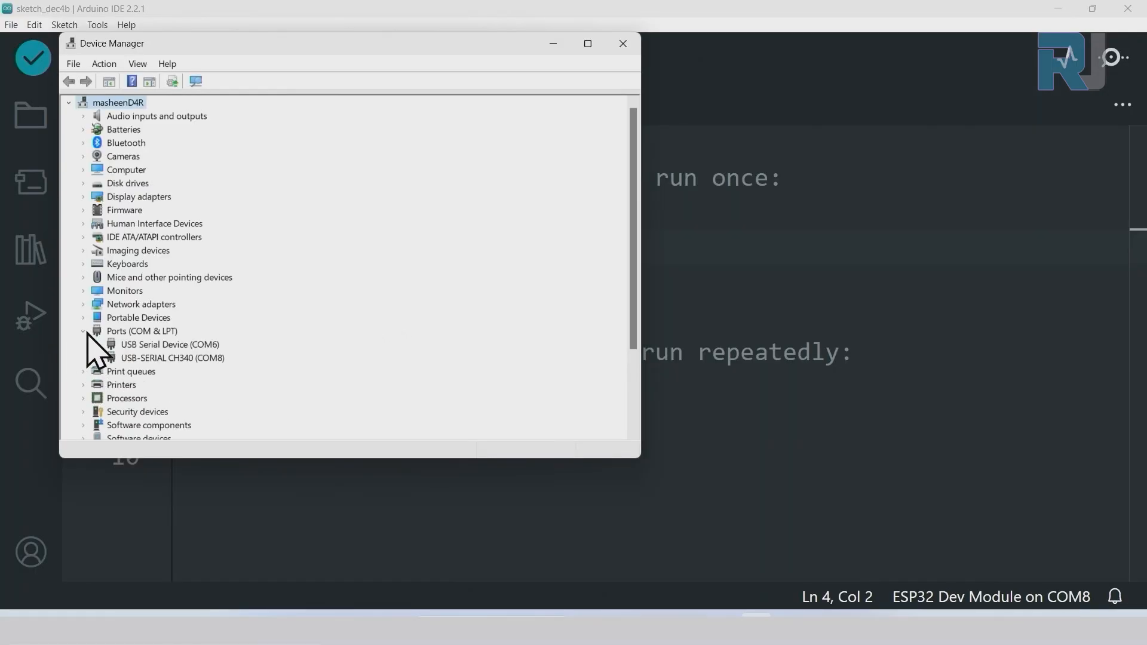
mouse_move(186, 376)
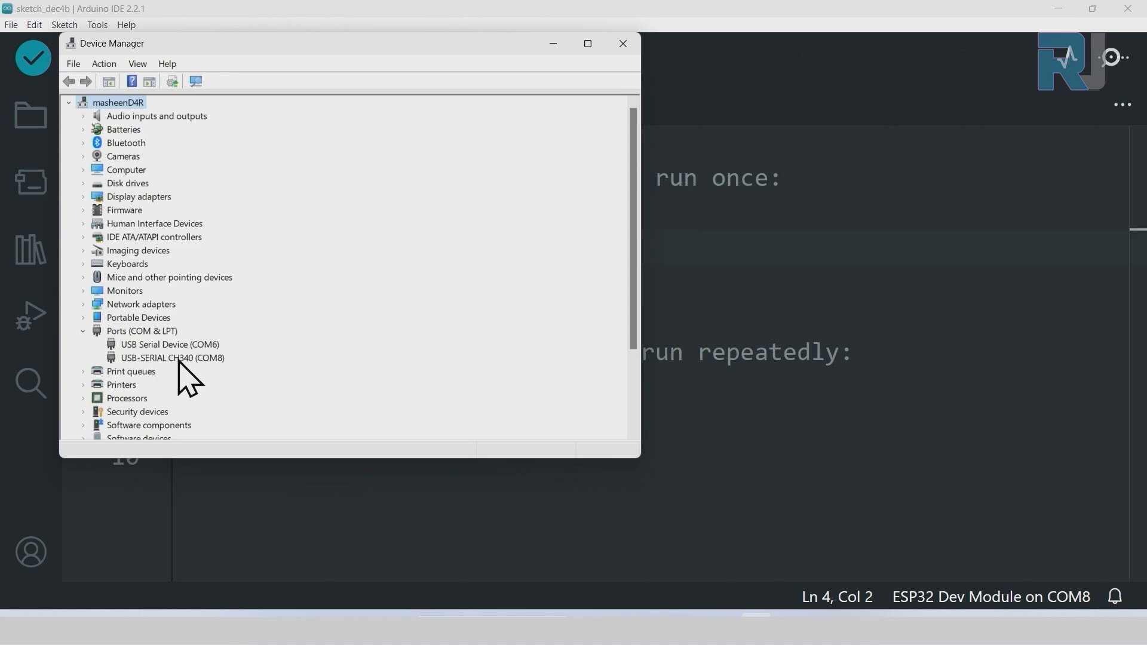
mouse_move(205, 380)
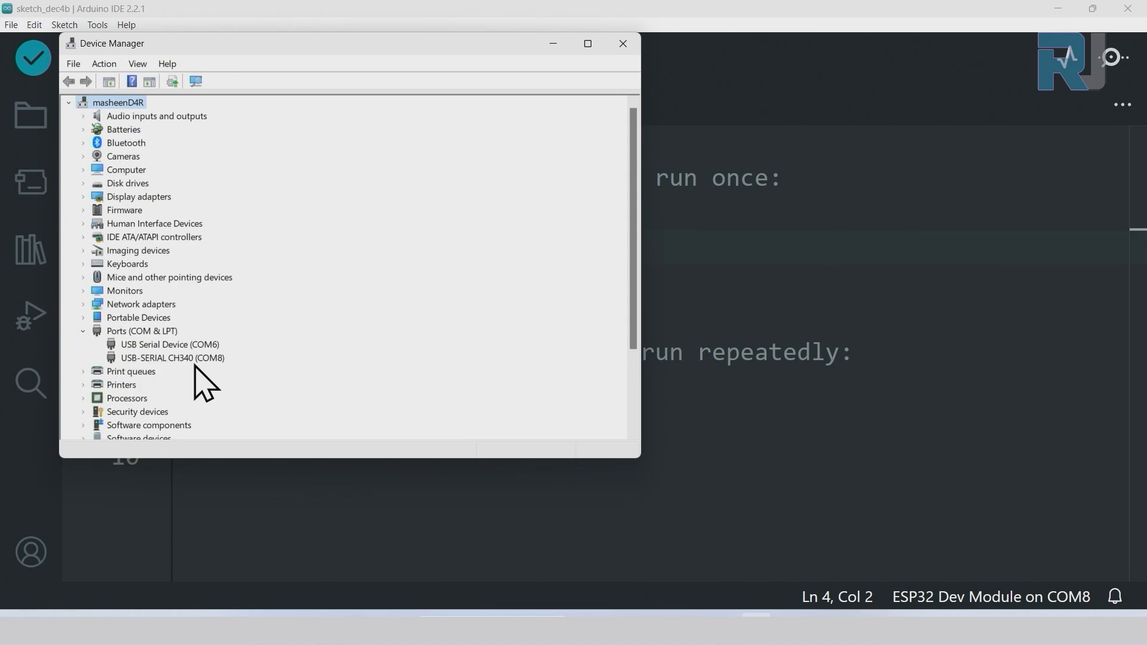
mouse_move(184, 373)
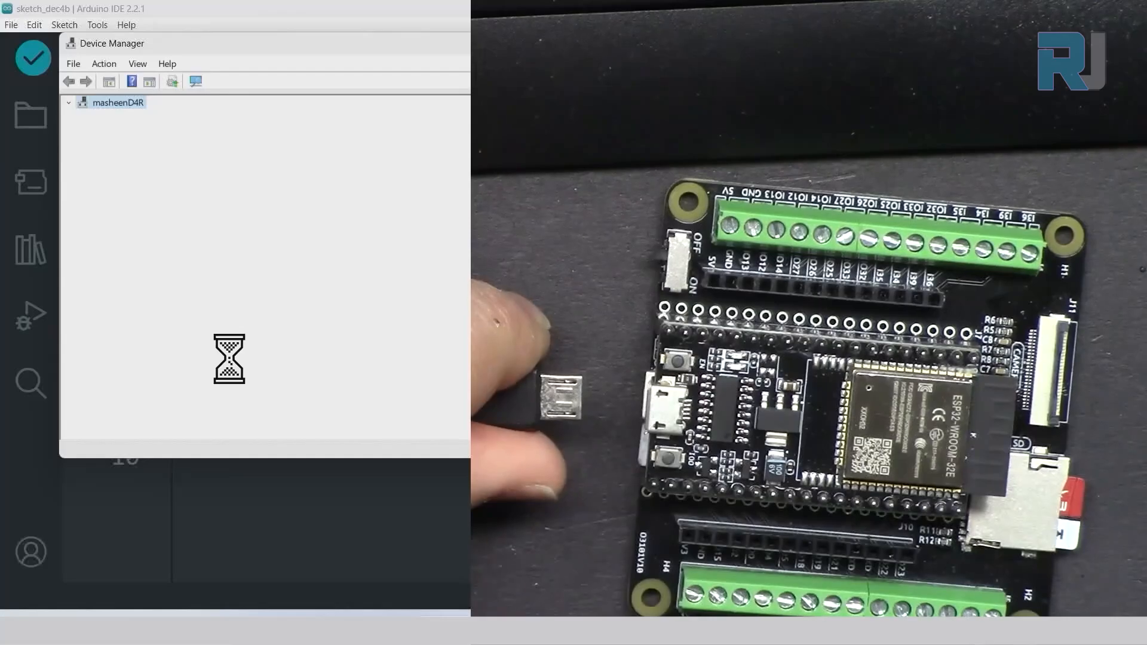
left_click(69, 103)
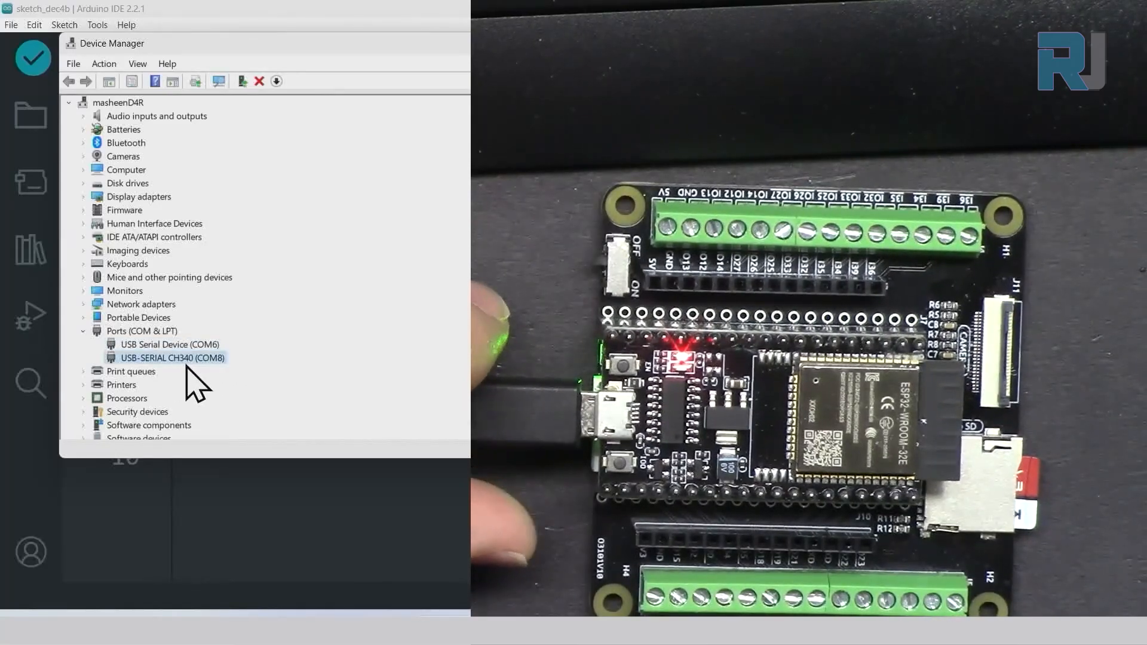
Keep ESP32 Dev Module as the board and choose COM8 as the upload port under Tools > Port.
left_click(308, 59)
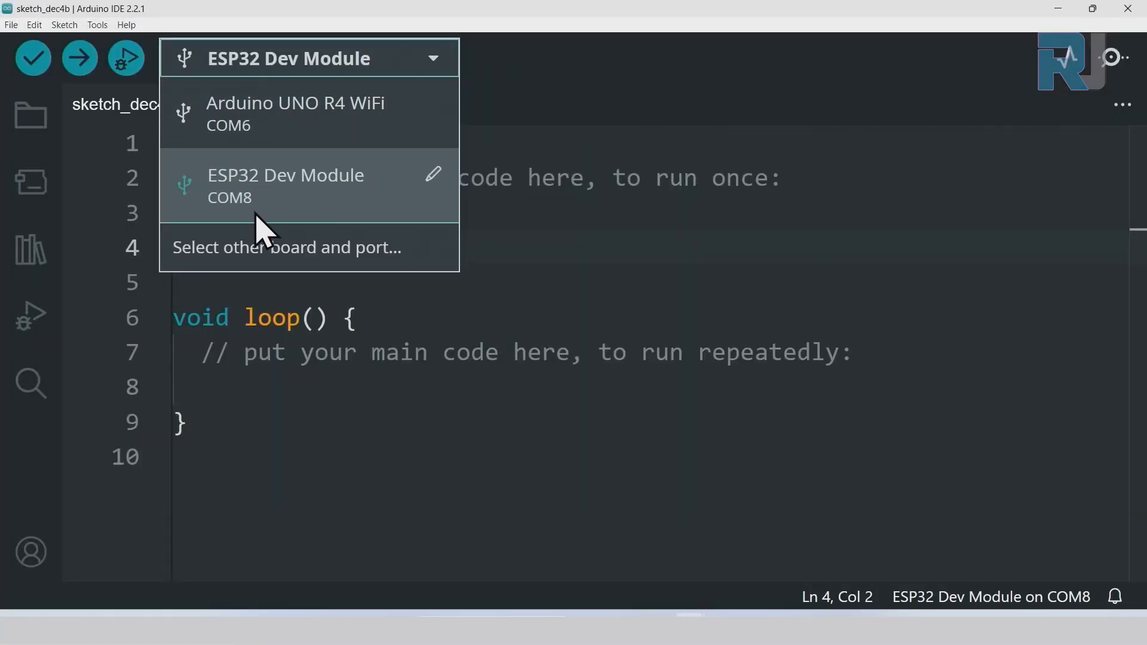
left_click(285, 186)
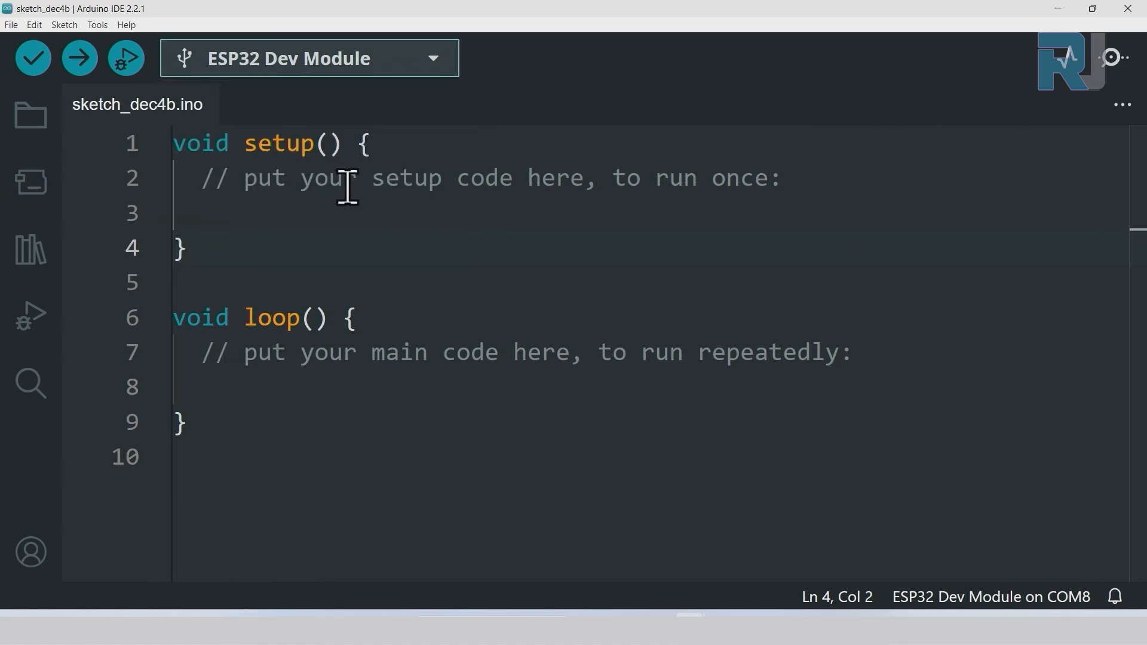
mouse_move(110, 45)
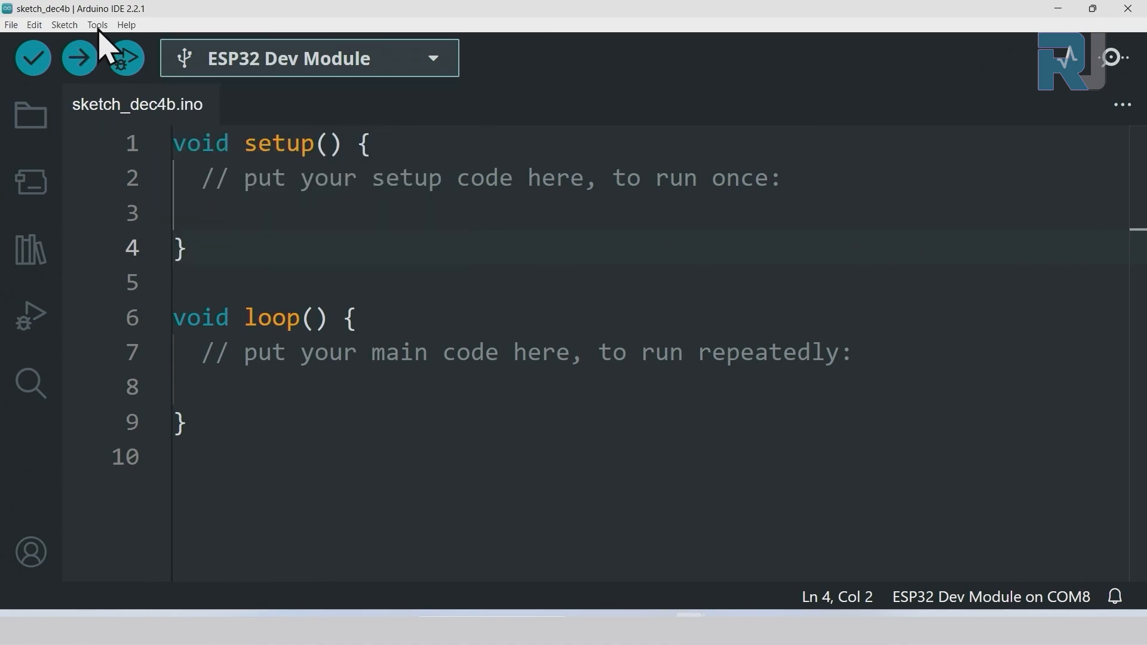
left_click(96, 24)
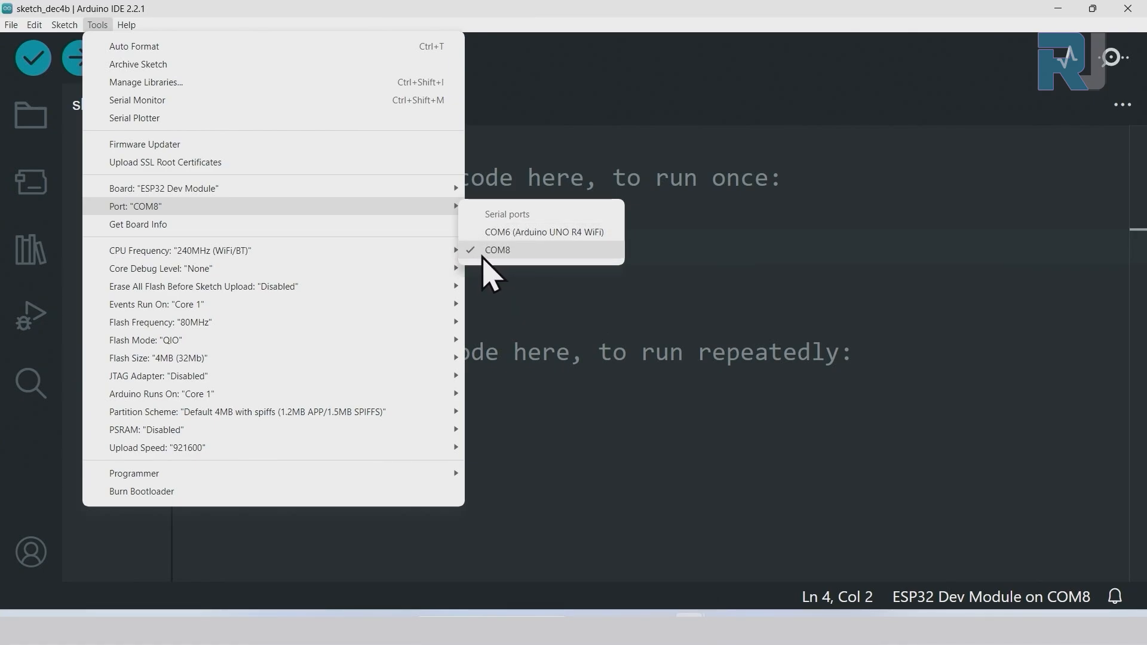
left_click(497, 250)
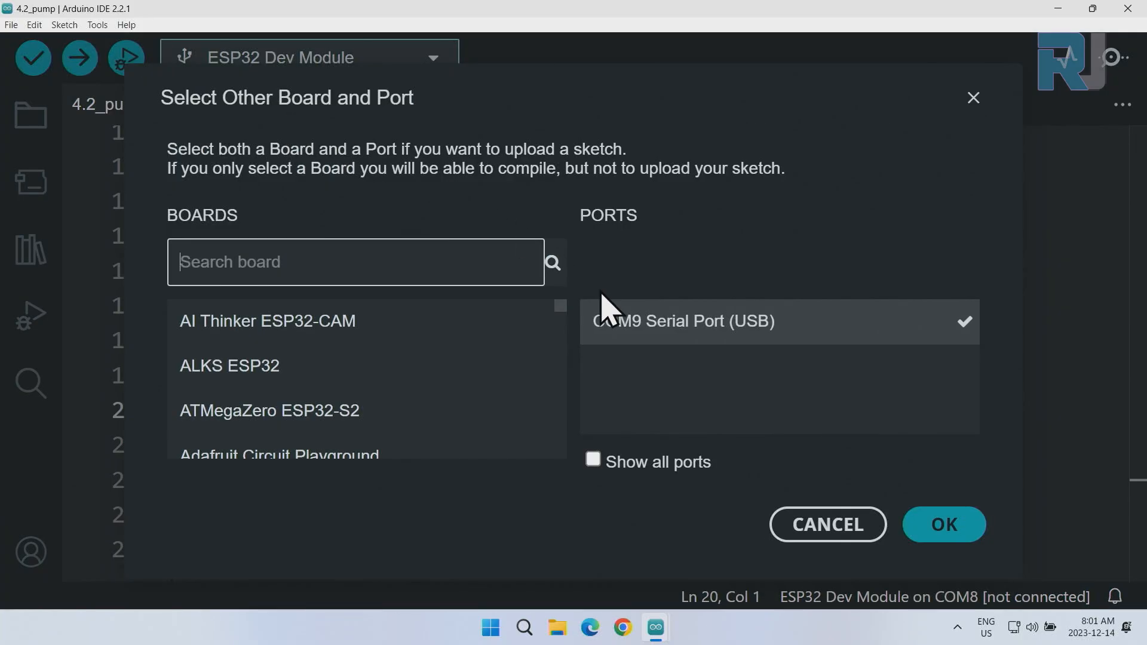
Confirm COM9 as the ESP32 Dev Module's port and upload the pump sketch.
left_click(943, 524)
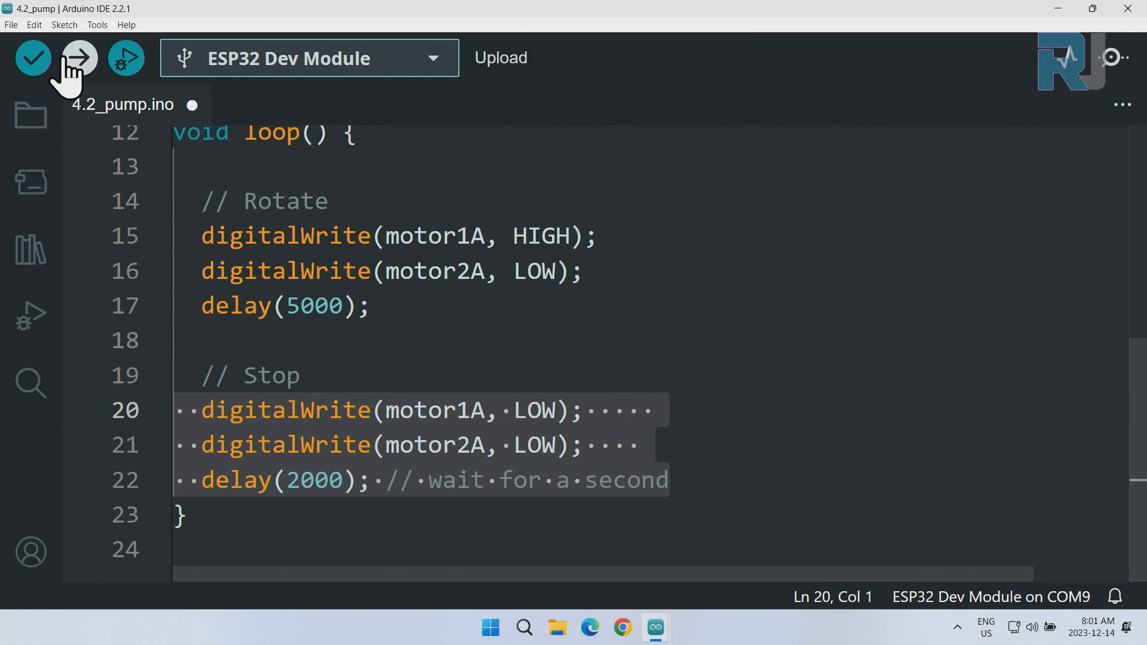
left_click(78, 57)
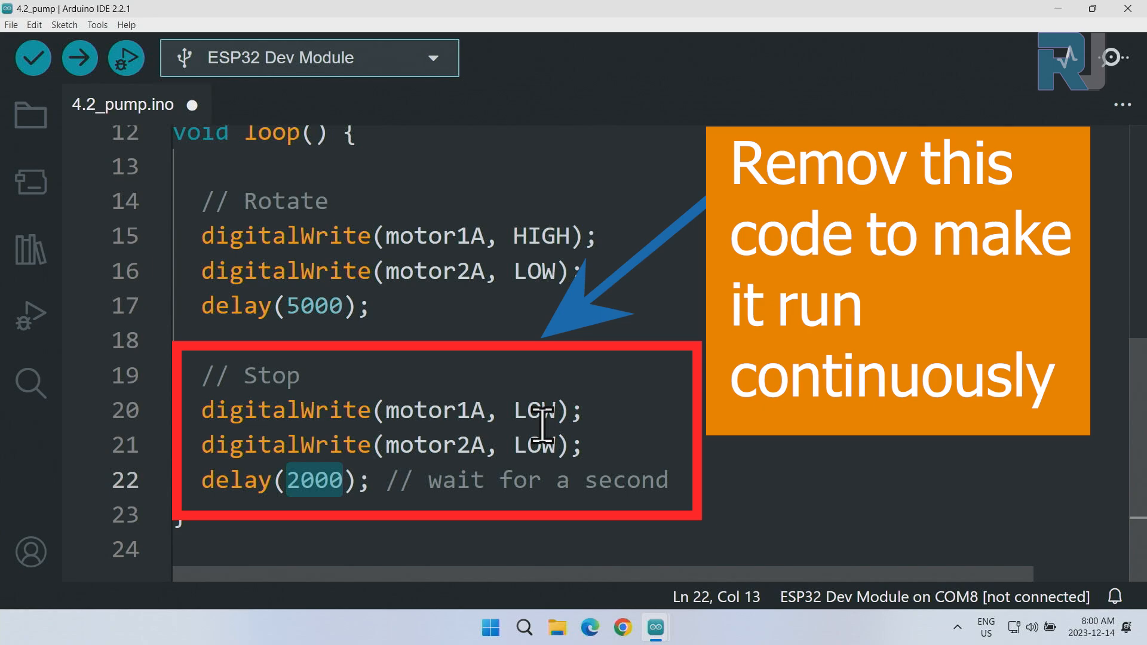
Upload the 4.2_pump sketch to the ESP32 on COM9 until it hard-resets.
left_click(79, 58)
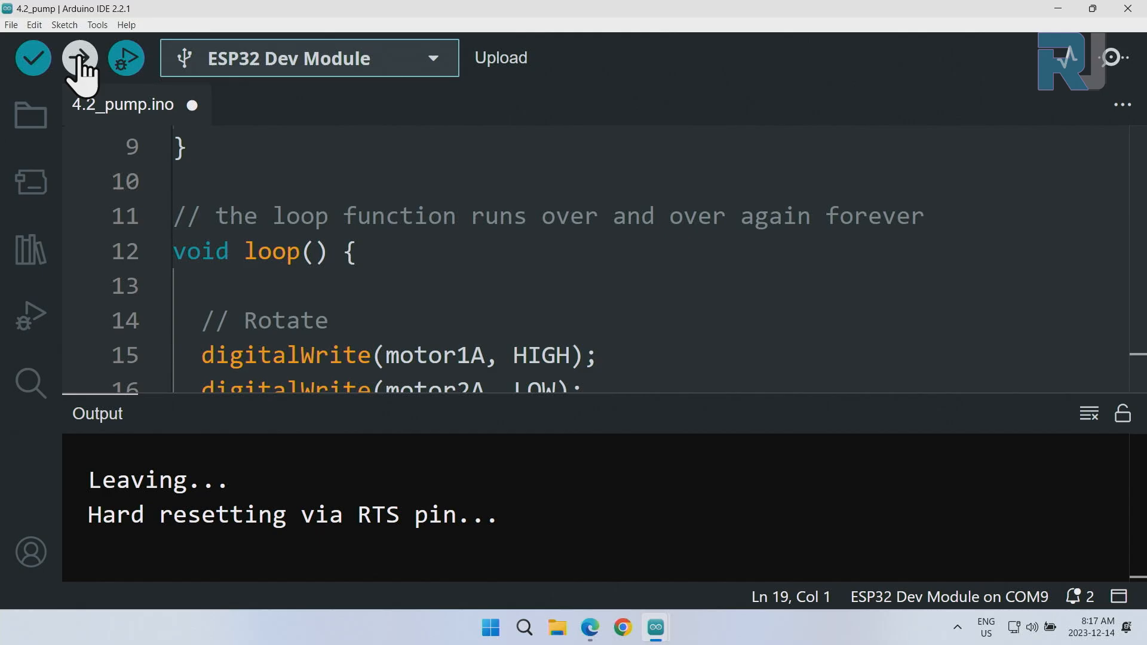